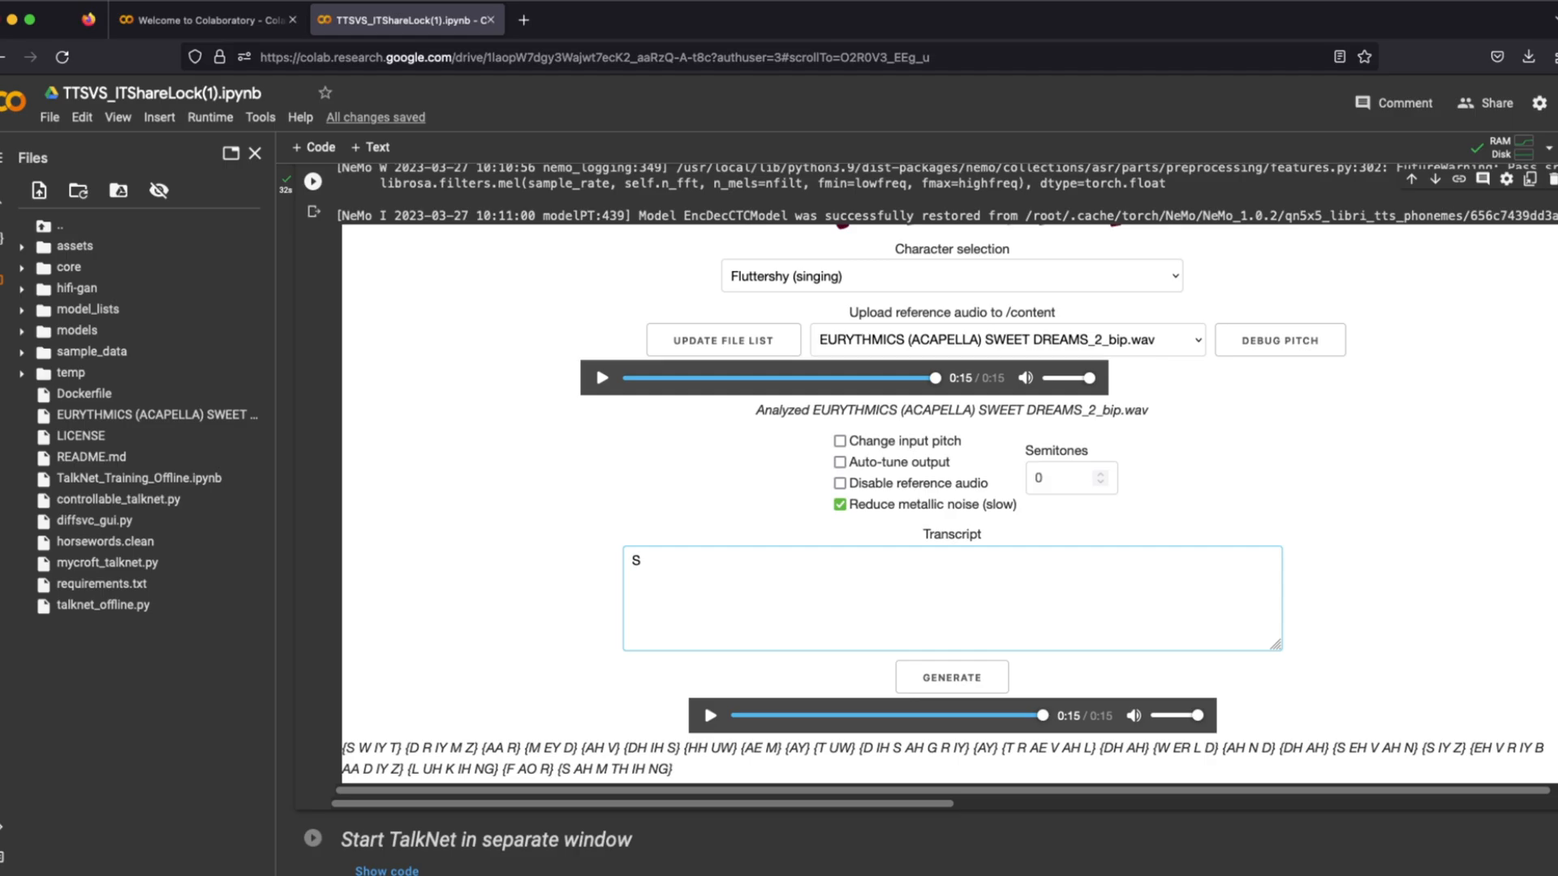
Enter the Sweet Dreams lyric lines as the transcript, generate the singing, and play it
type("weet dreams are made of this")
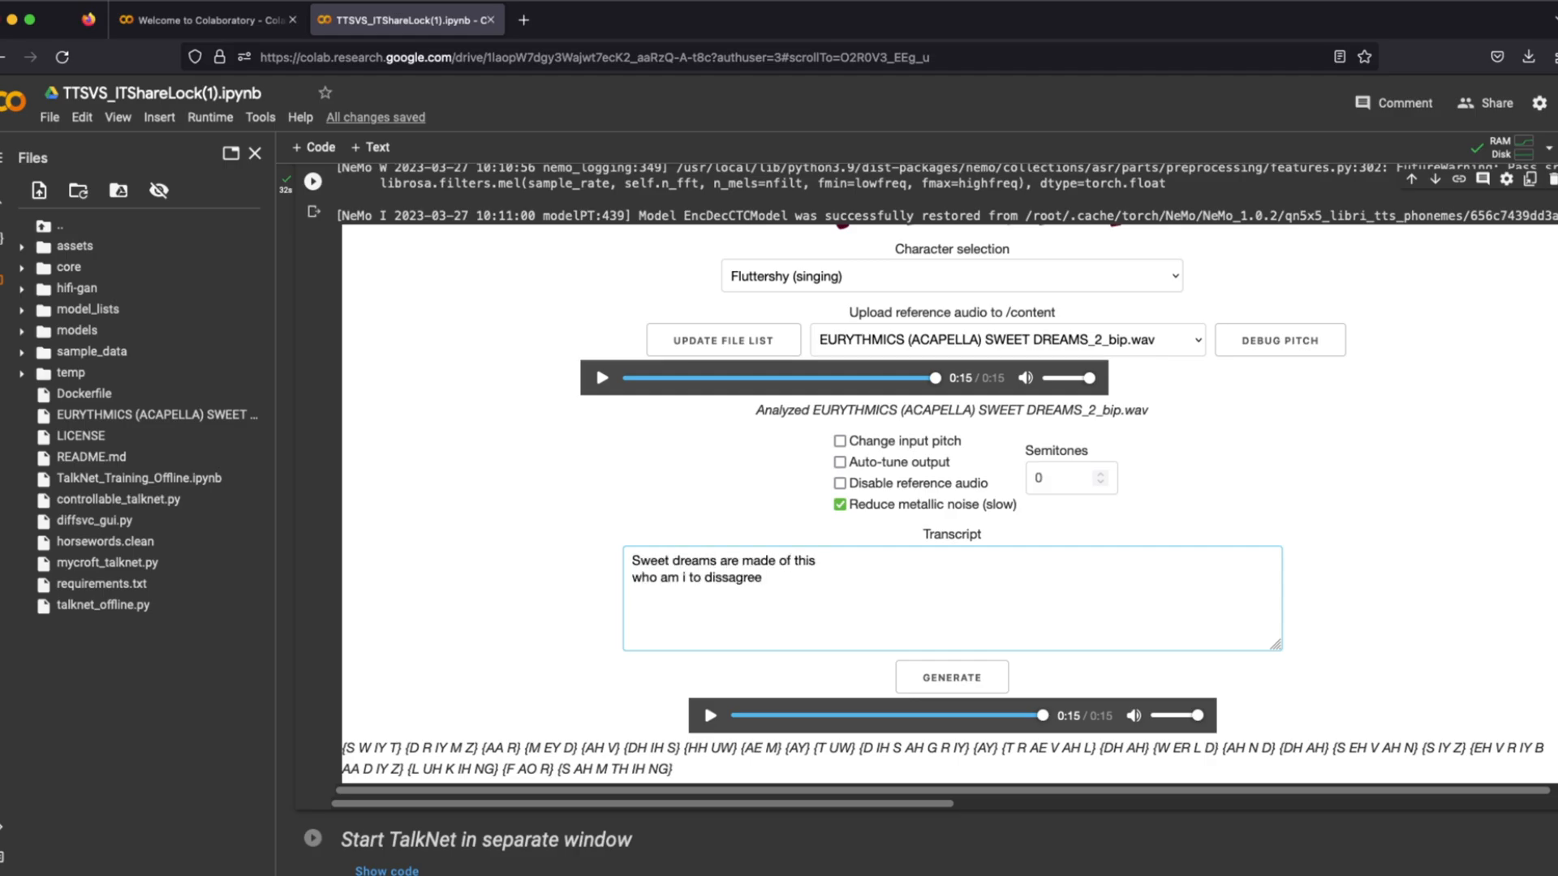
type("I travel the world and the seven seas")
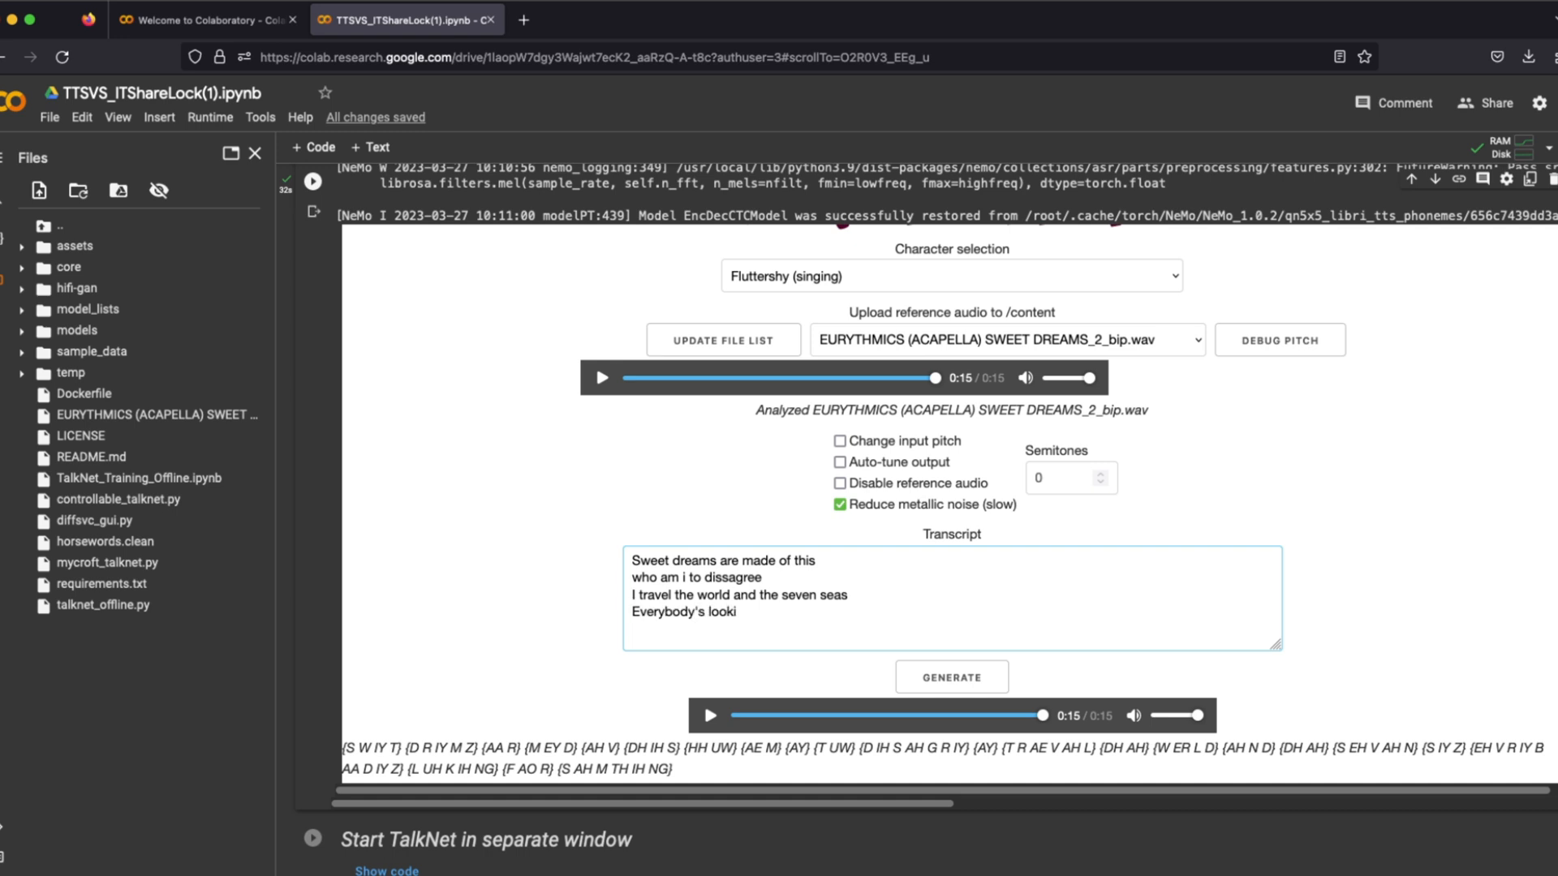
left_click(951, 675)
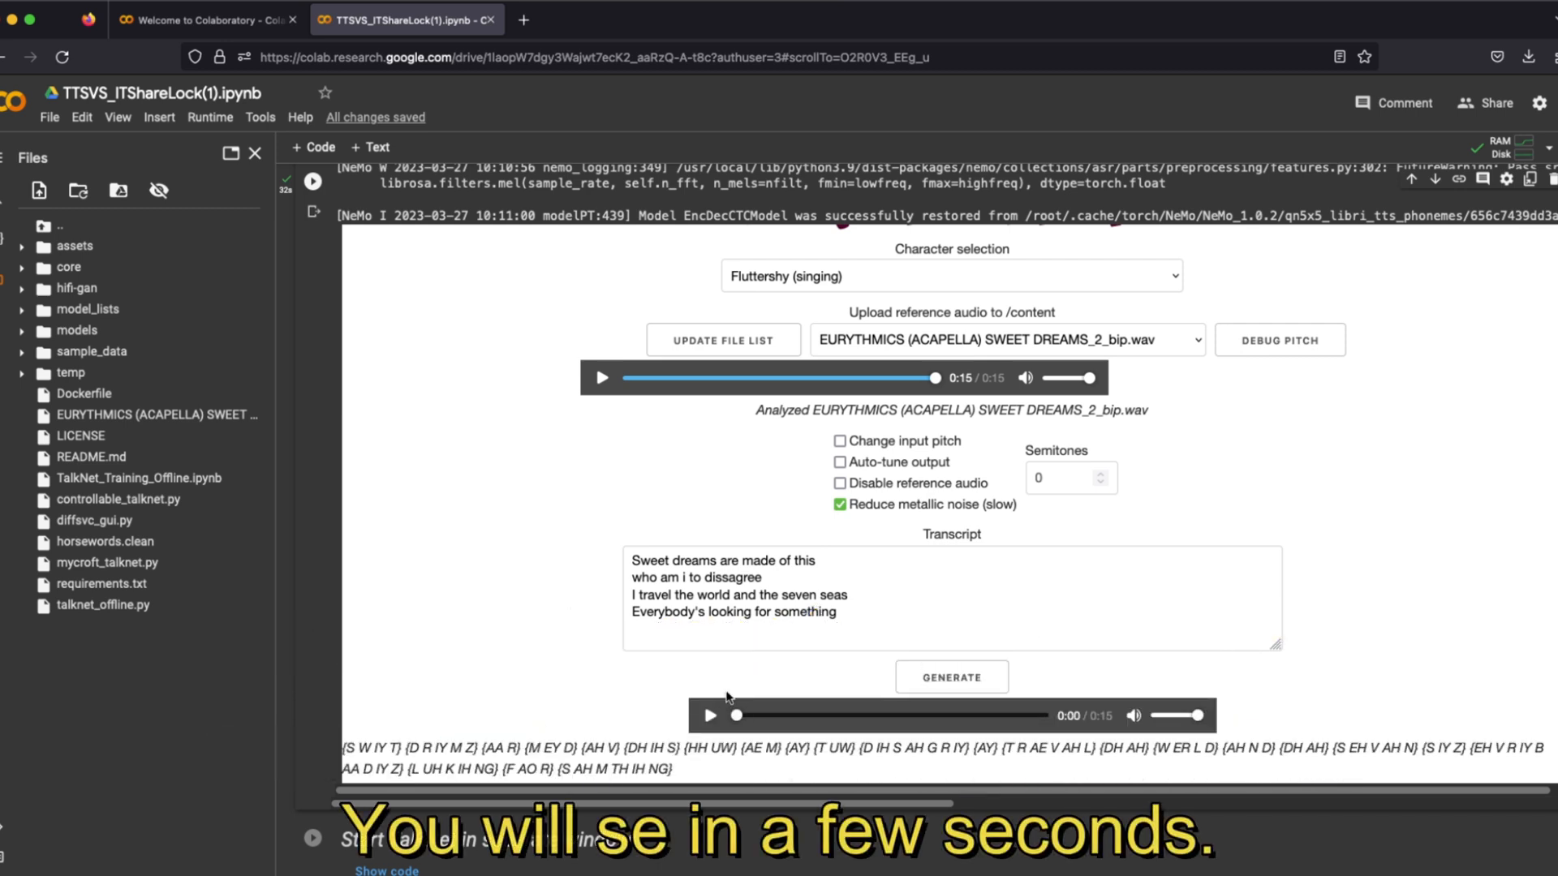
left_click(709, 716)
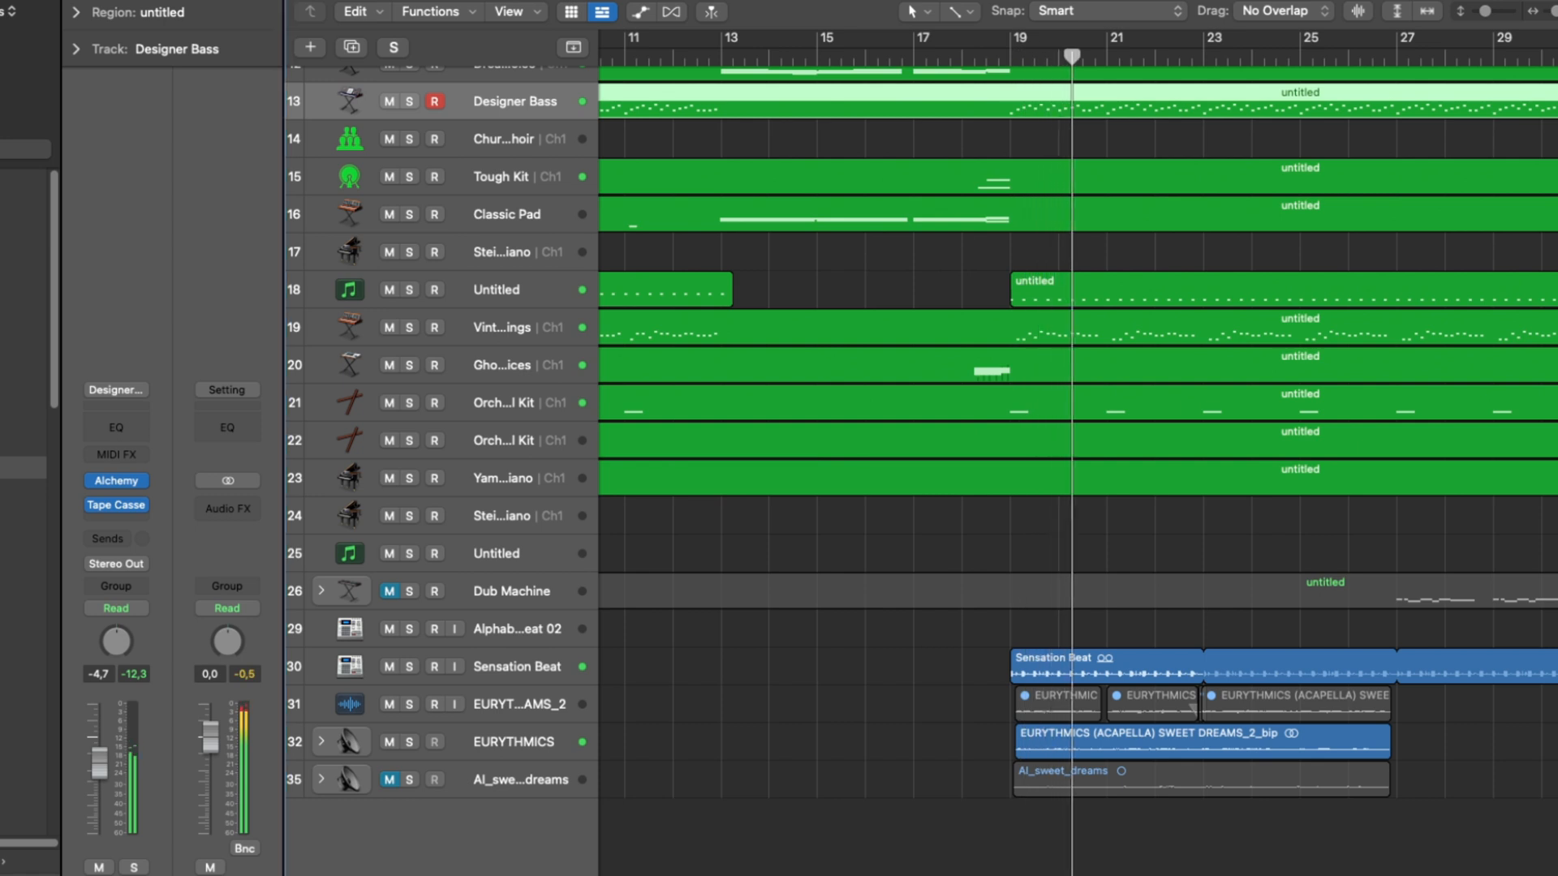
Mute the EURYTHMICS acapella, unmute AI_sweet_dreams, and play the AI vocal over the beat
left_click(1071, 56)
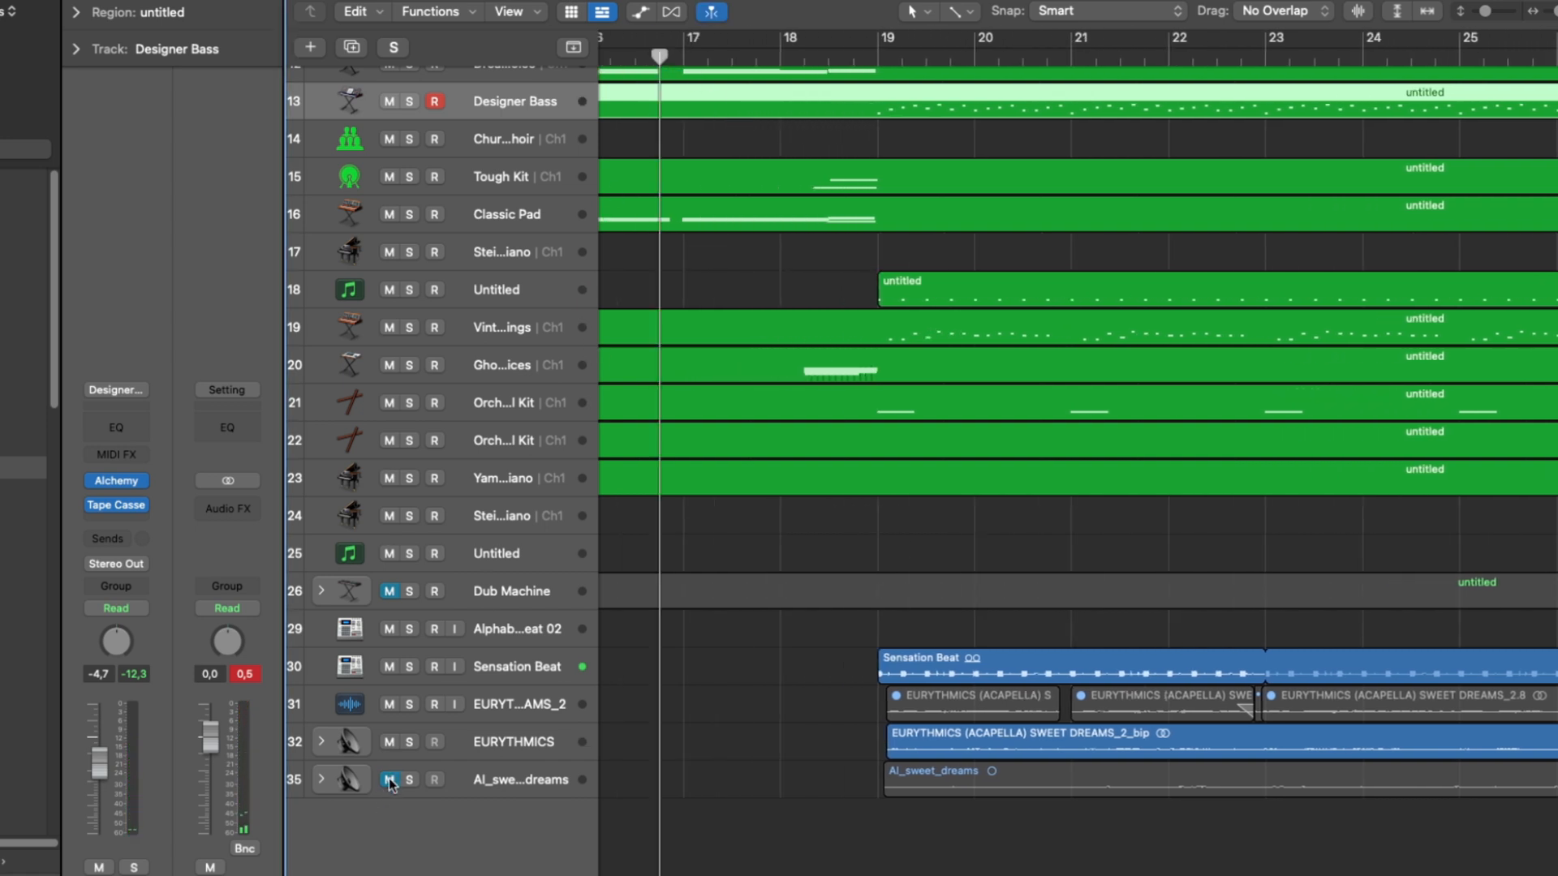
left_click(397, 781)
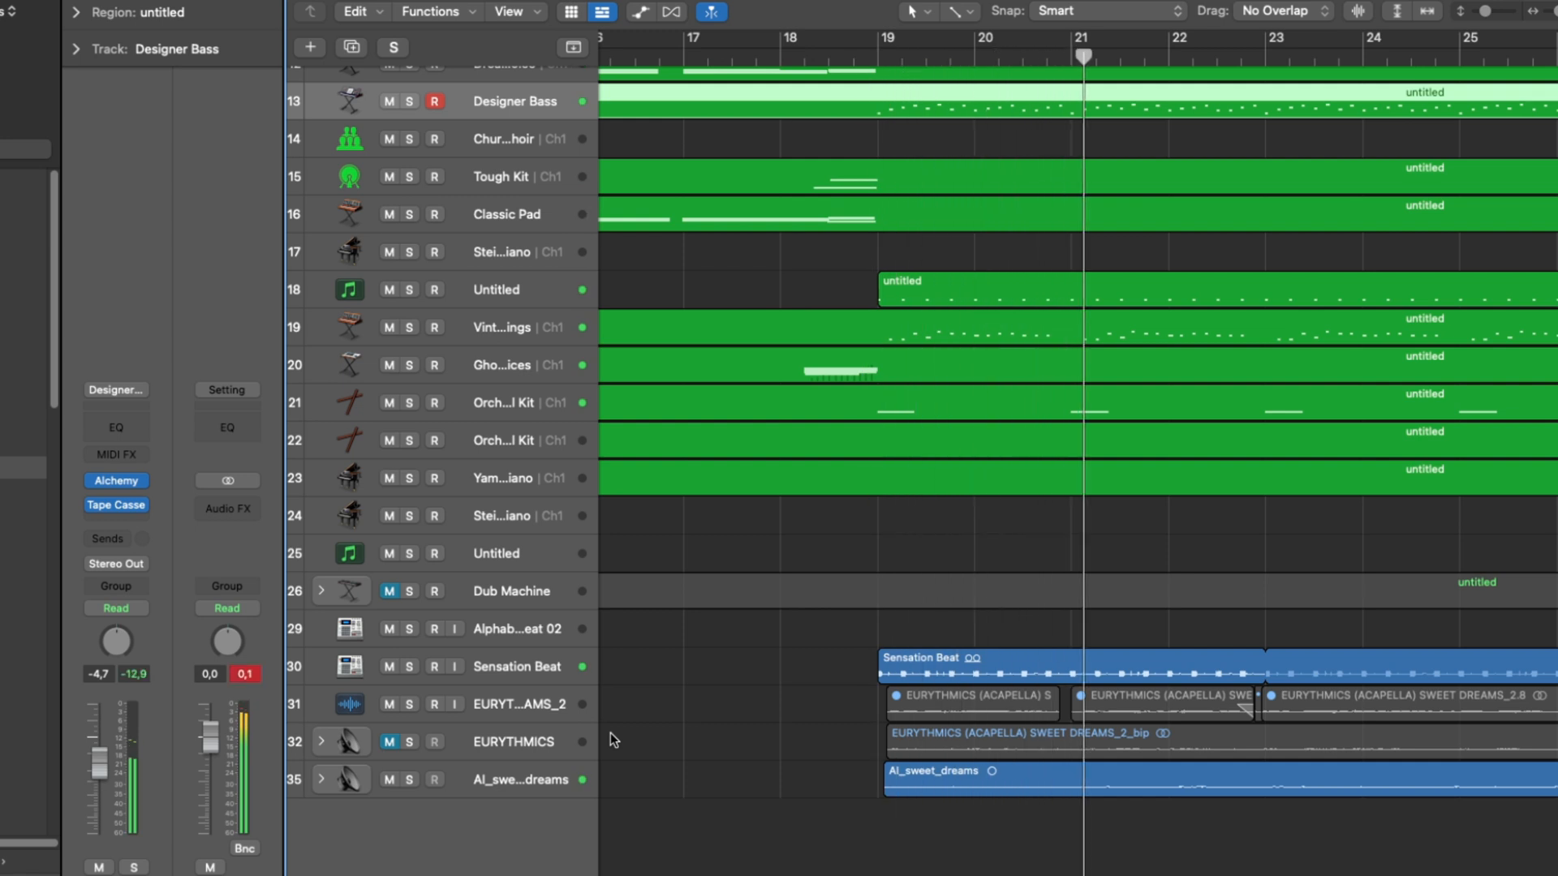
left_click(1183, 40)
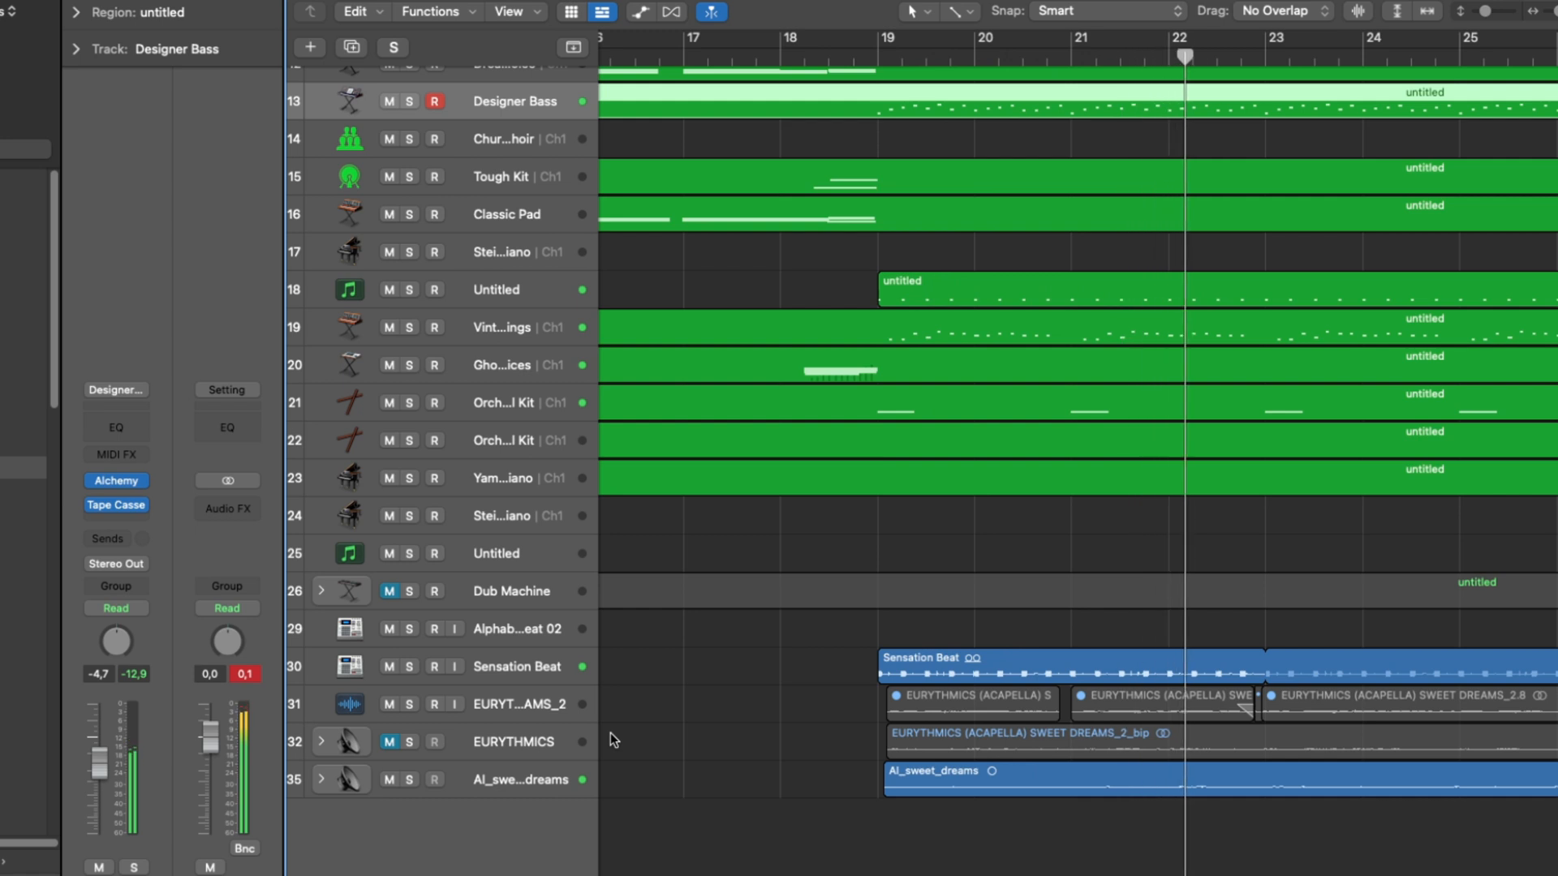
left_click(1286, 54)
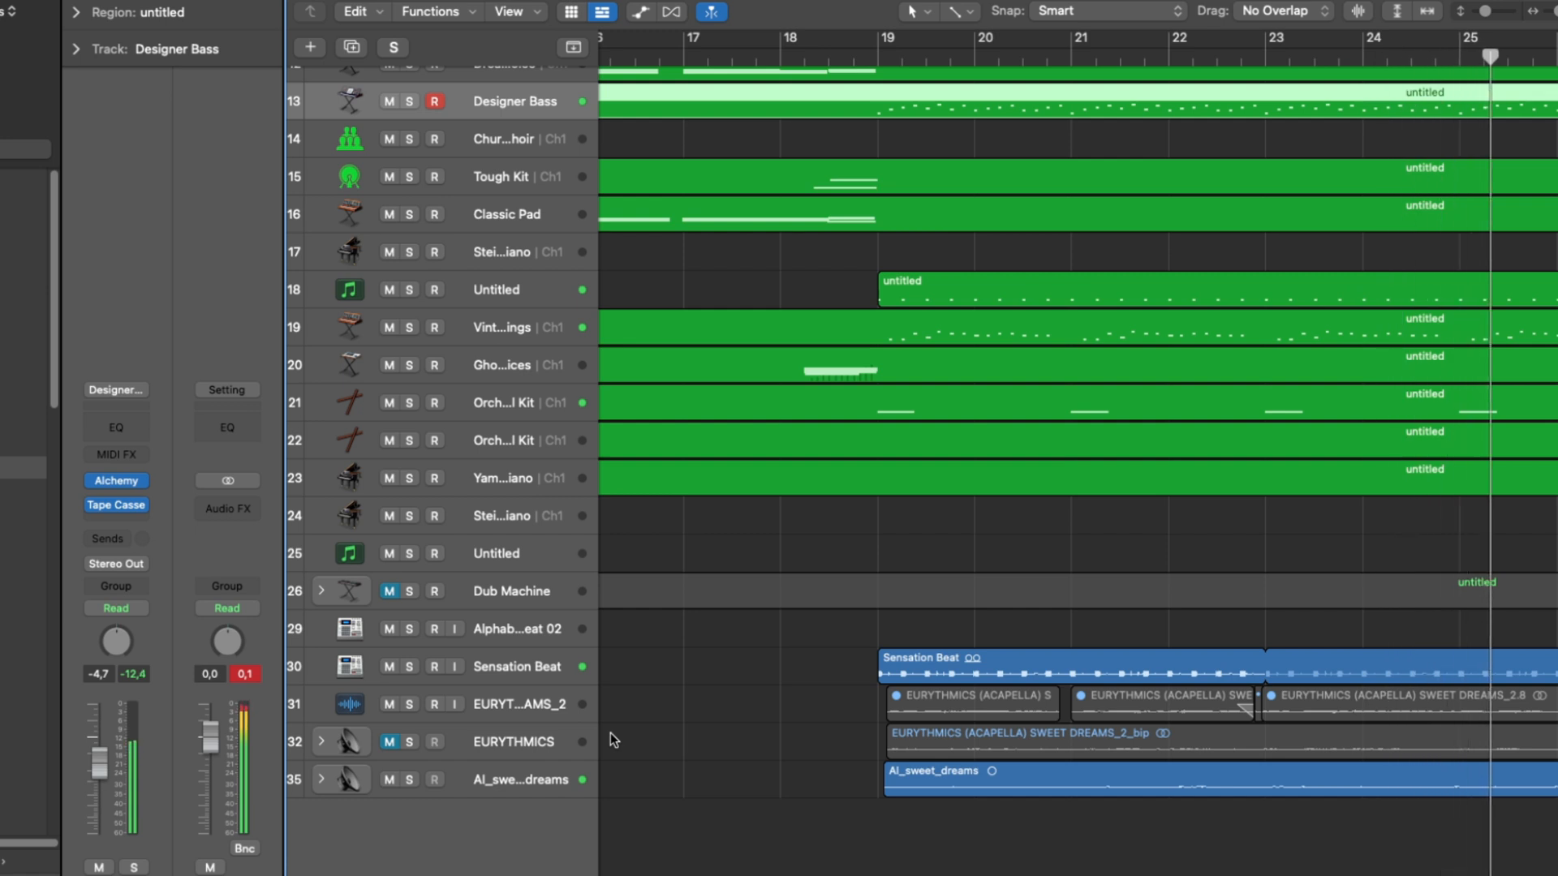
scroll("right", 3)
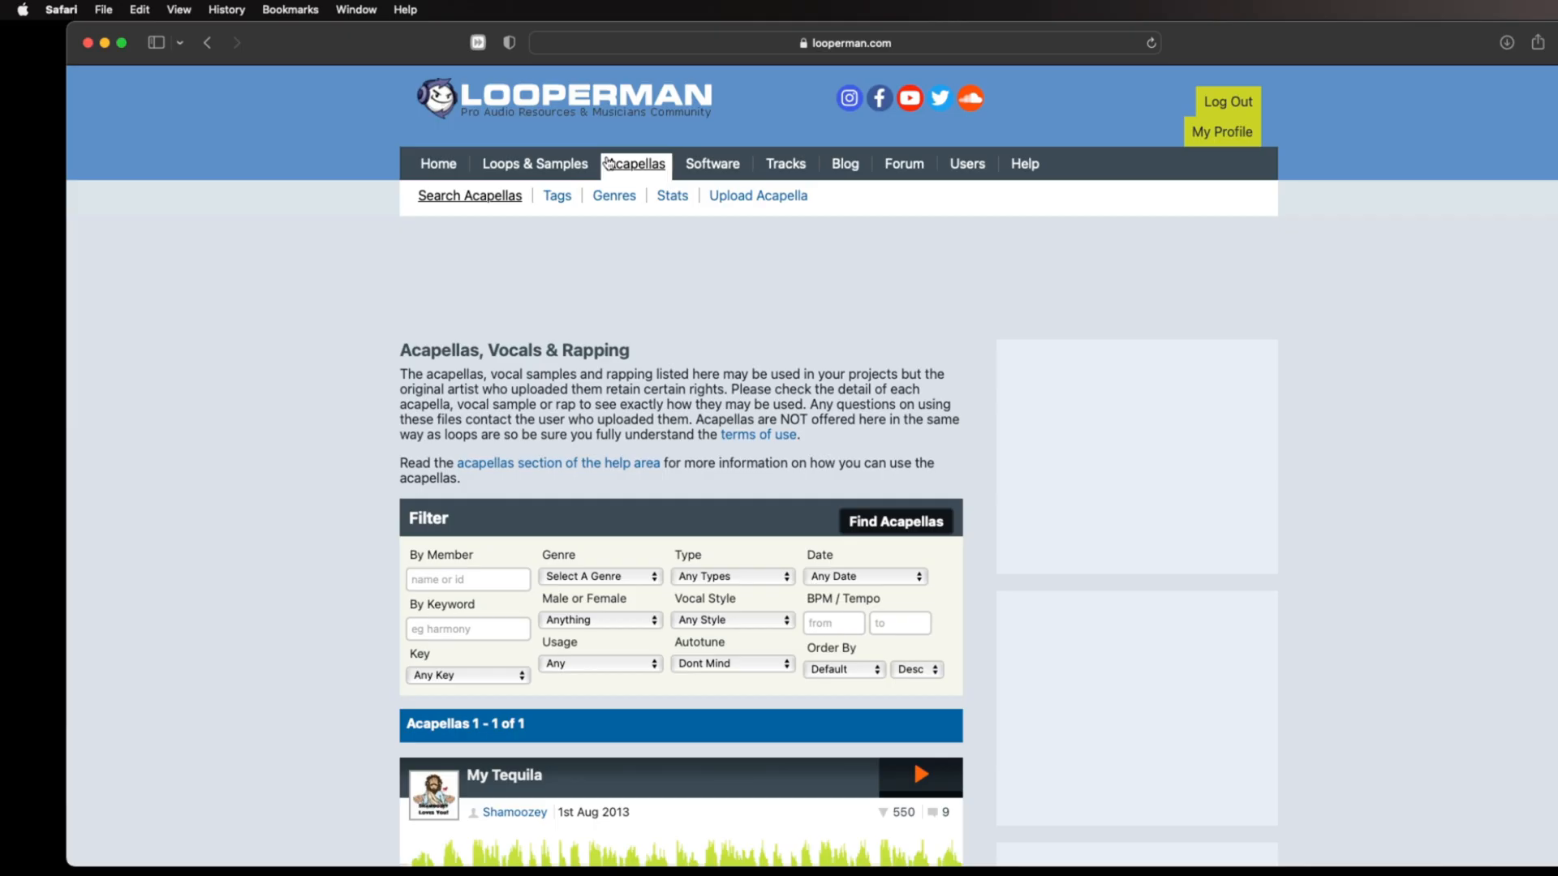
mouse_move(634, 180)
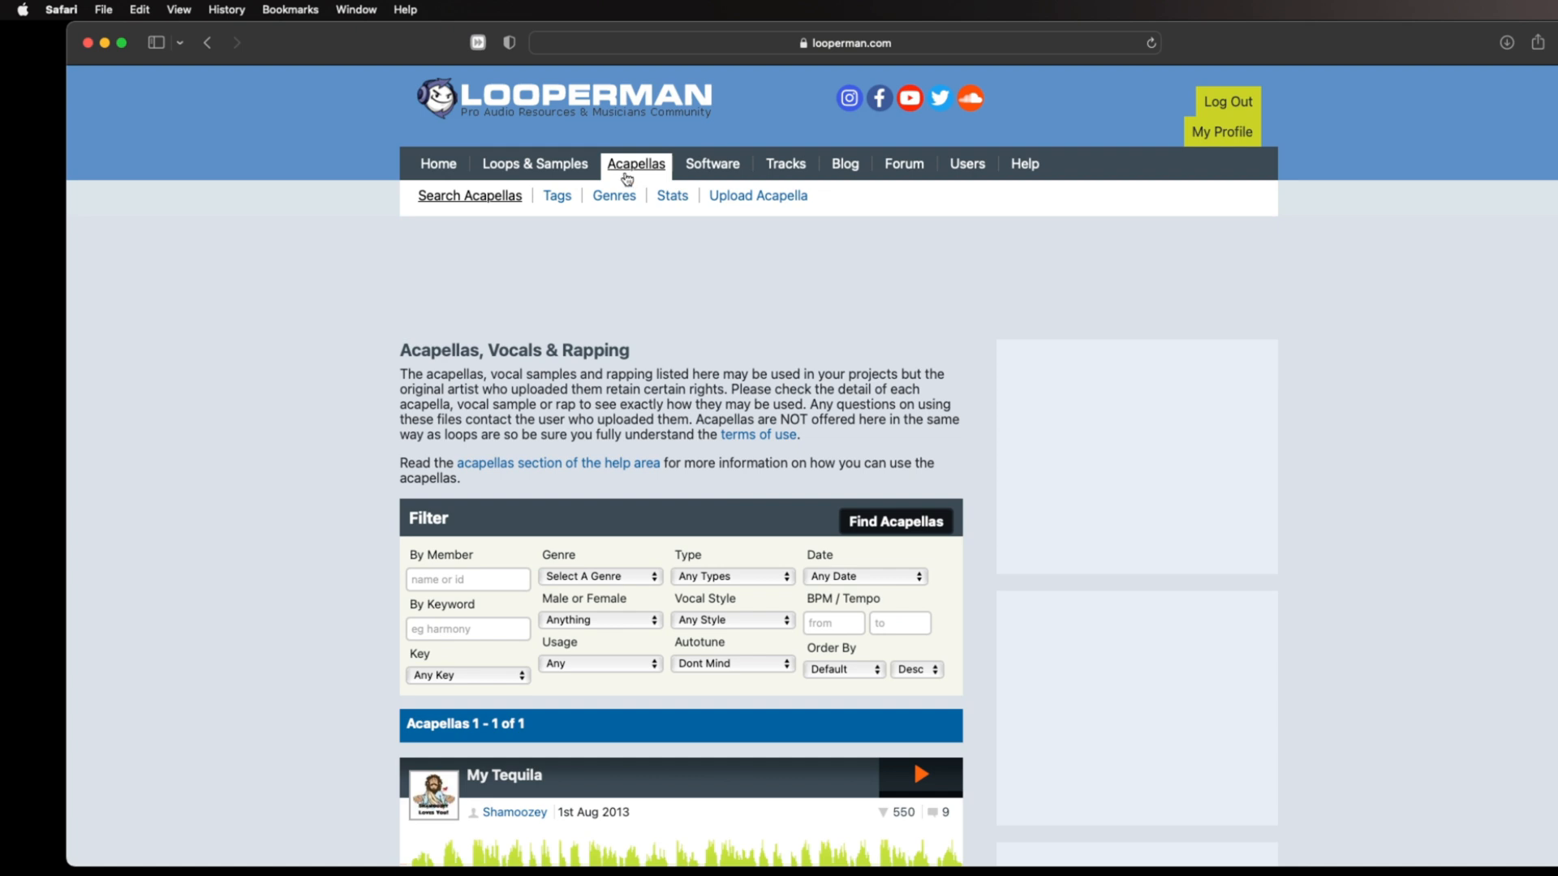
mouse_move(667, 230)
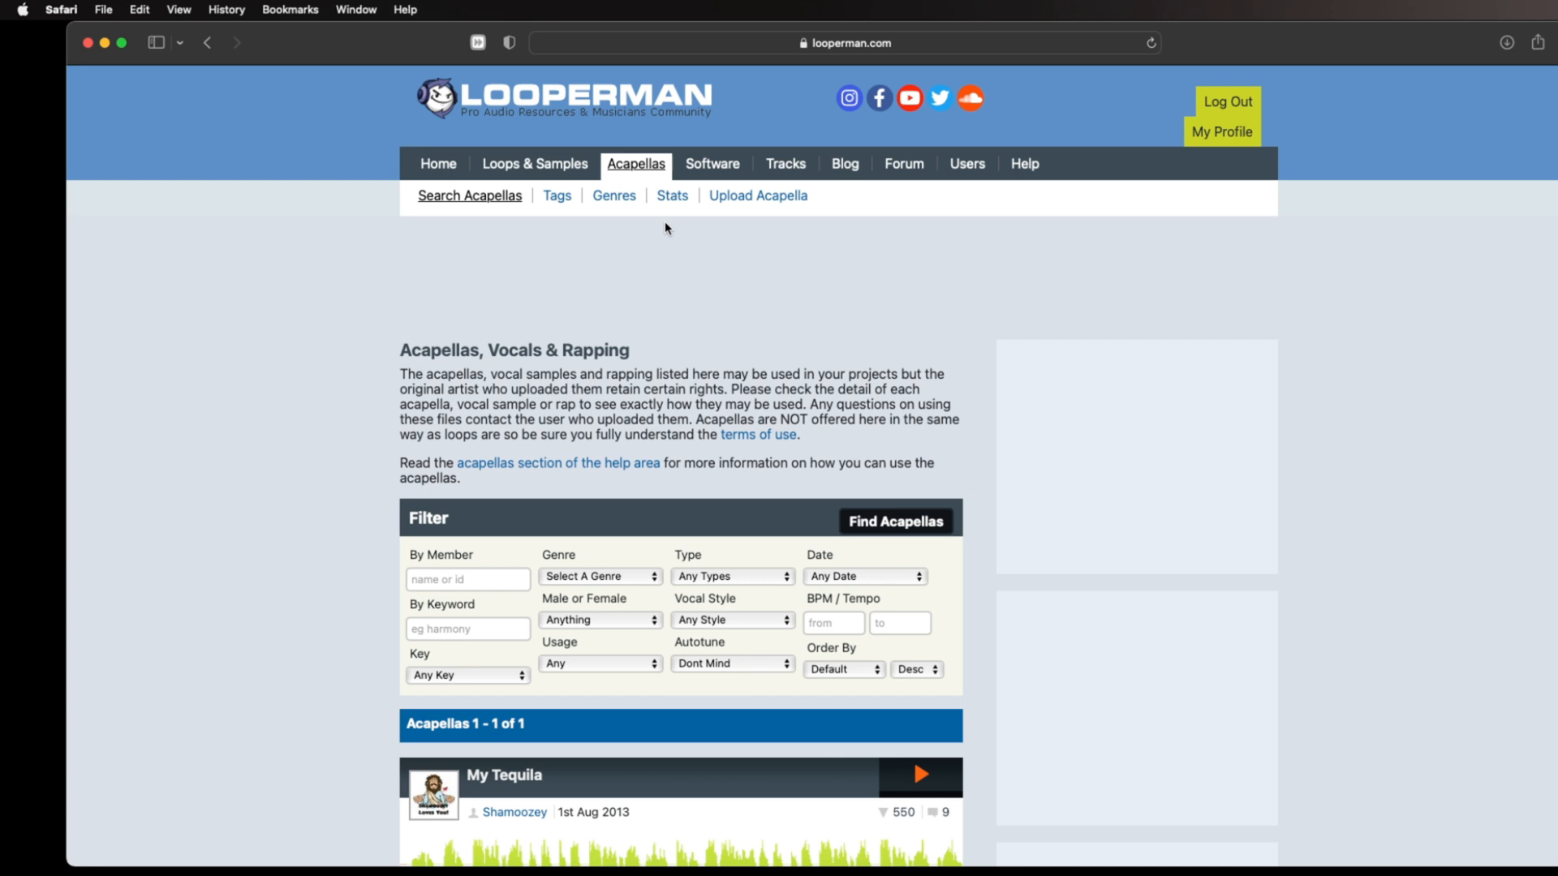
Preview Shamoozey's My Tequila acapella on Looperman, pausing it at 0:32
scroll("down", 3)
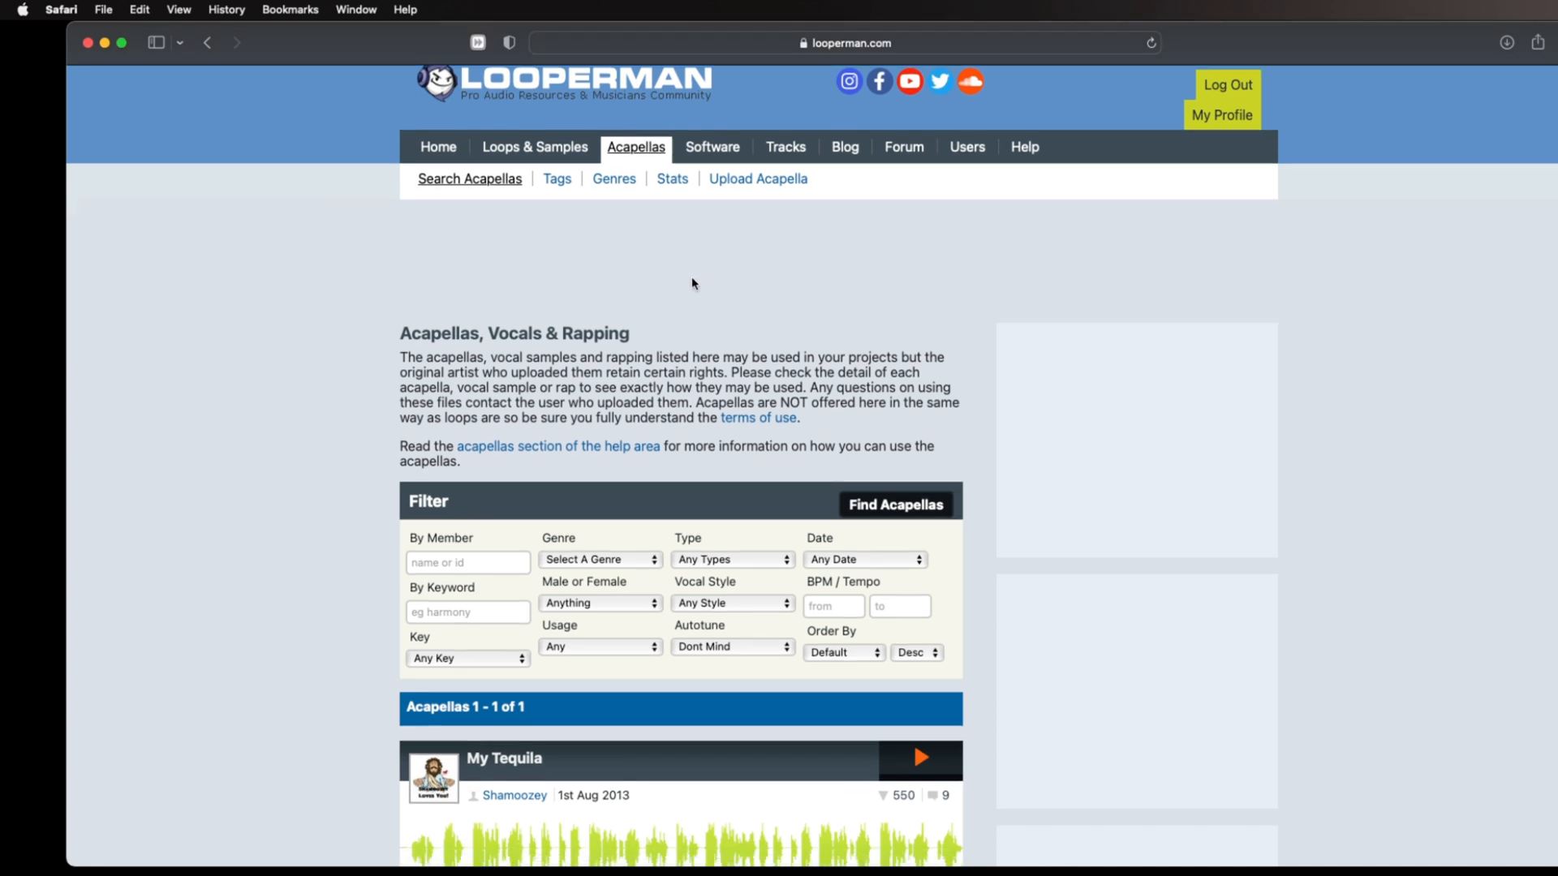
scroll("down", 3)
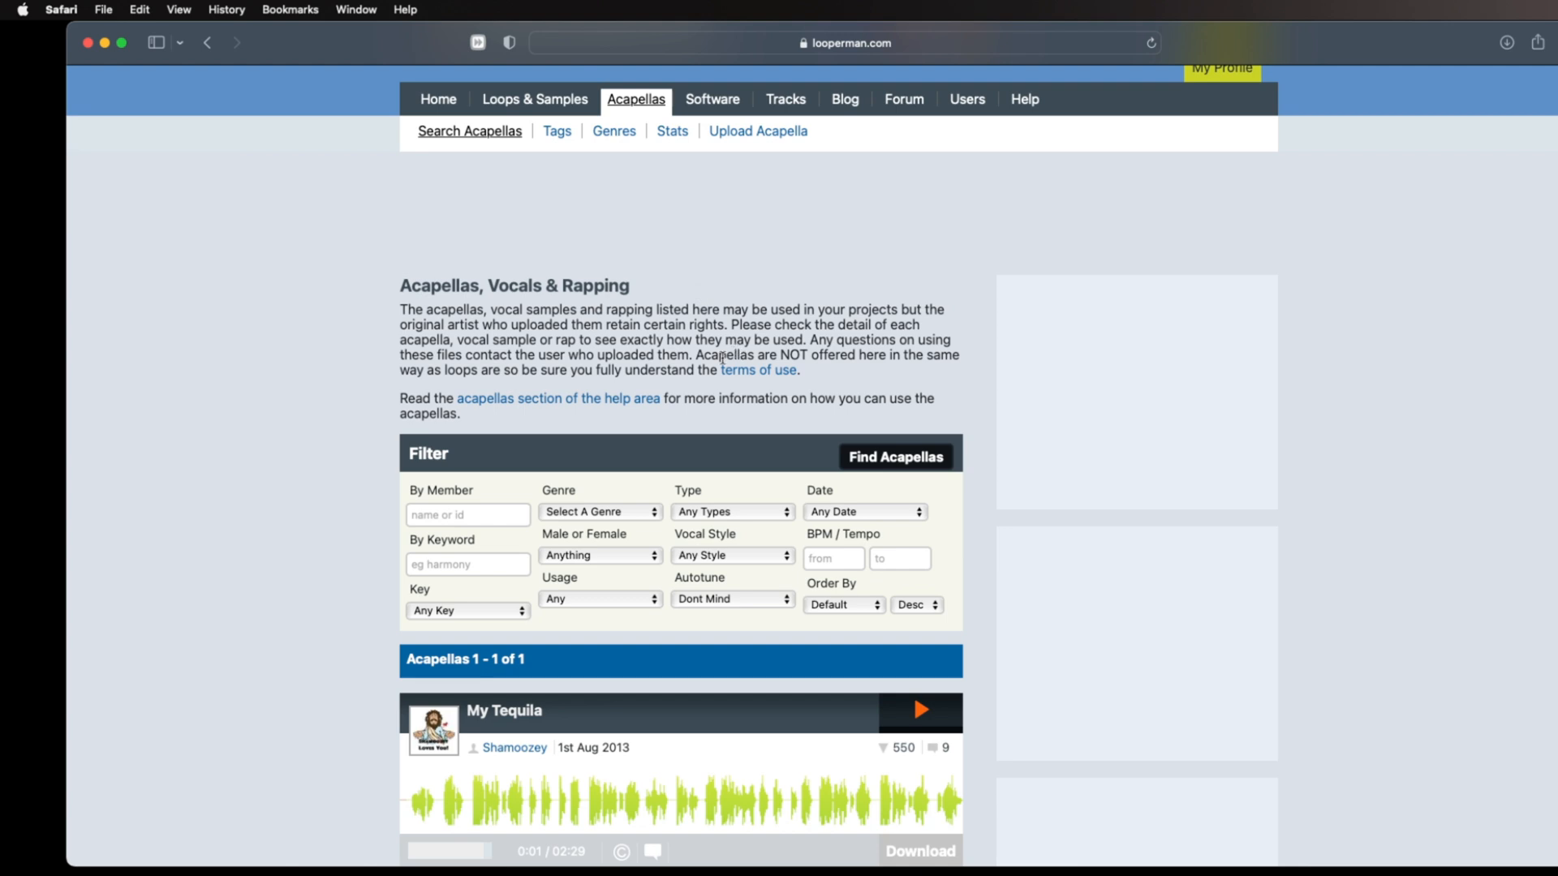
mouse_move(674, 496)
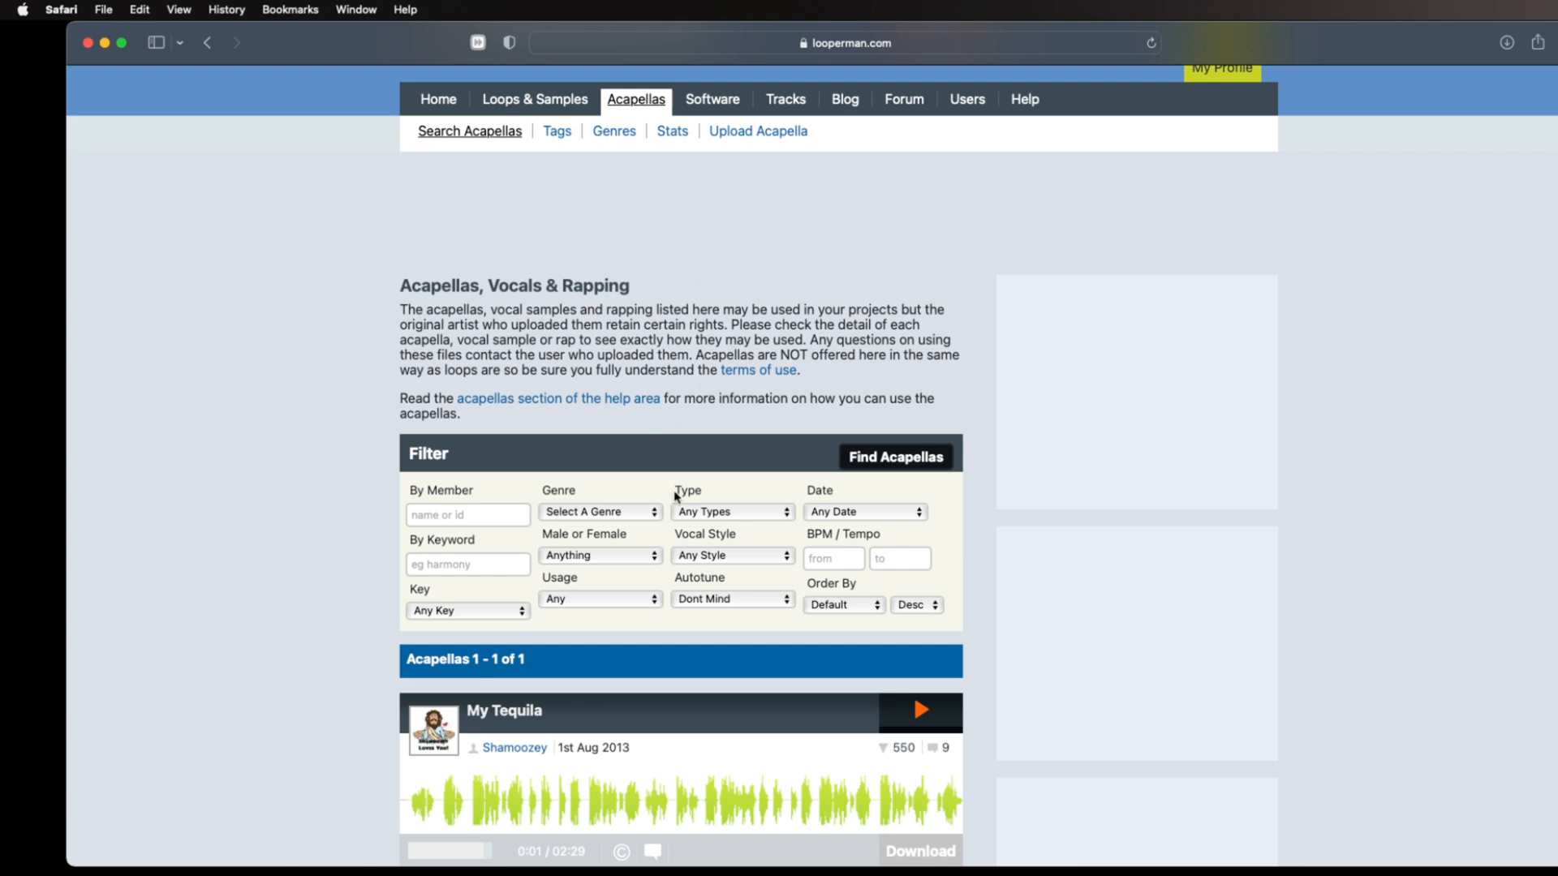
mouse_move(676, 545)
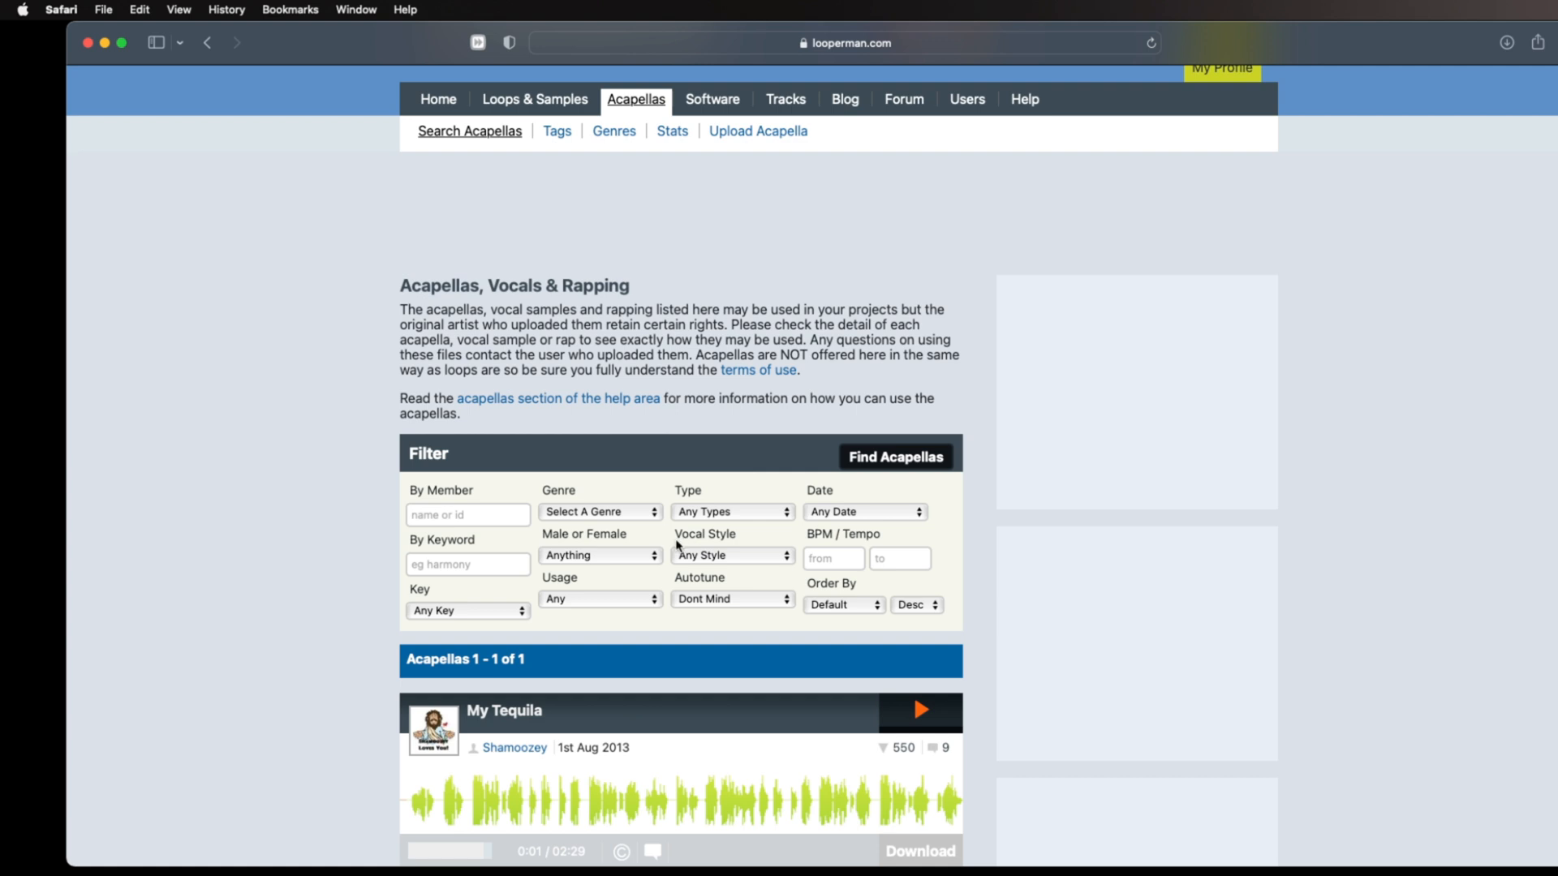
scroll("up", 3)
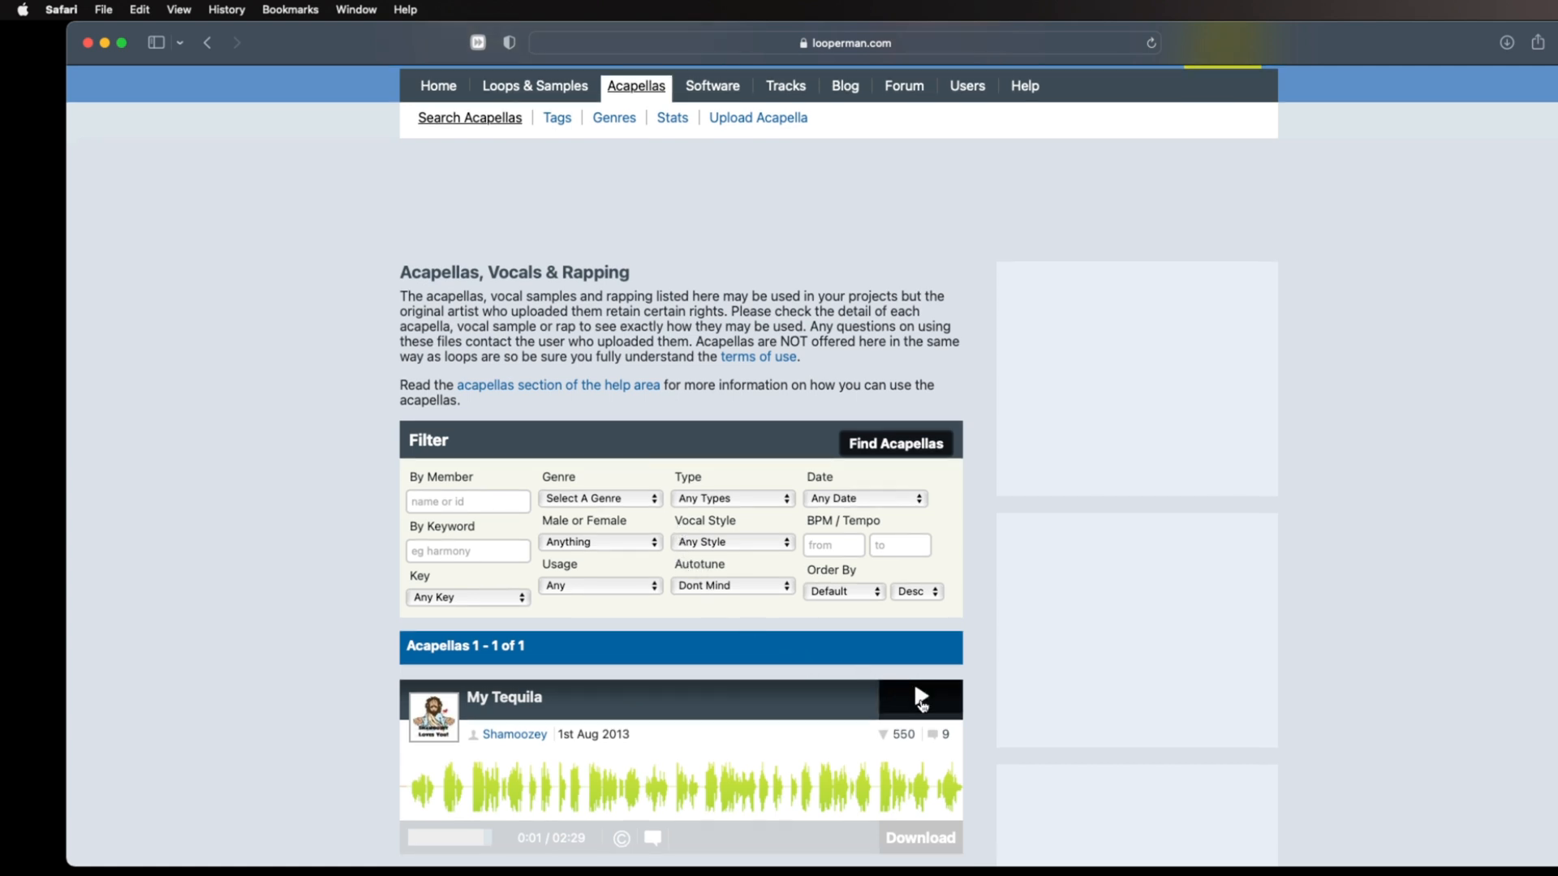
left_click(918, 696)
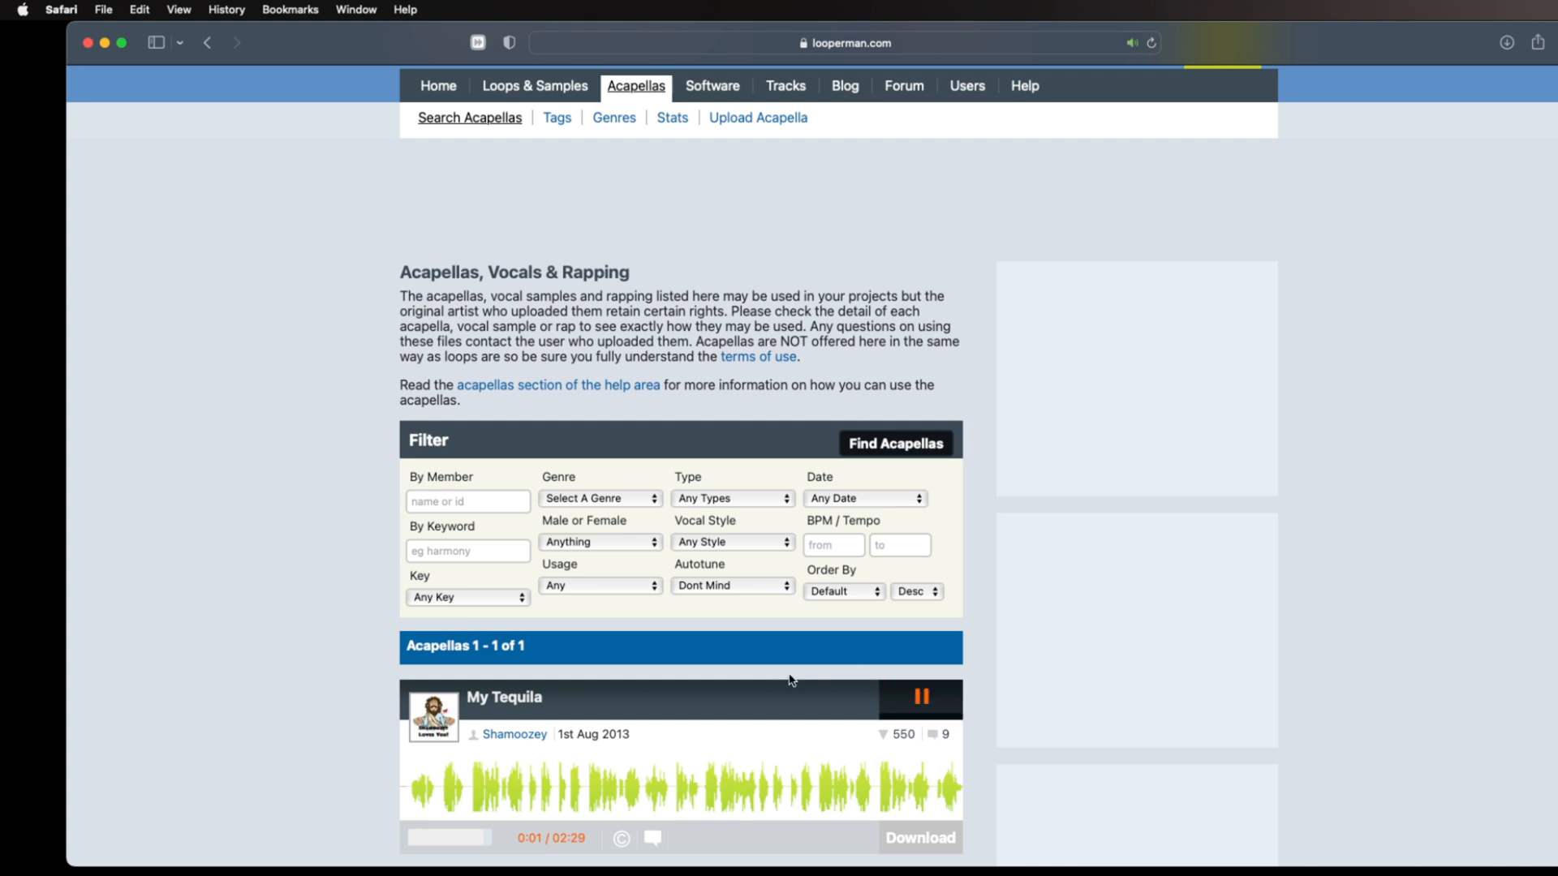
mouse_move(774, 720)
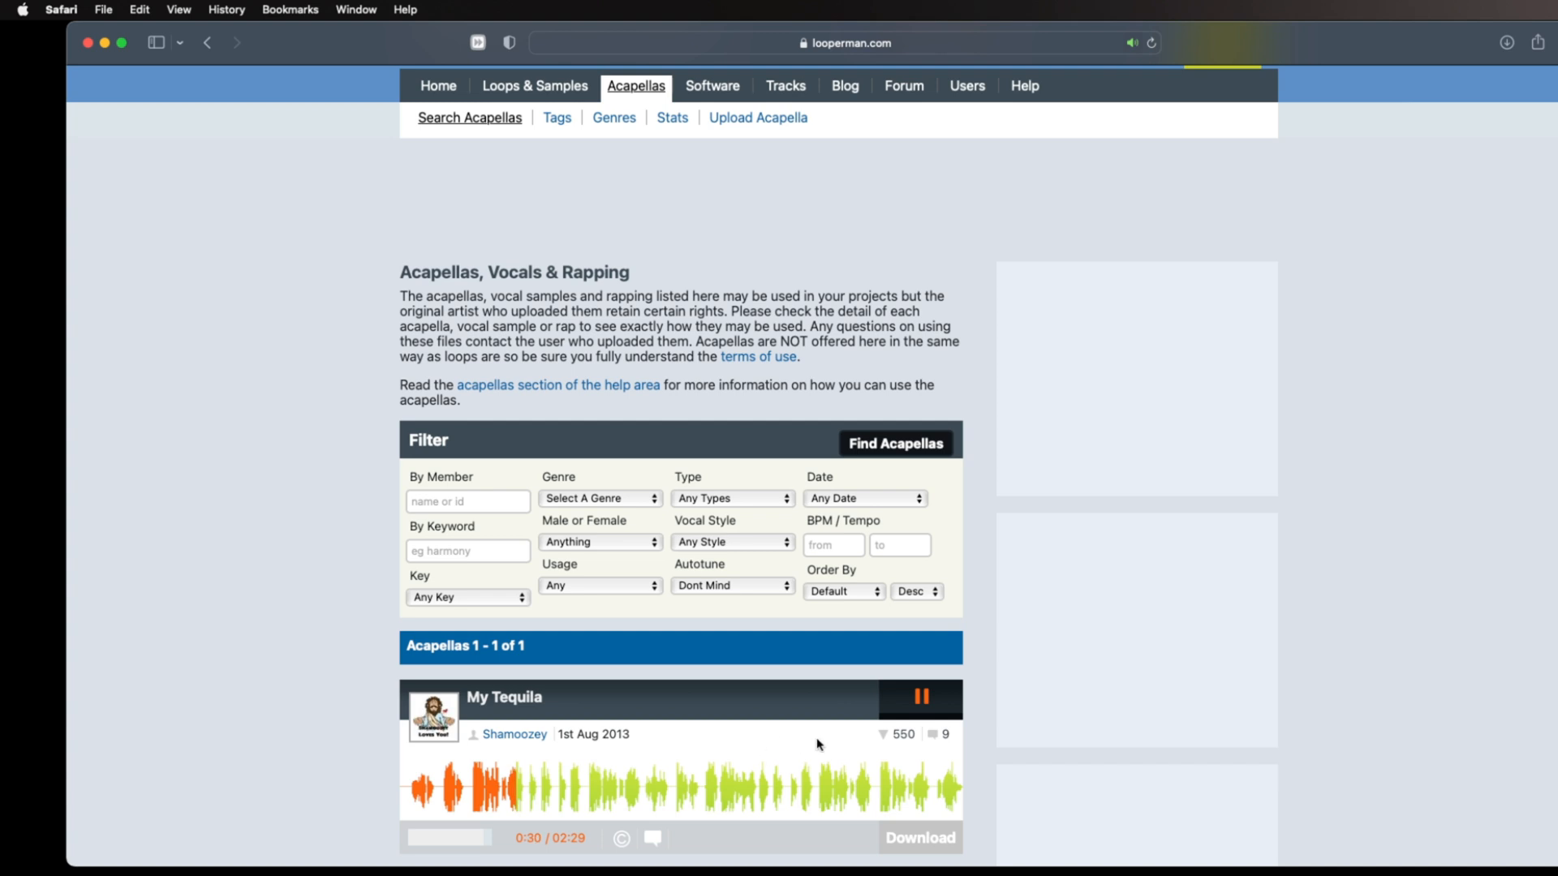
left_click(918, 696)
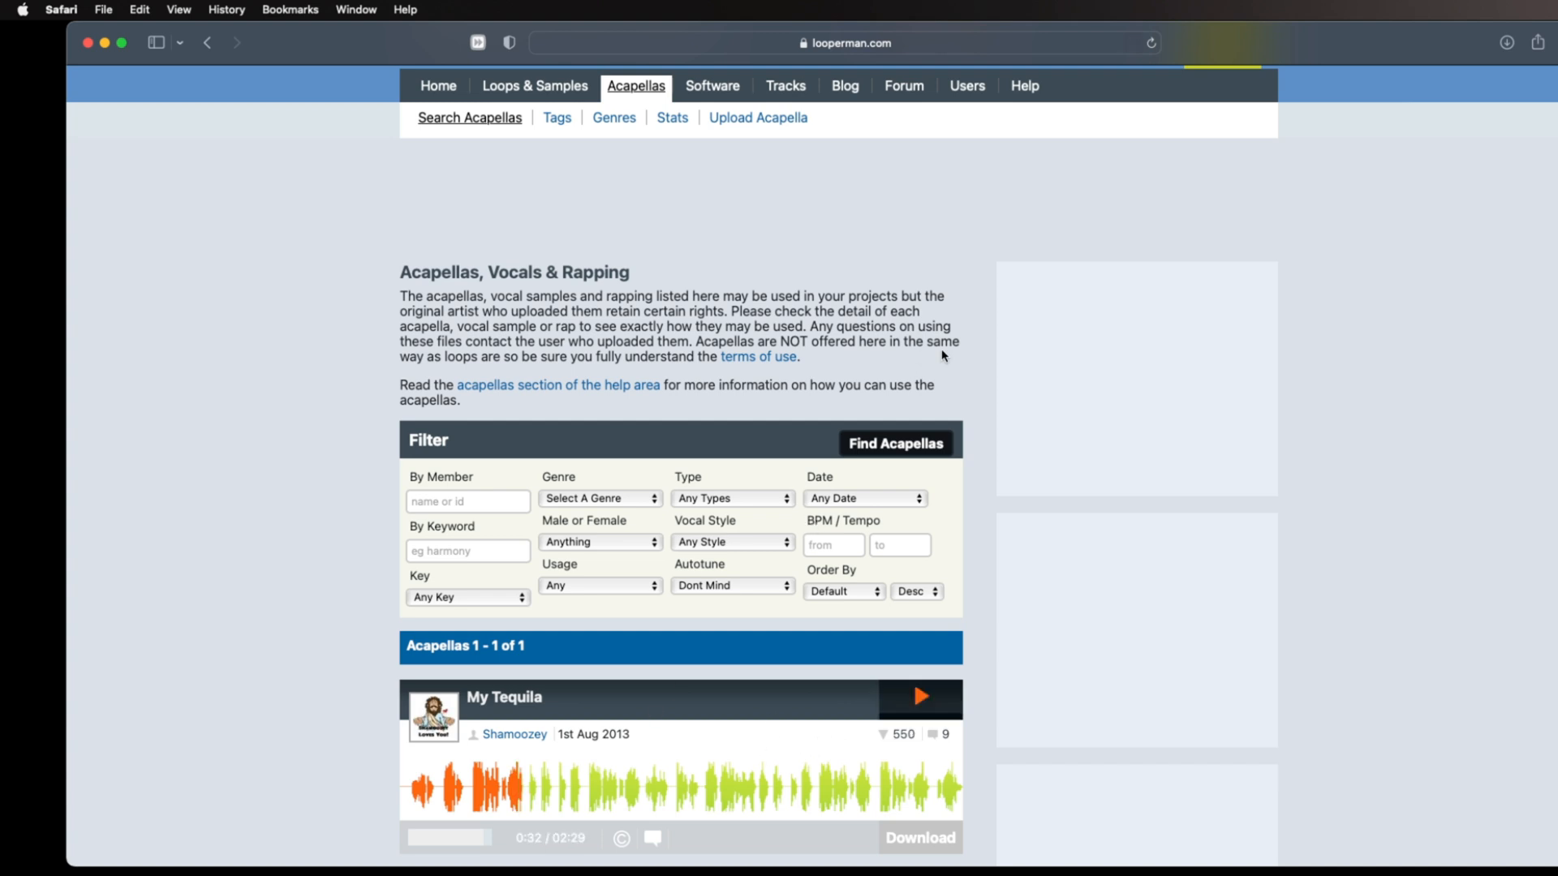
mouse_move(84, 686)
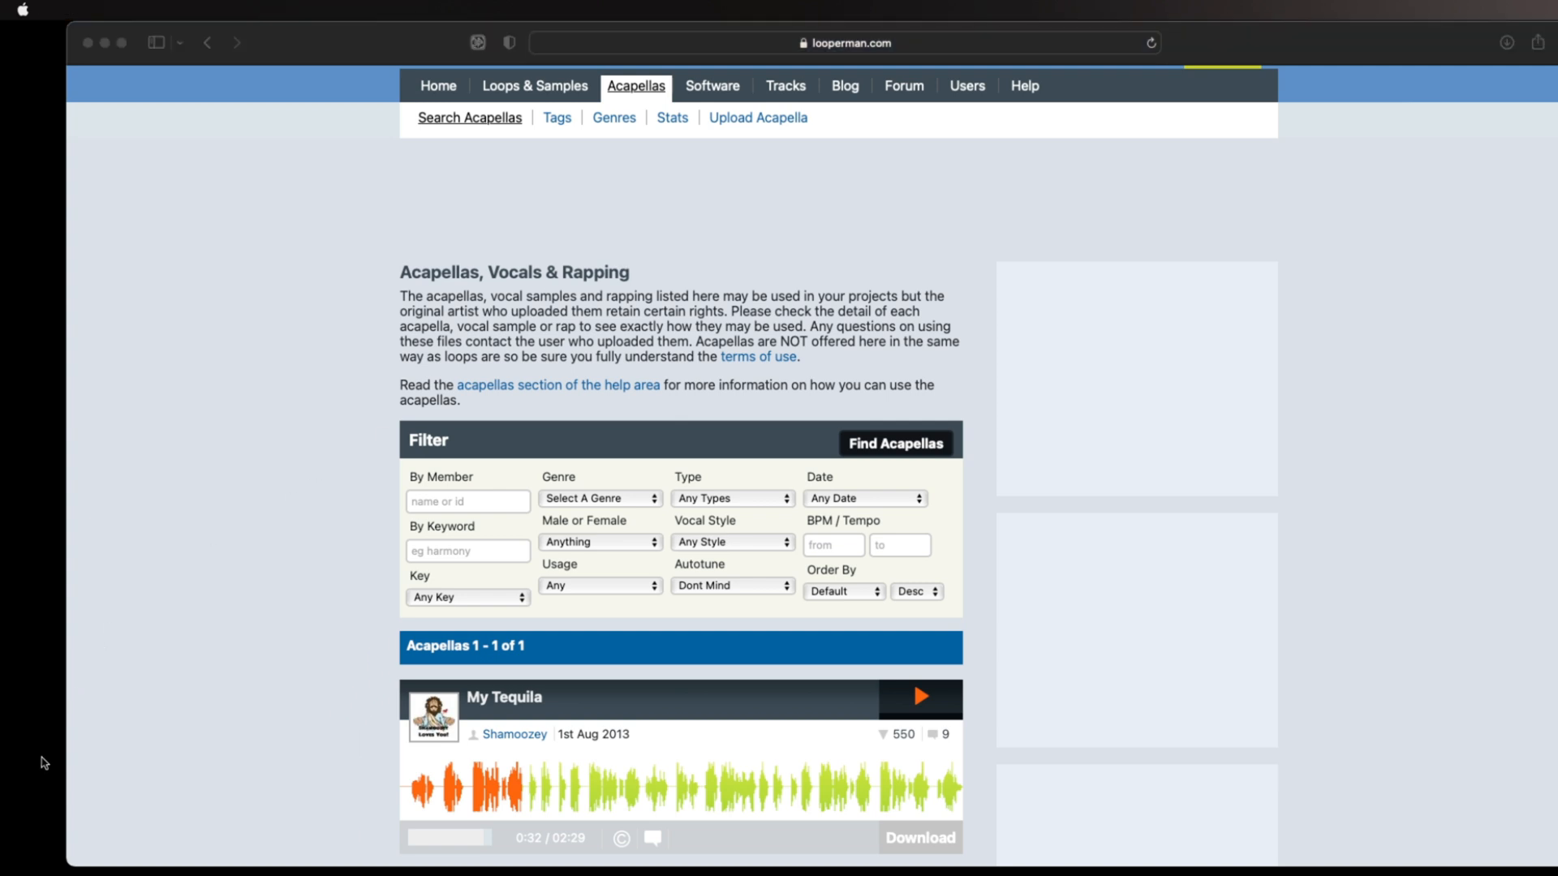
mouse_move(1062, 749)
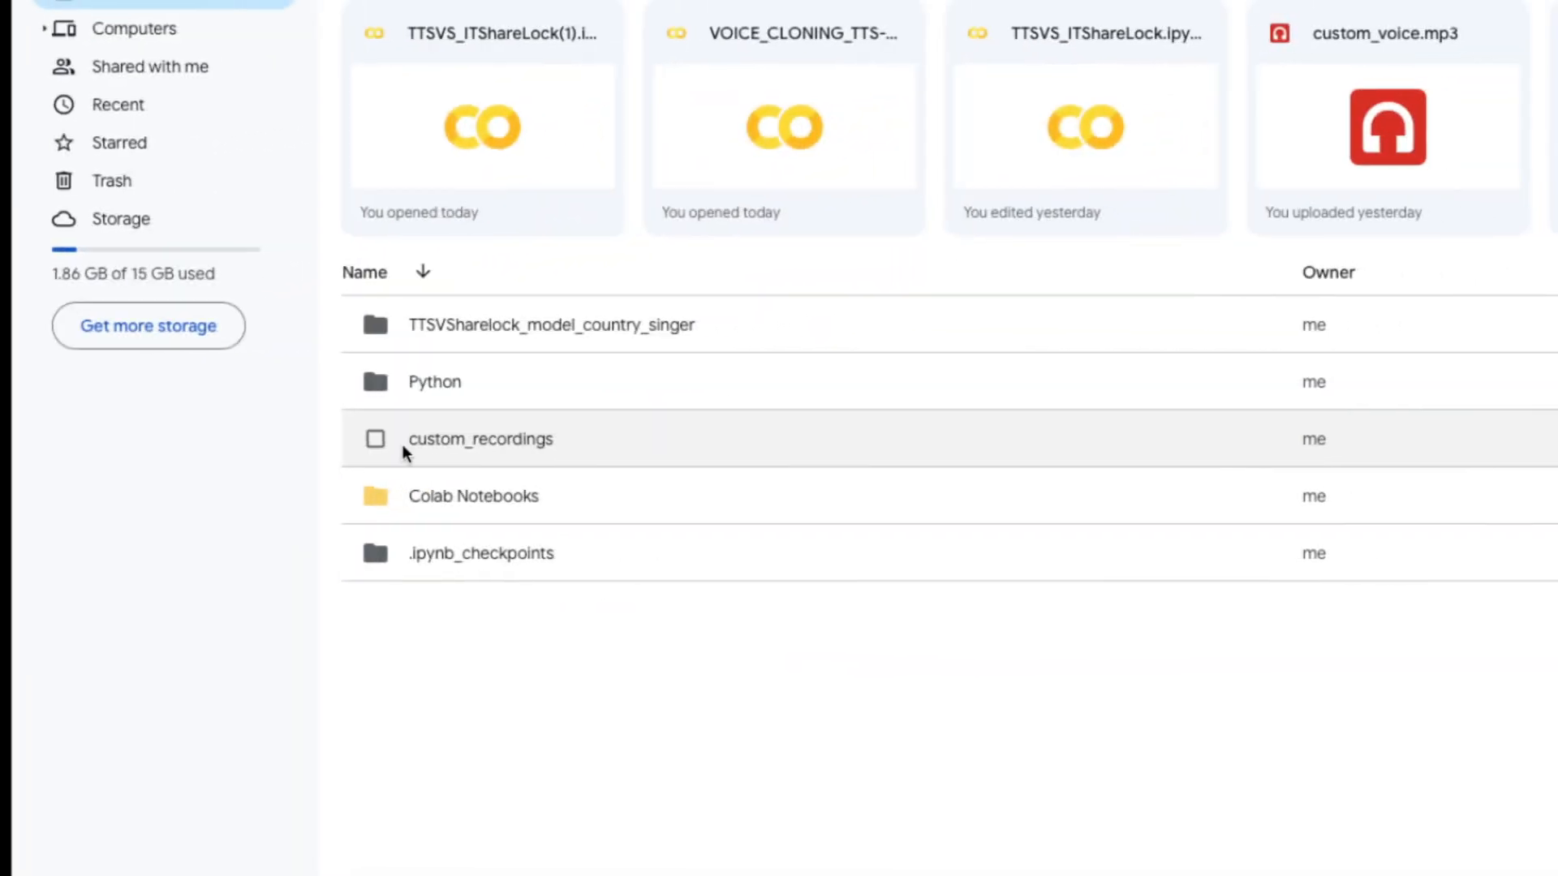
mouse_move(487, 447)
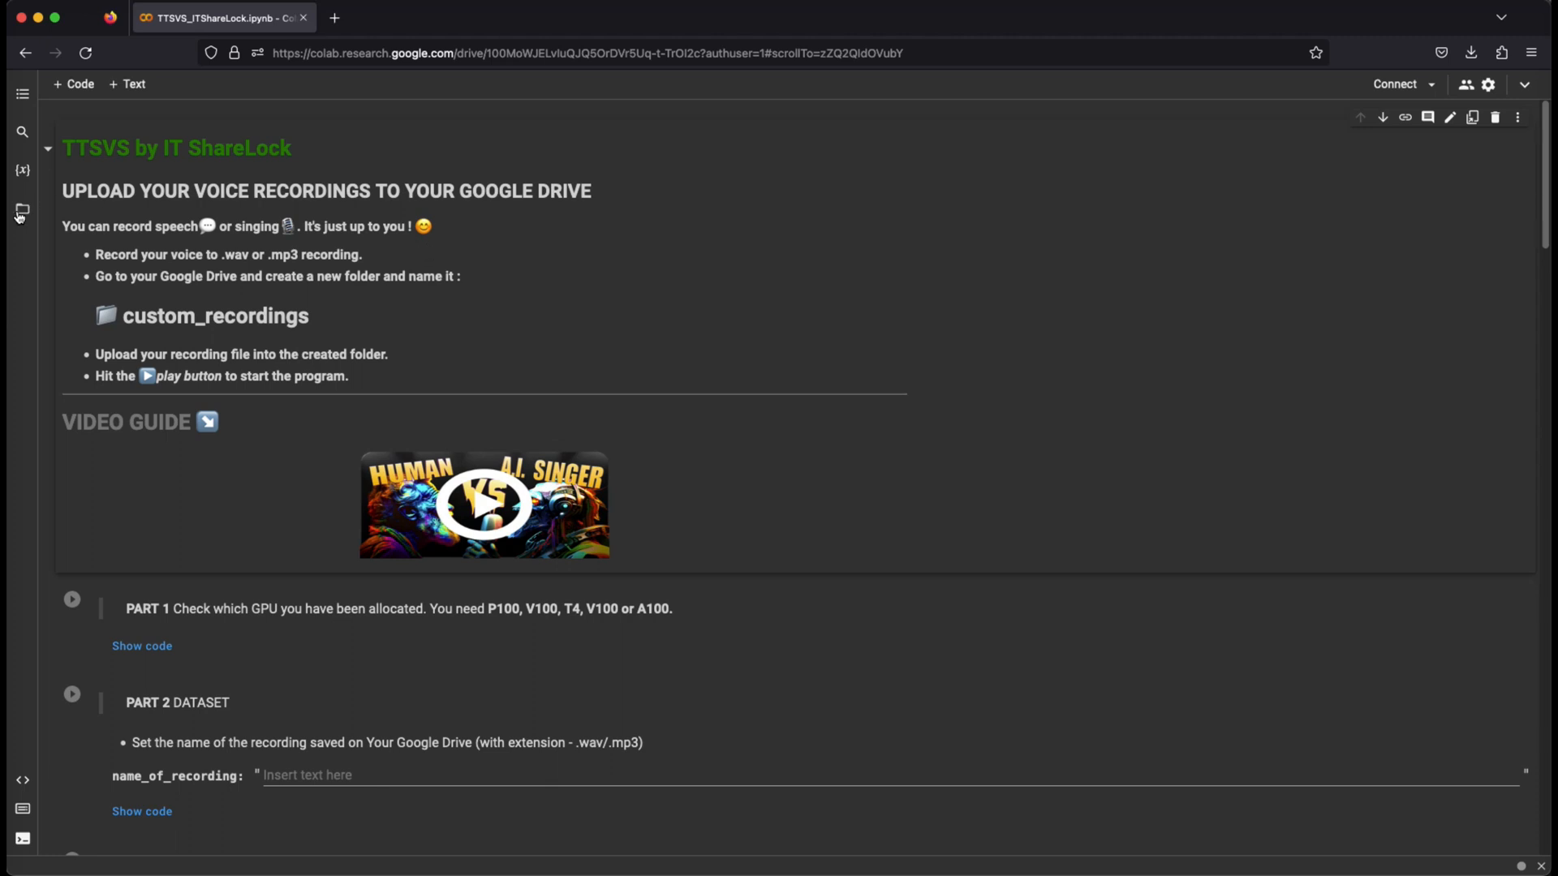
Show the Files pane and runtime RAM/GPU/disk usage, then run the Part 1 GPU check
left_click(22, 209)
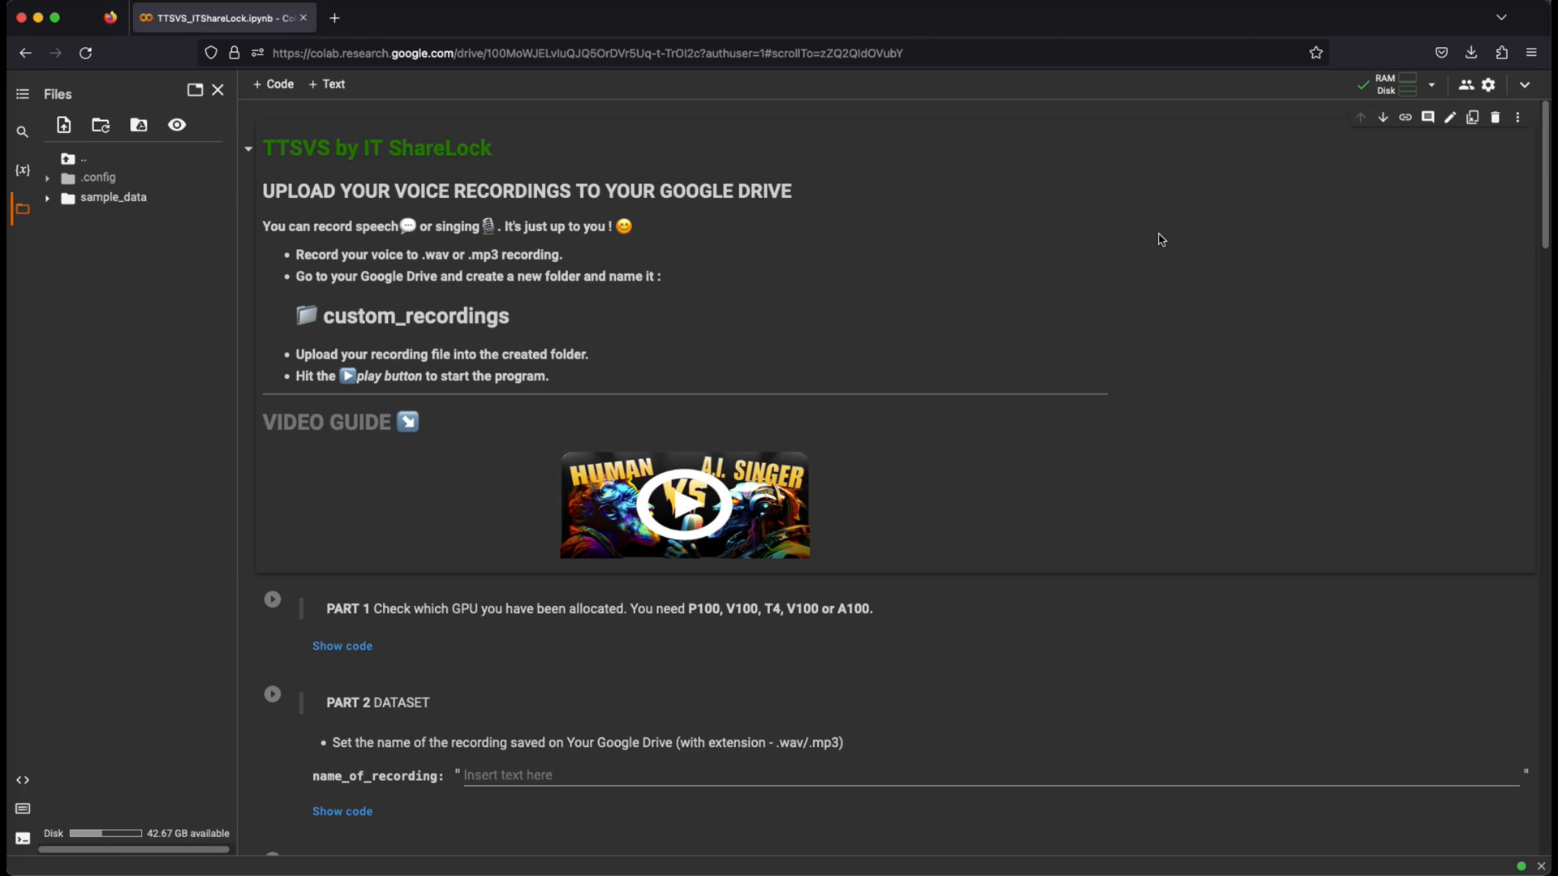
left_click(1393, 84)
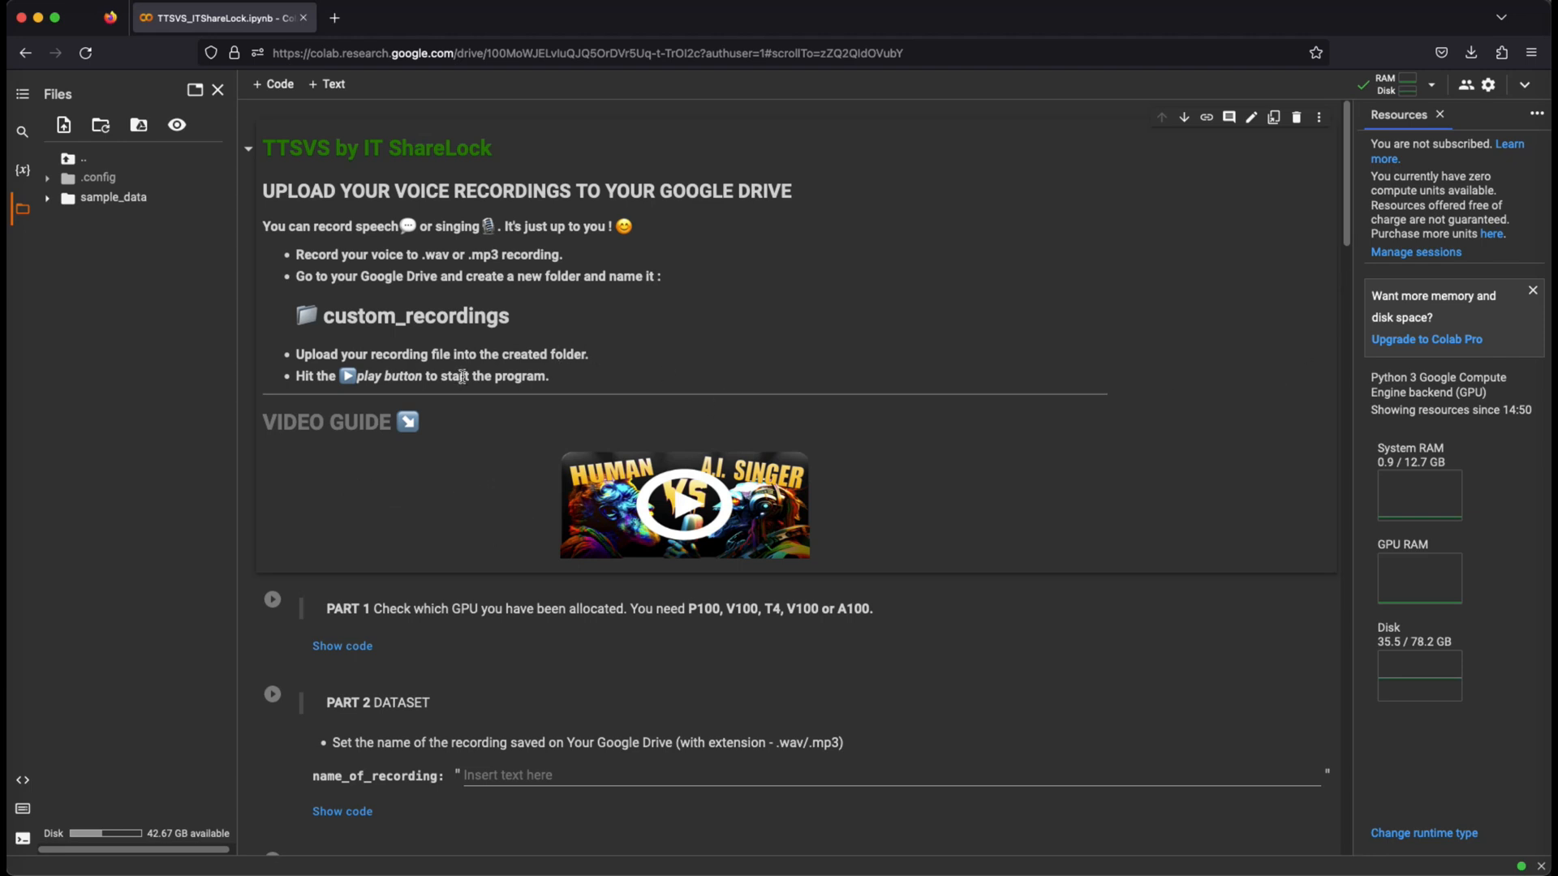
scroll("down", 3)
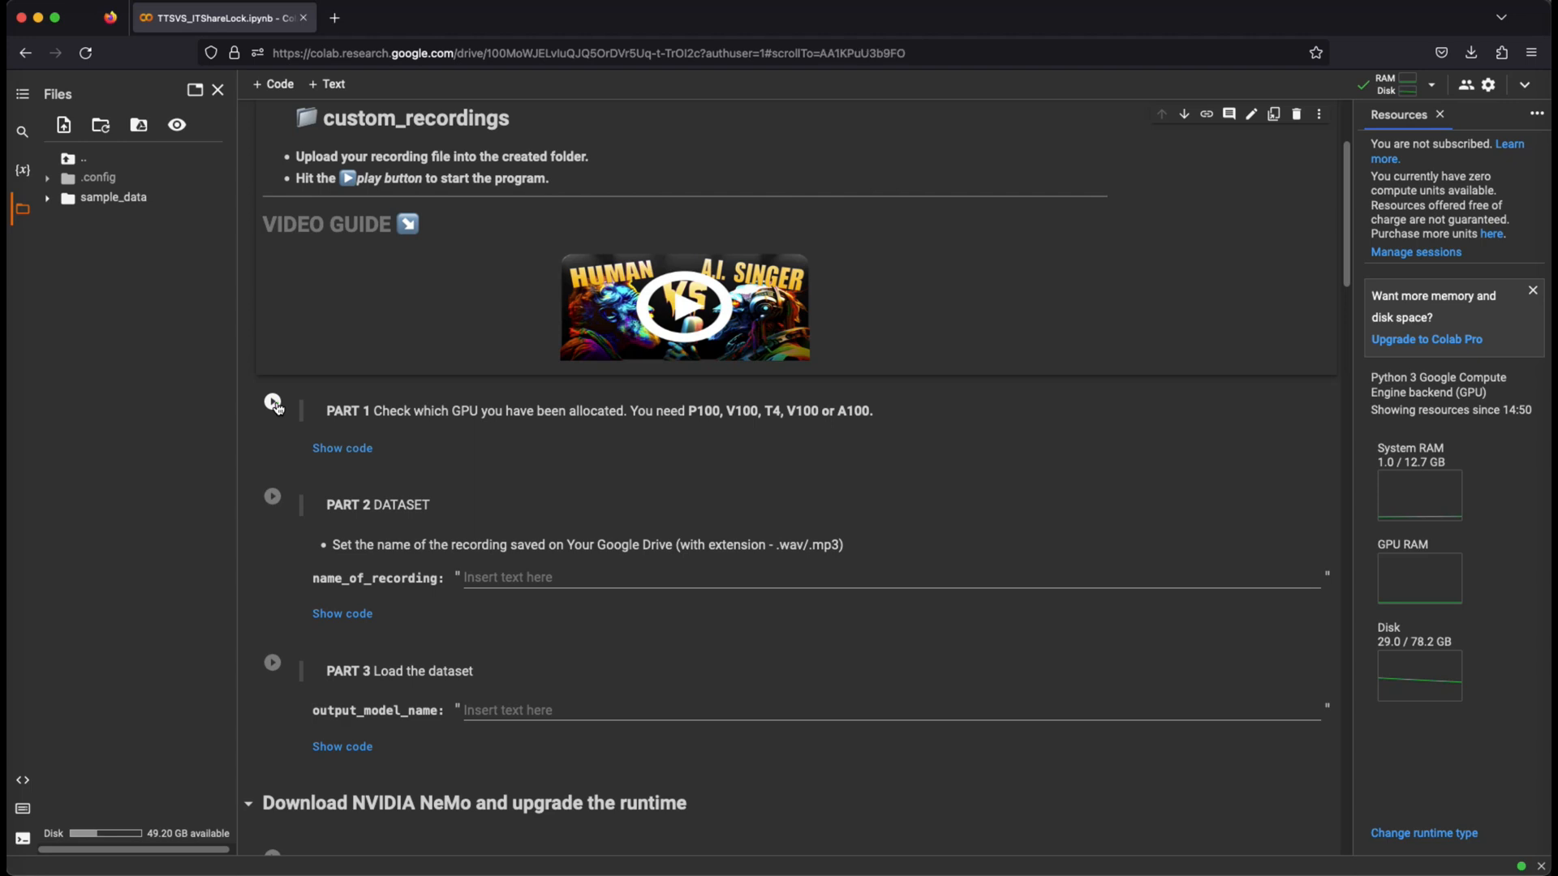
left_click(272, 402)
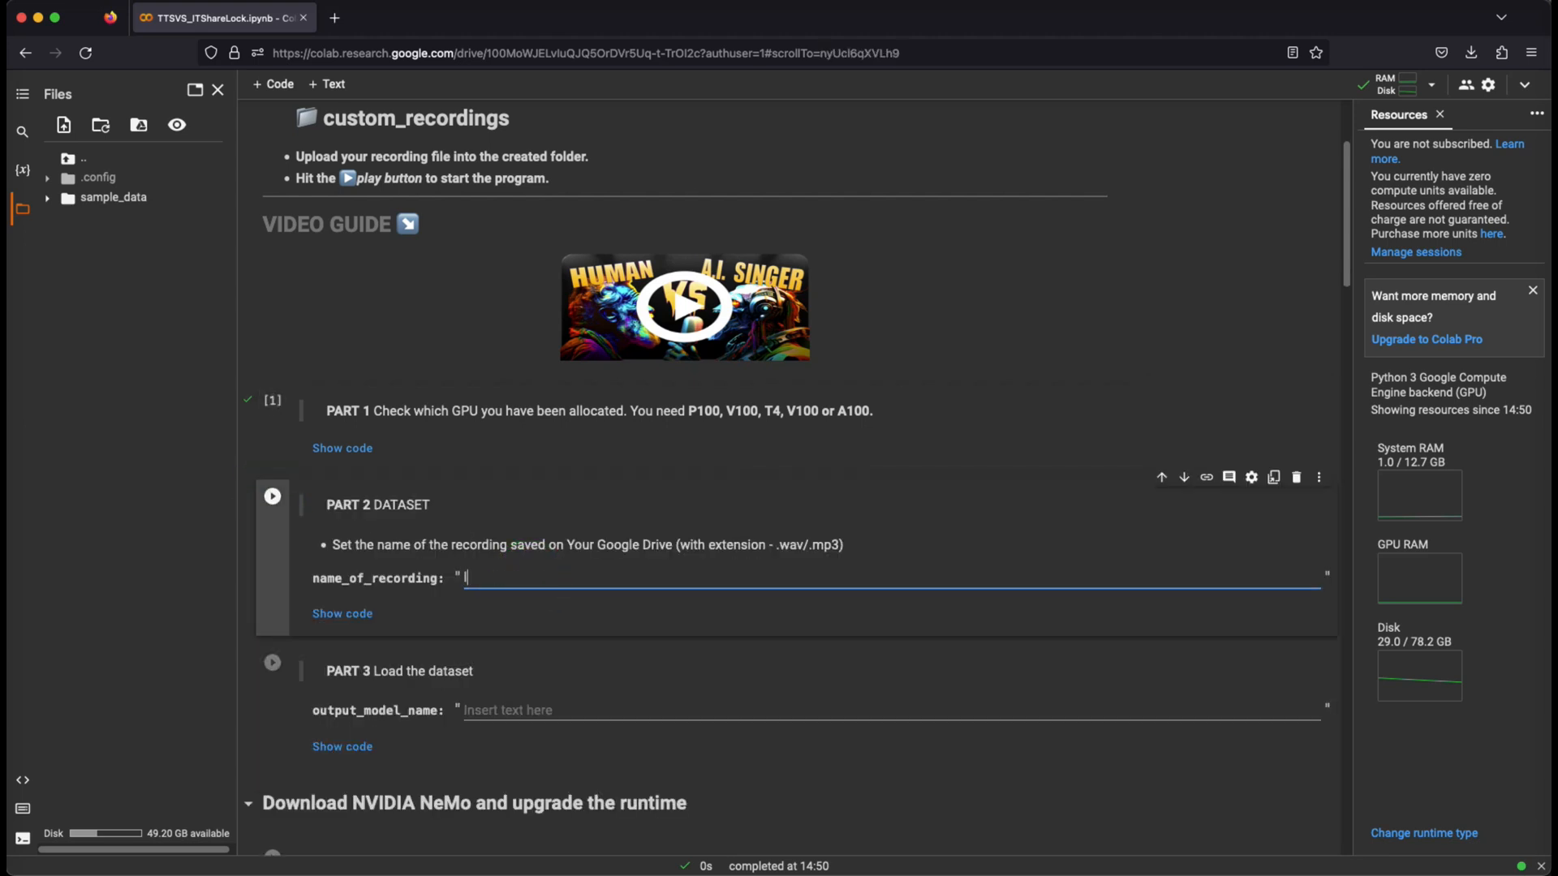
Set name_of_recording to looperman_country_singer.mp3, run Part 2, and grant Google Drive access
type("looperman_count")
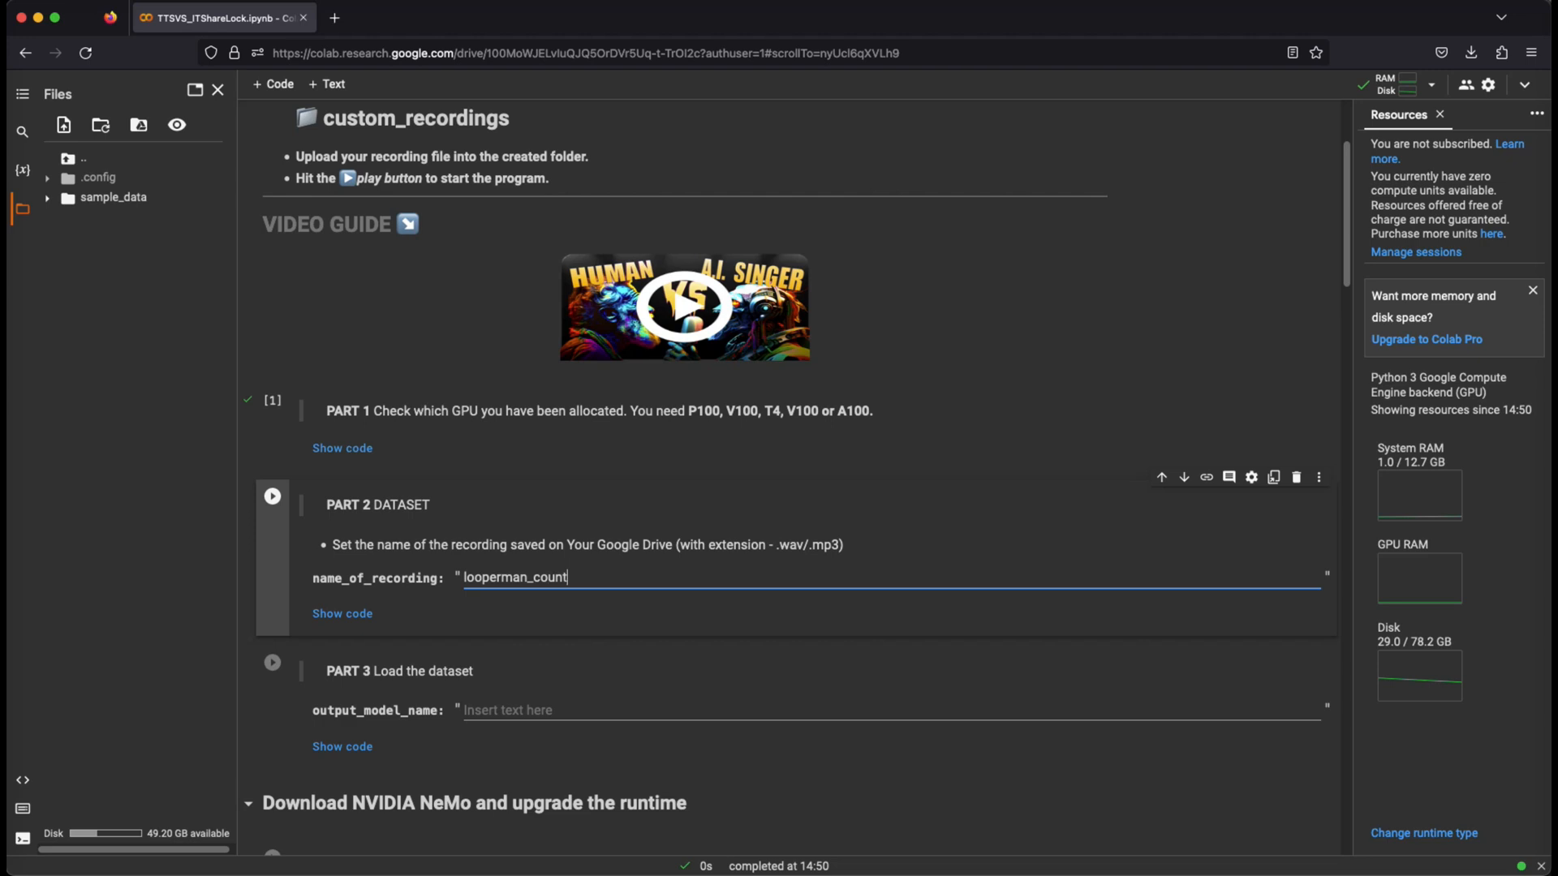
type("ry_singer")
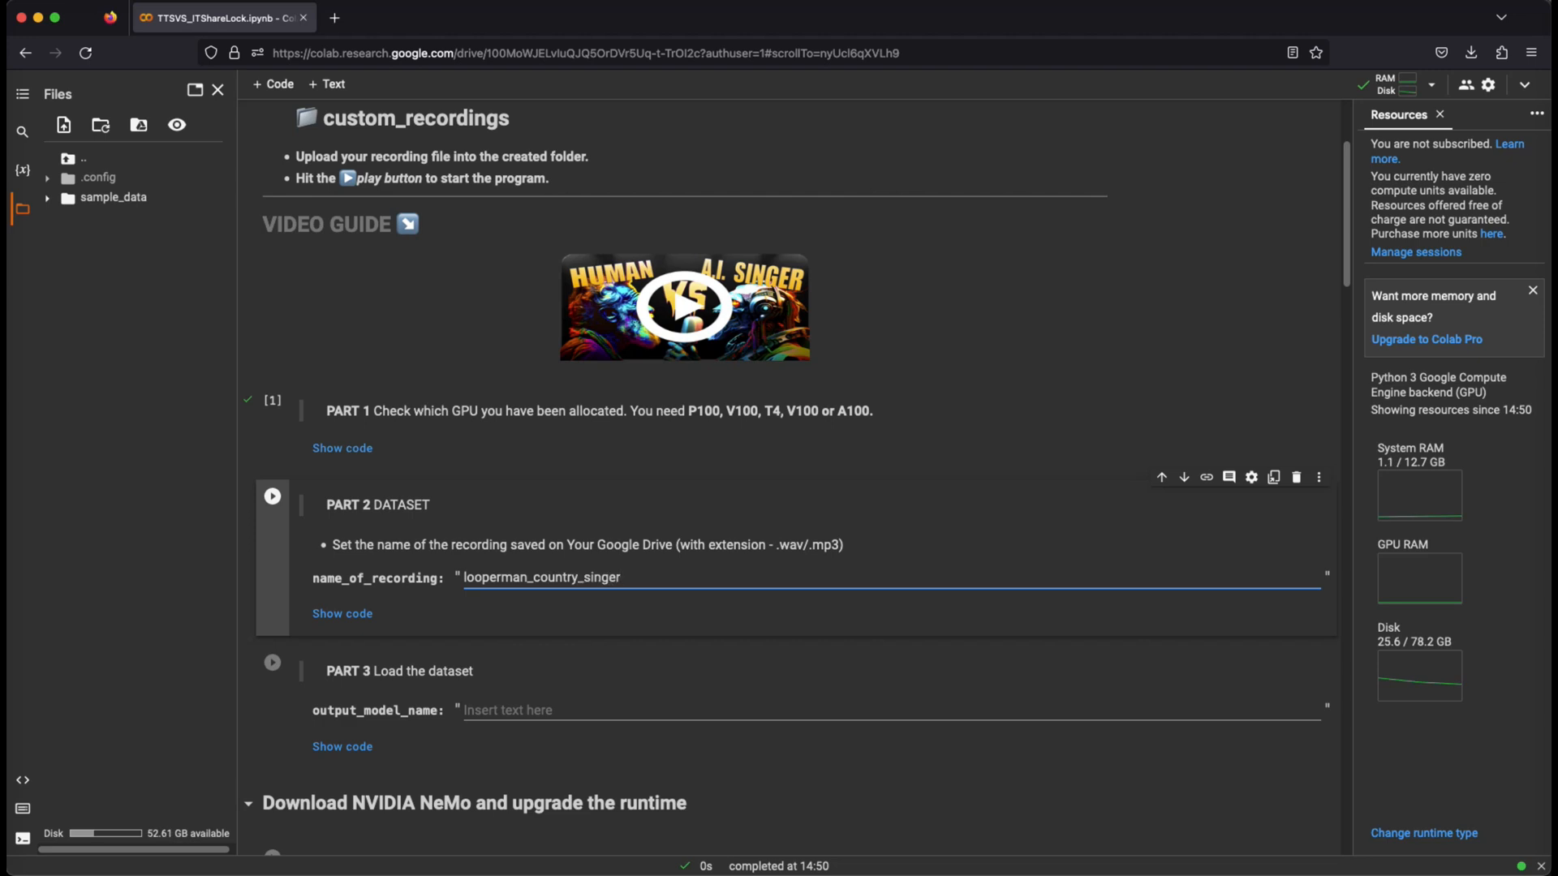
type(".mp3")
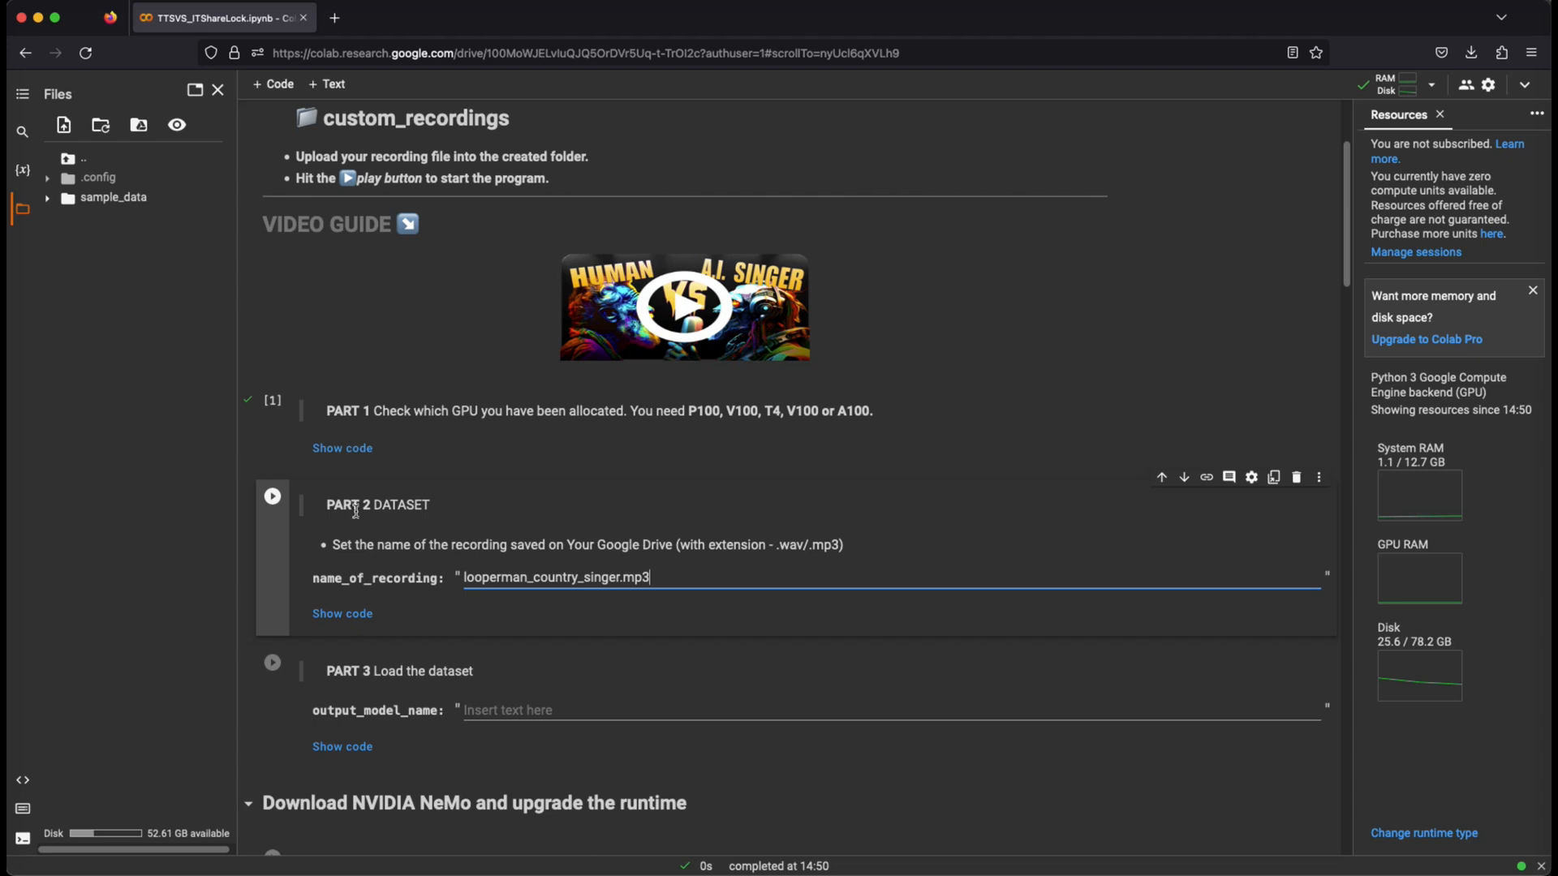
left_click(271, 495)
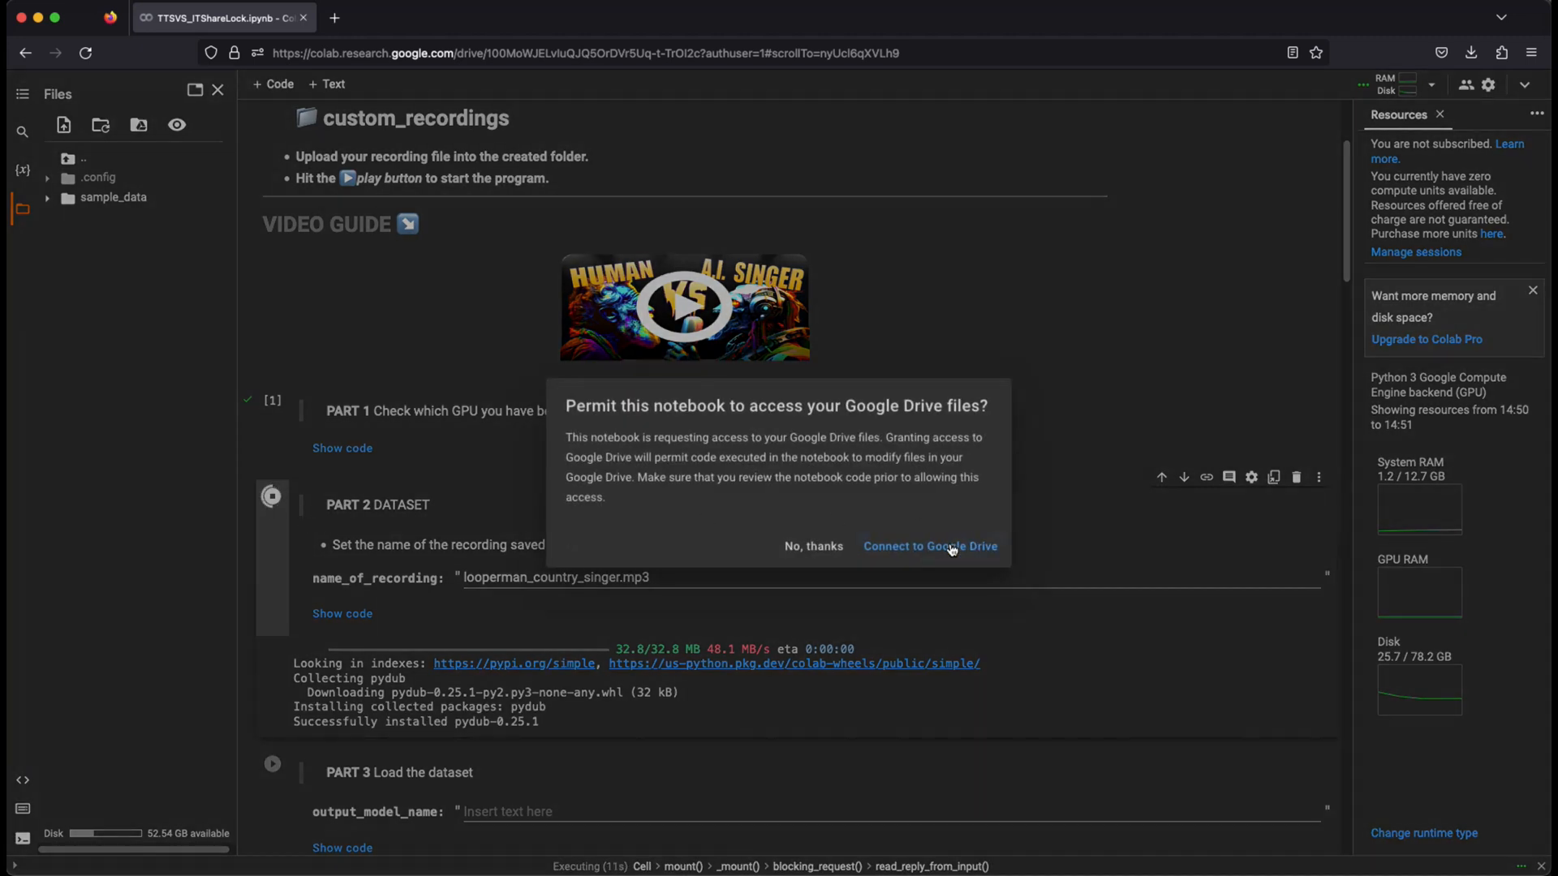
left_click(929, 545)
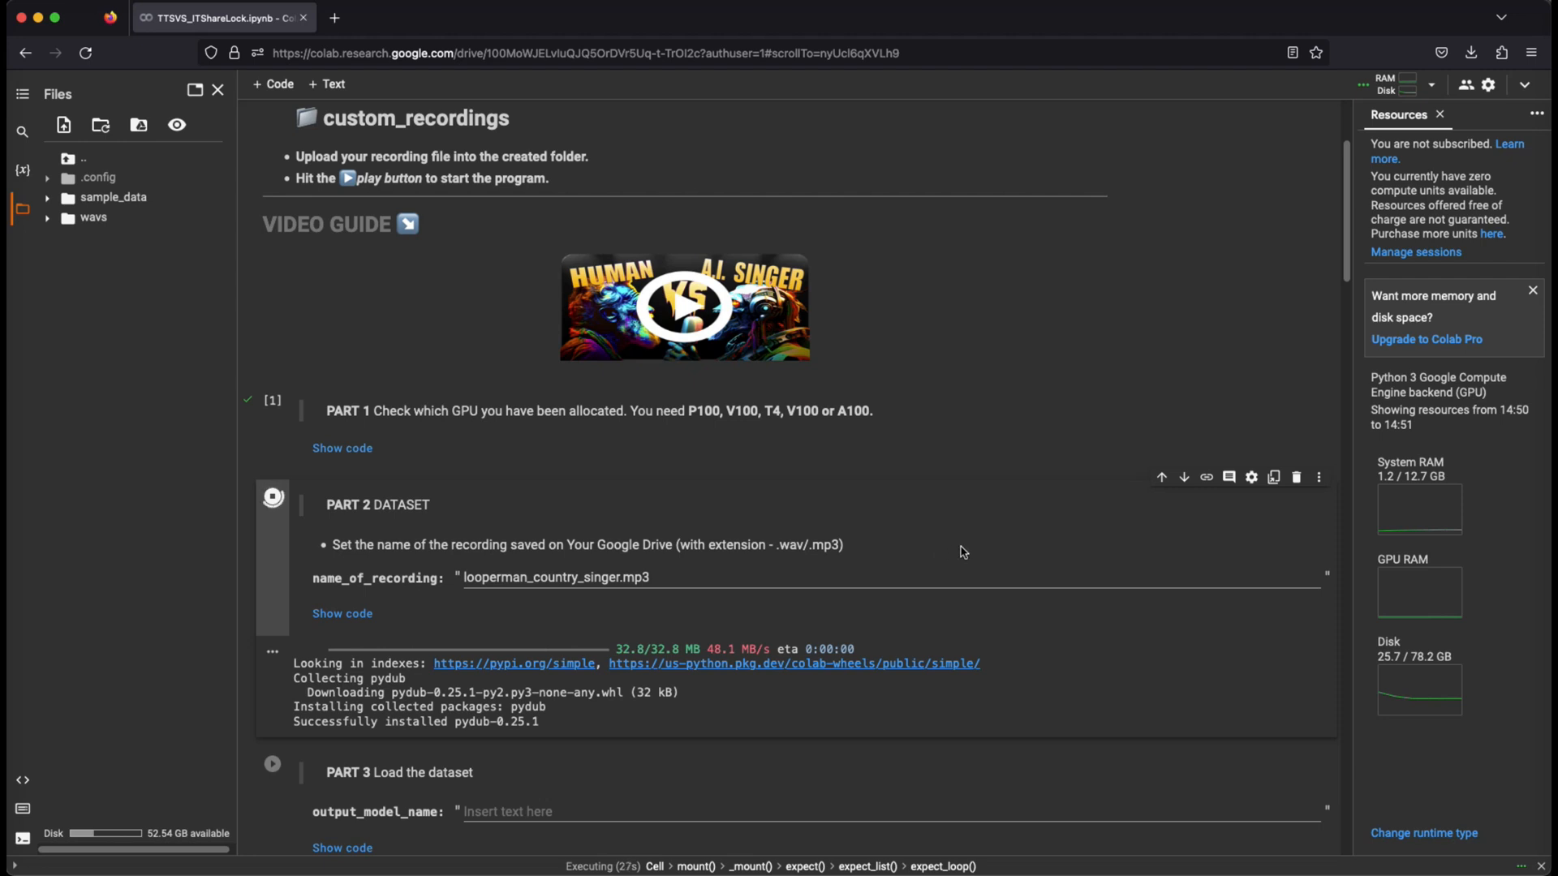
mouse_move(945, 572)
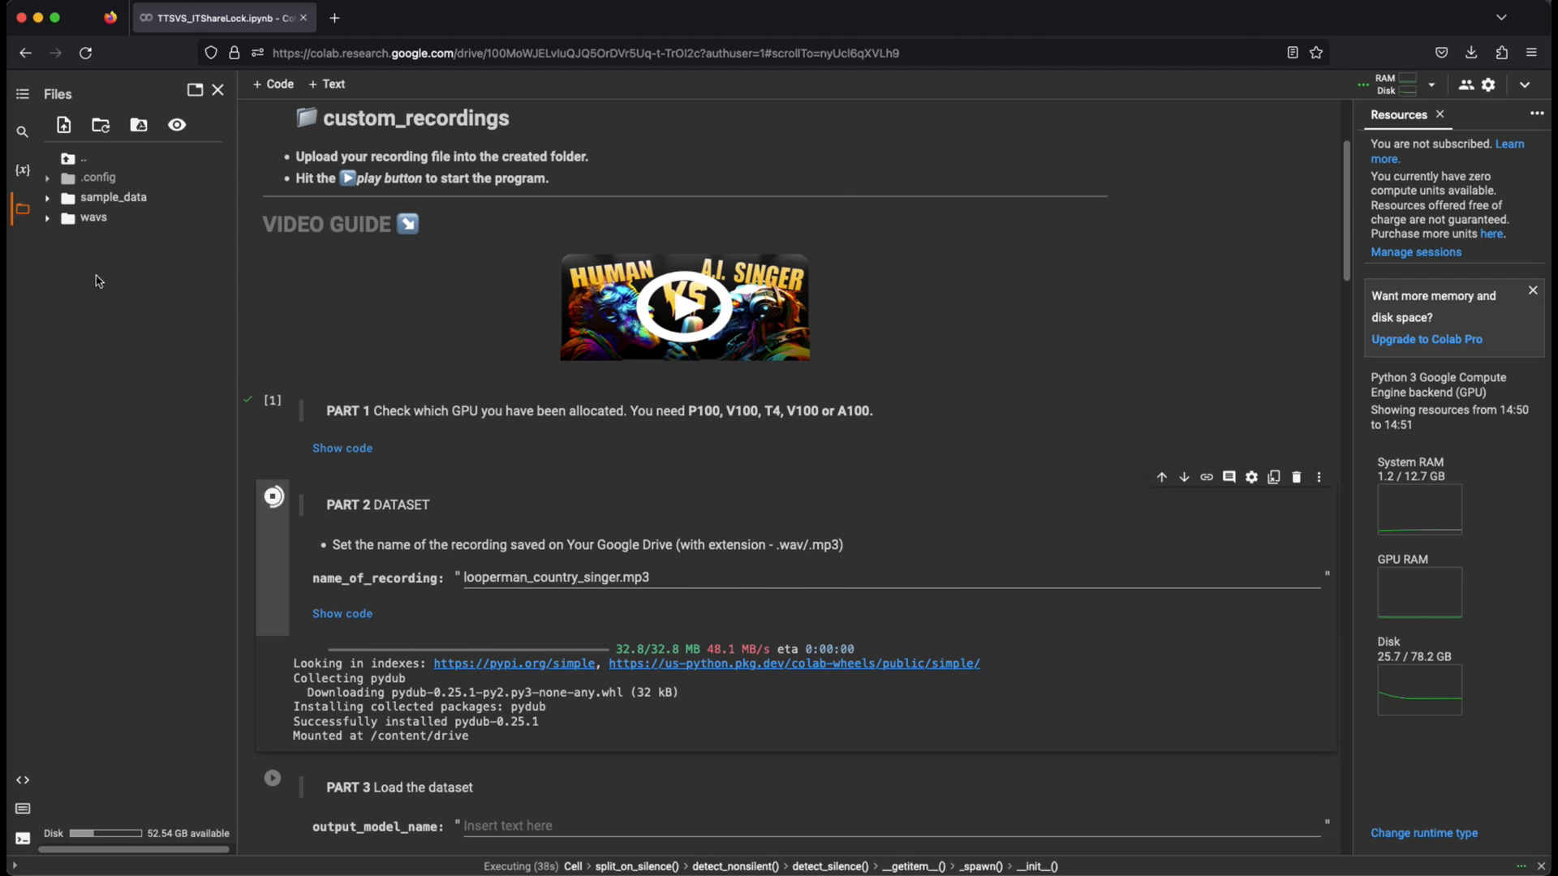
Check the clips in the wavs folder, then collapse it while Part 2 creates wavs.zip
left_click(47, 217)
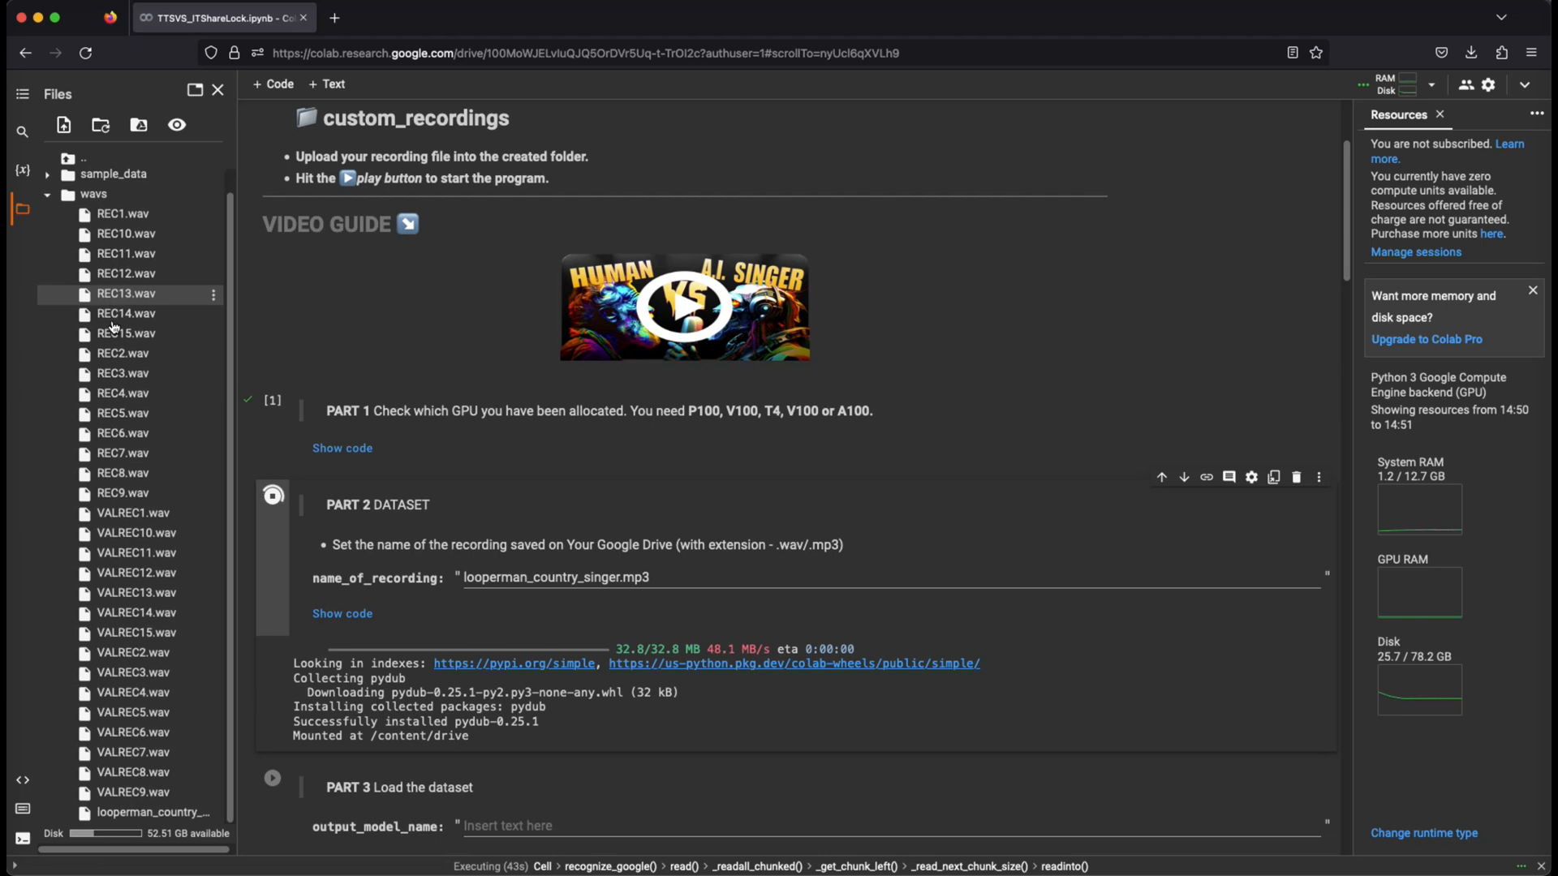
mouse_move(125, 313)
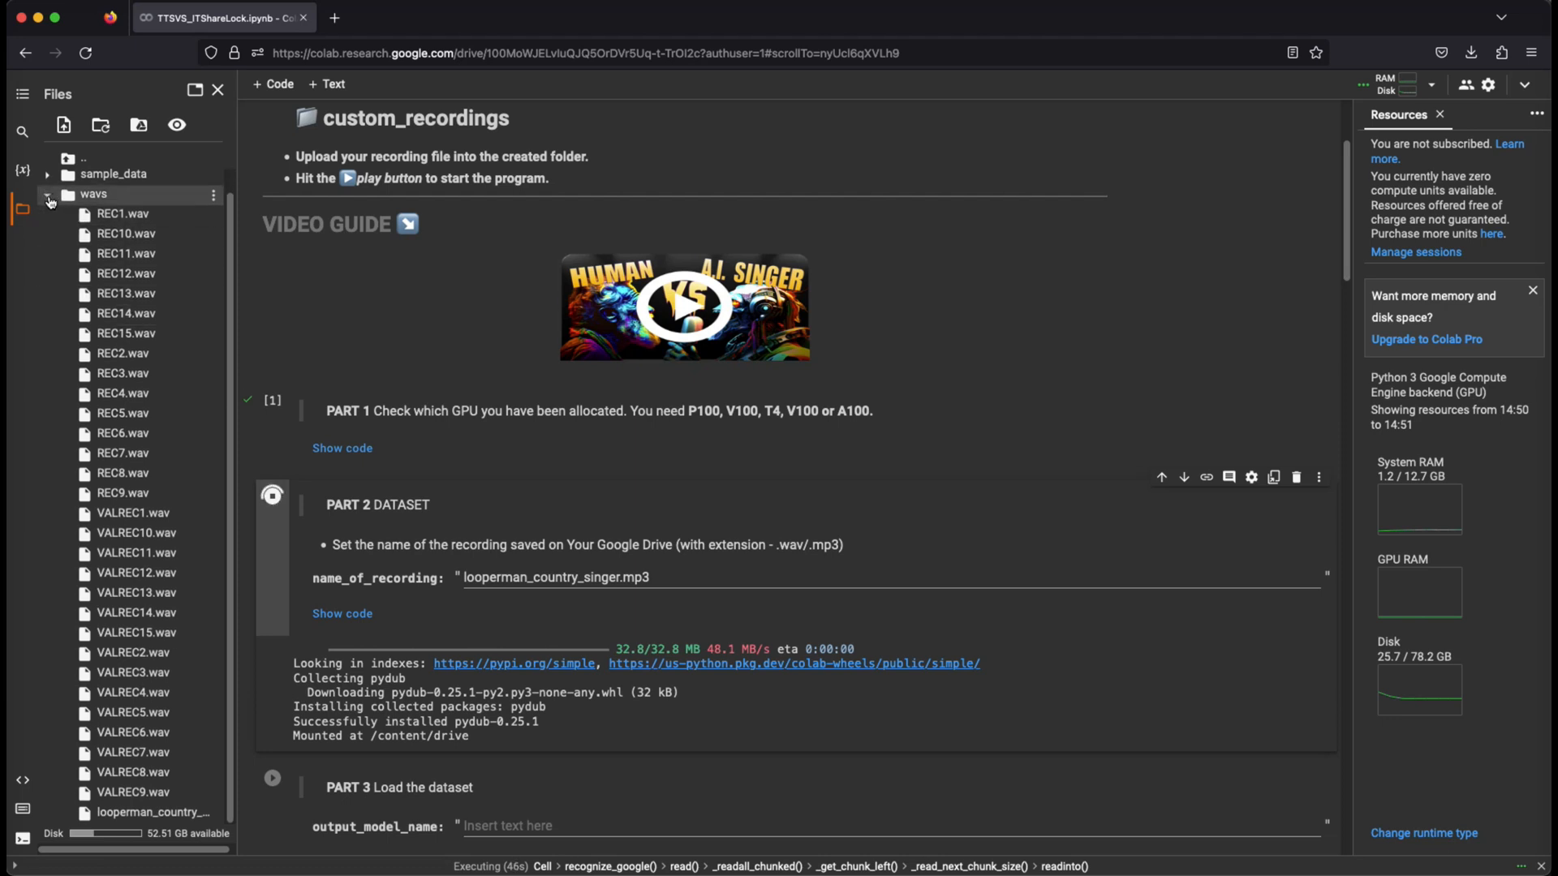
left_click(48, 196)
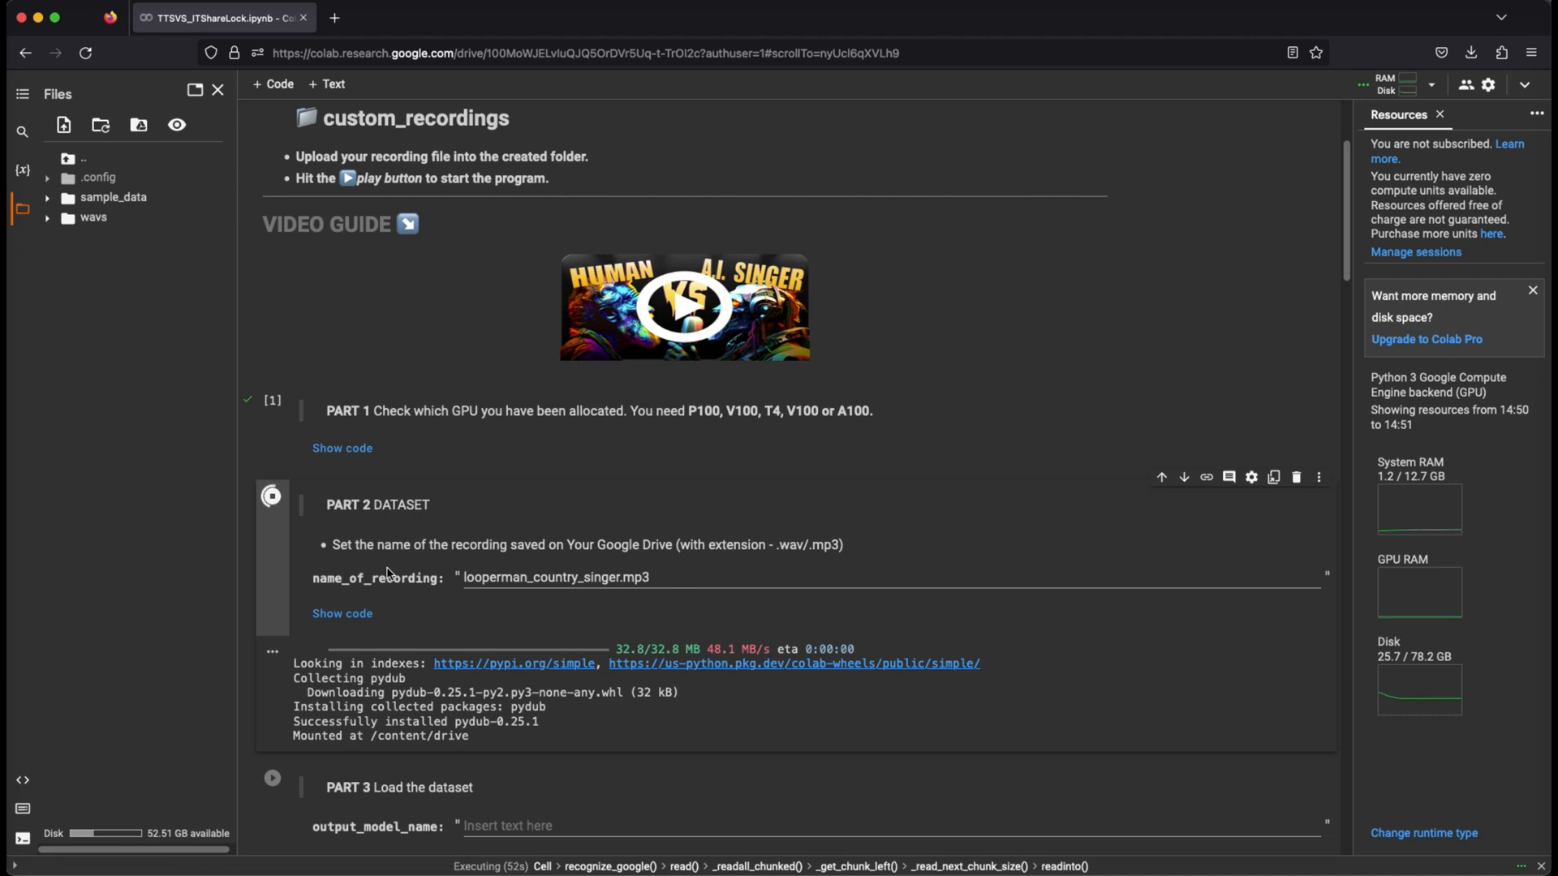
mouse_move(416, 612)
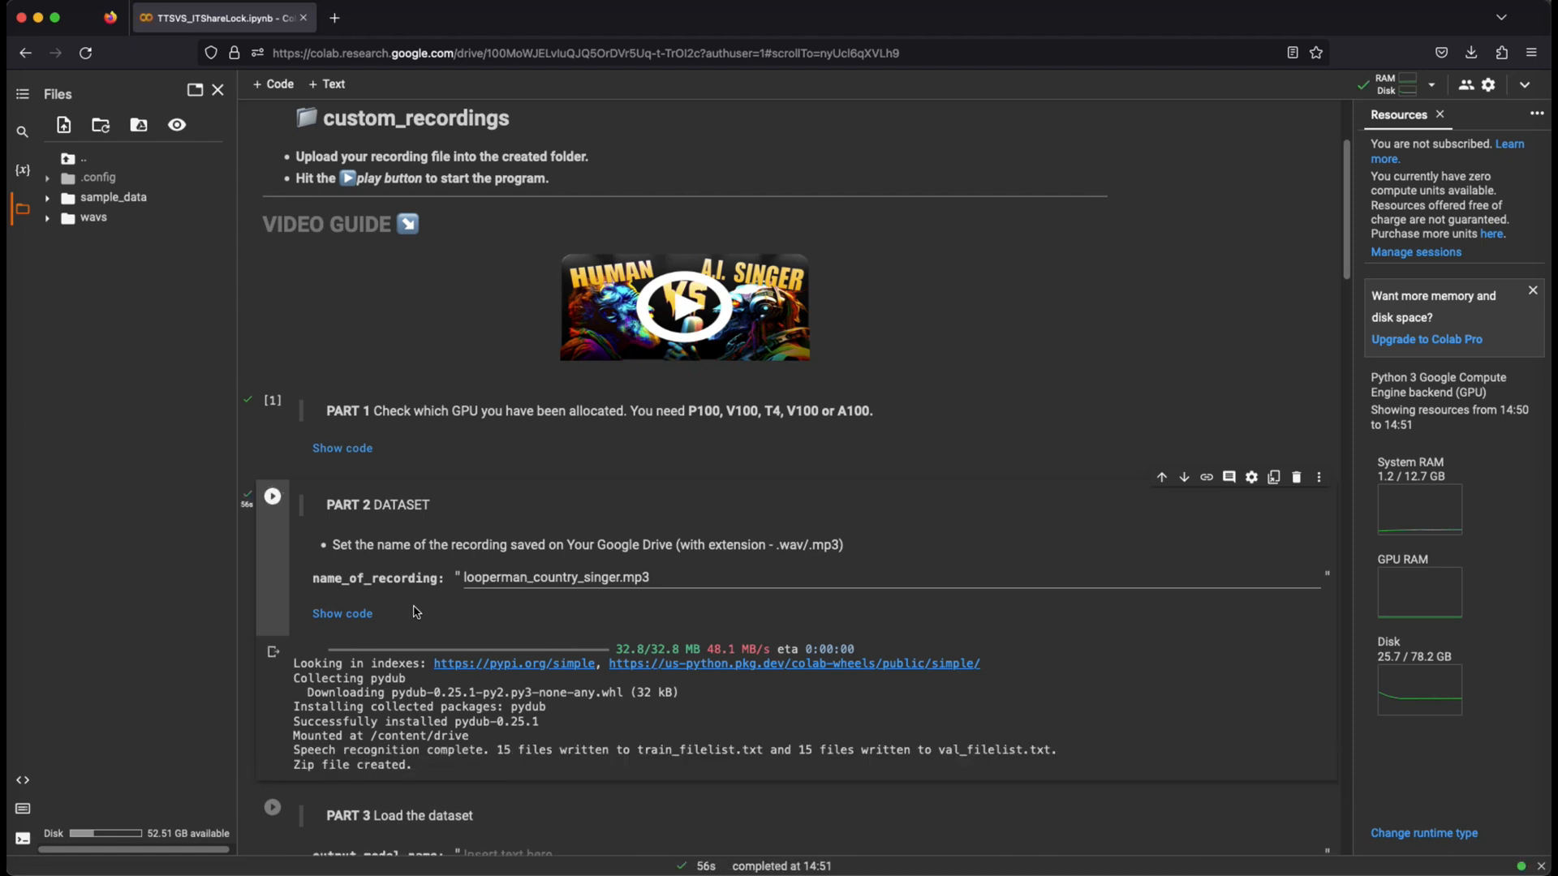
mouse_move(339, 757)
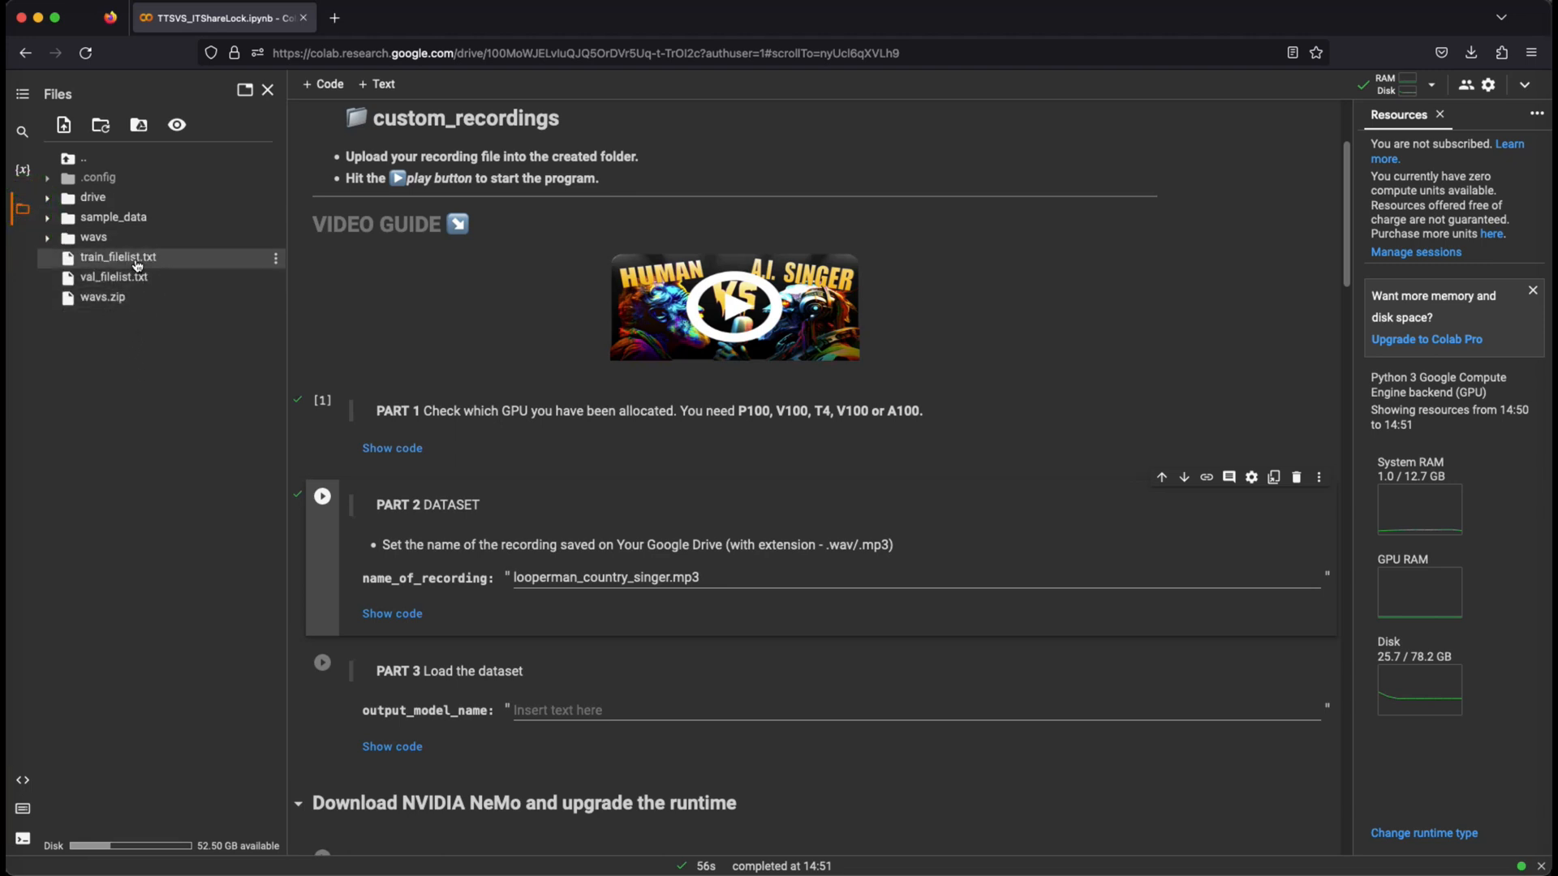
double_click(117, 256)
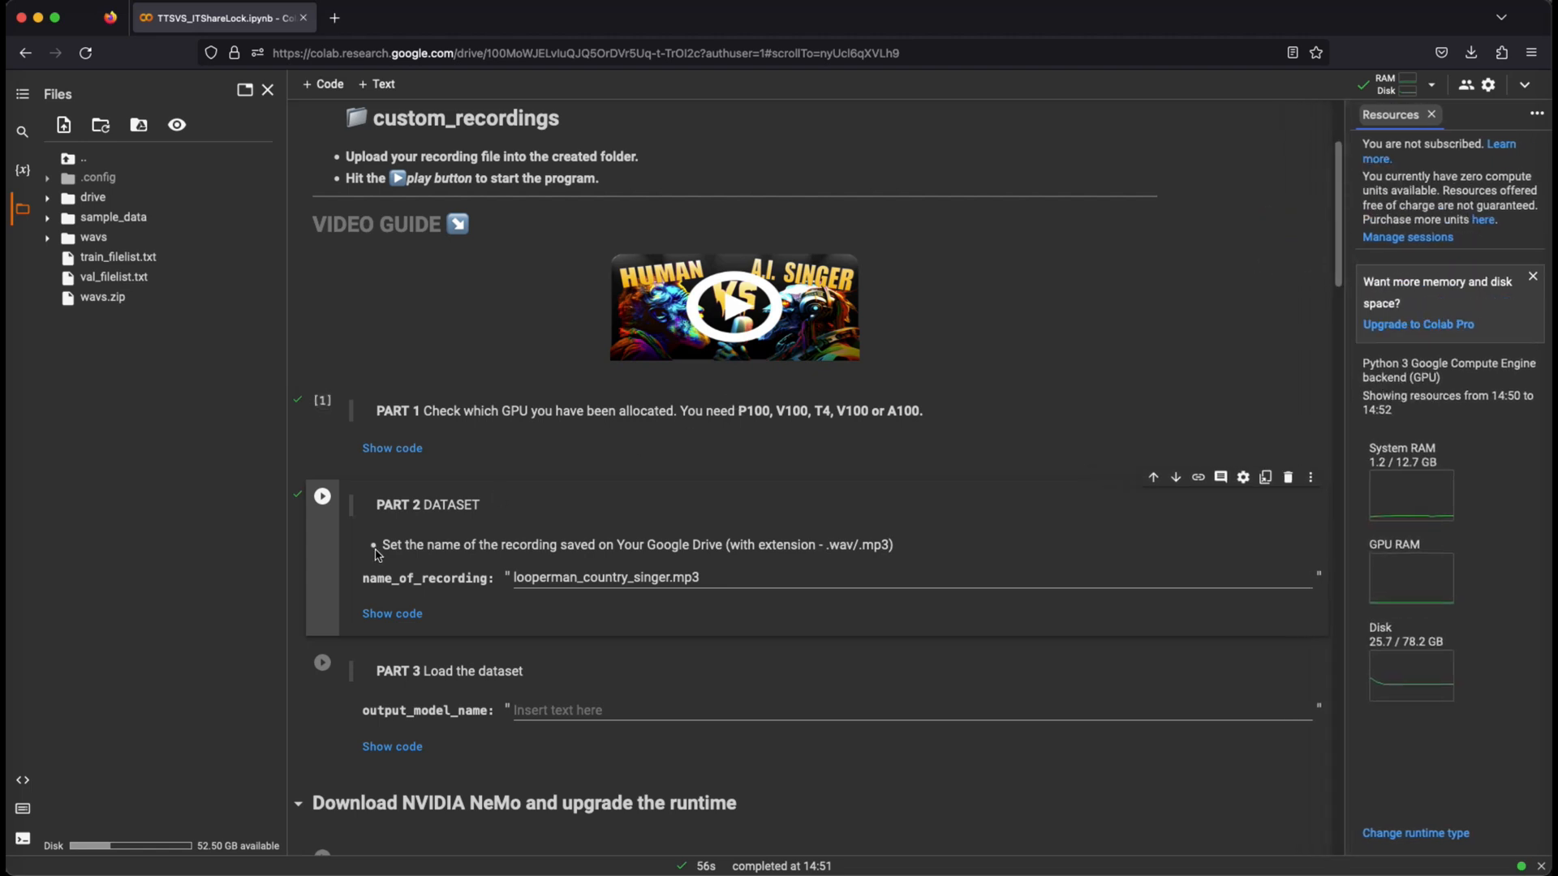
Enter country_singer as output_model_name and run the Part 3 load-dataset cell
scroll("down", 3)
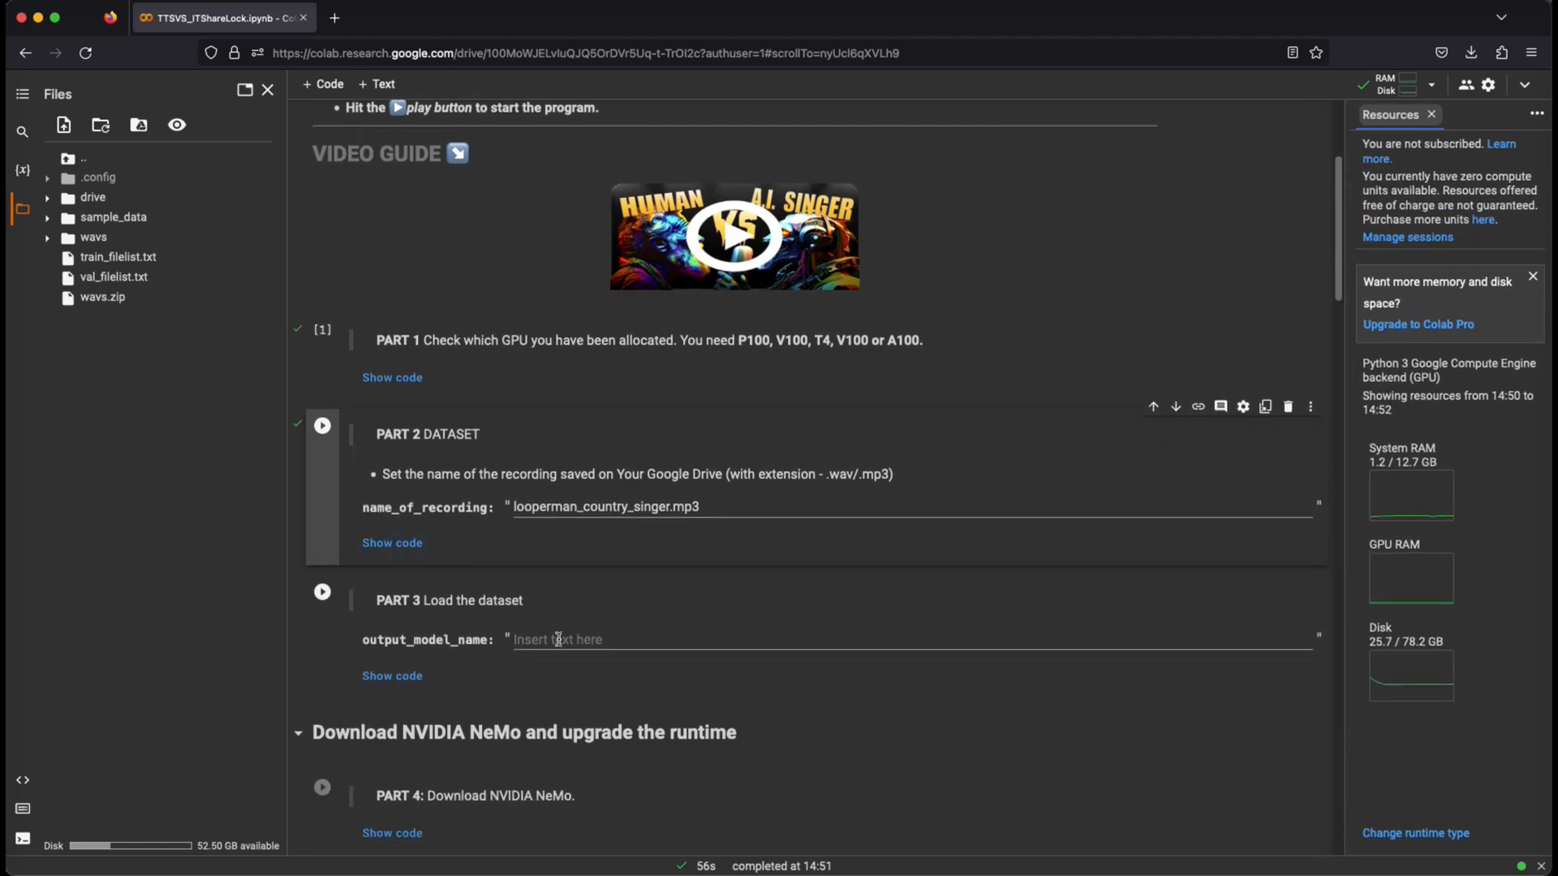
type("country_singer")
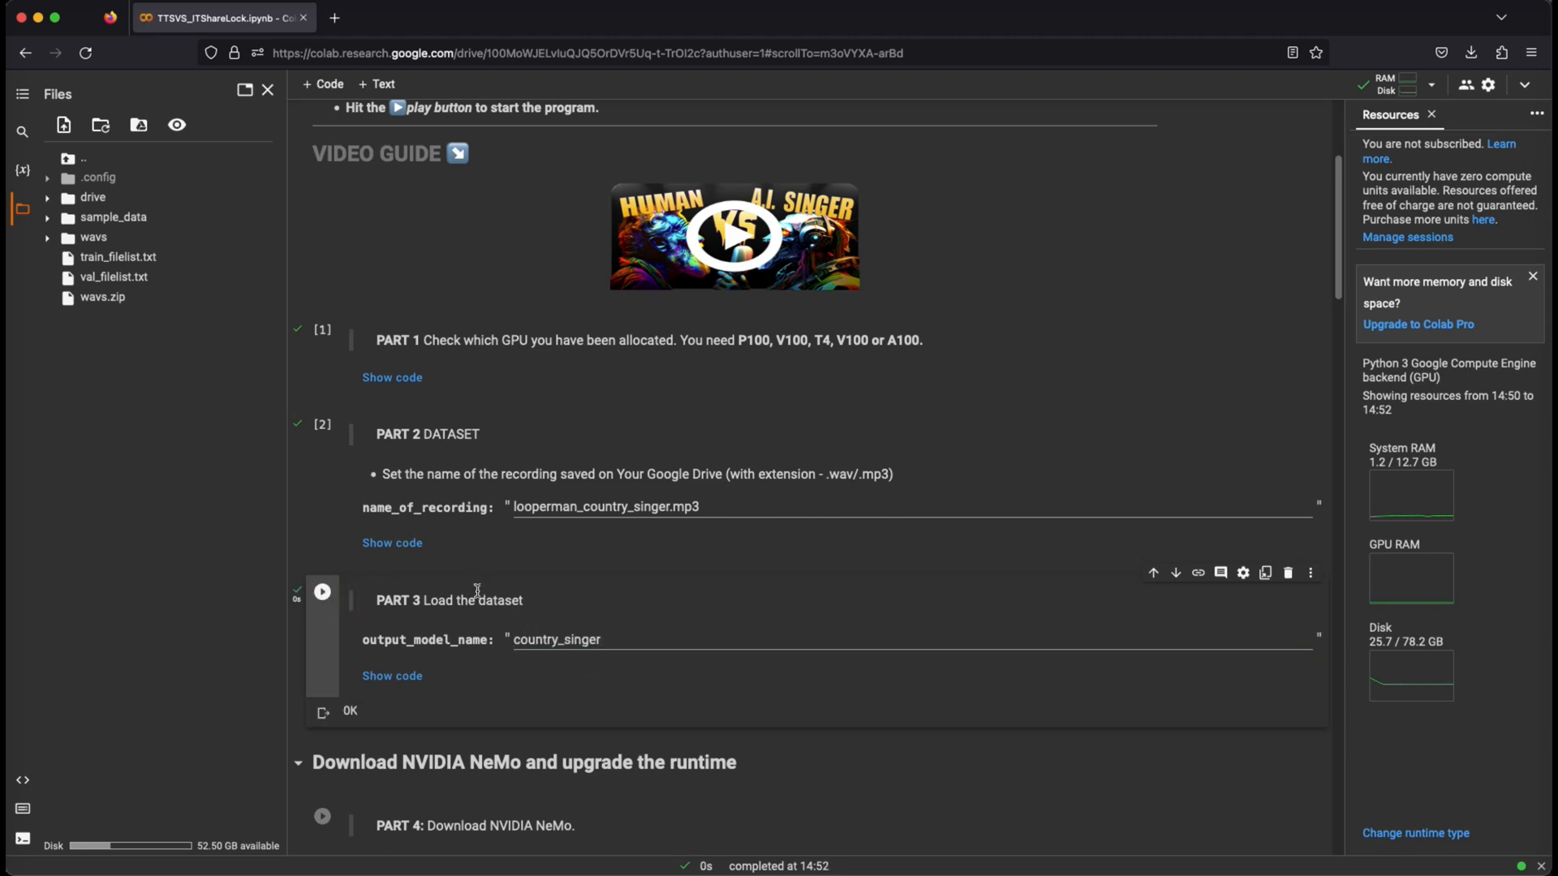
scroll("down", 3)
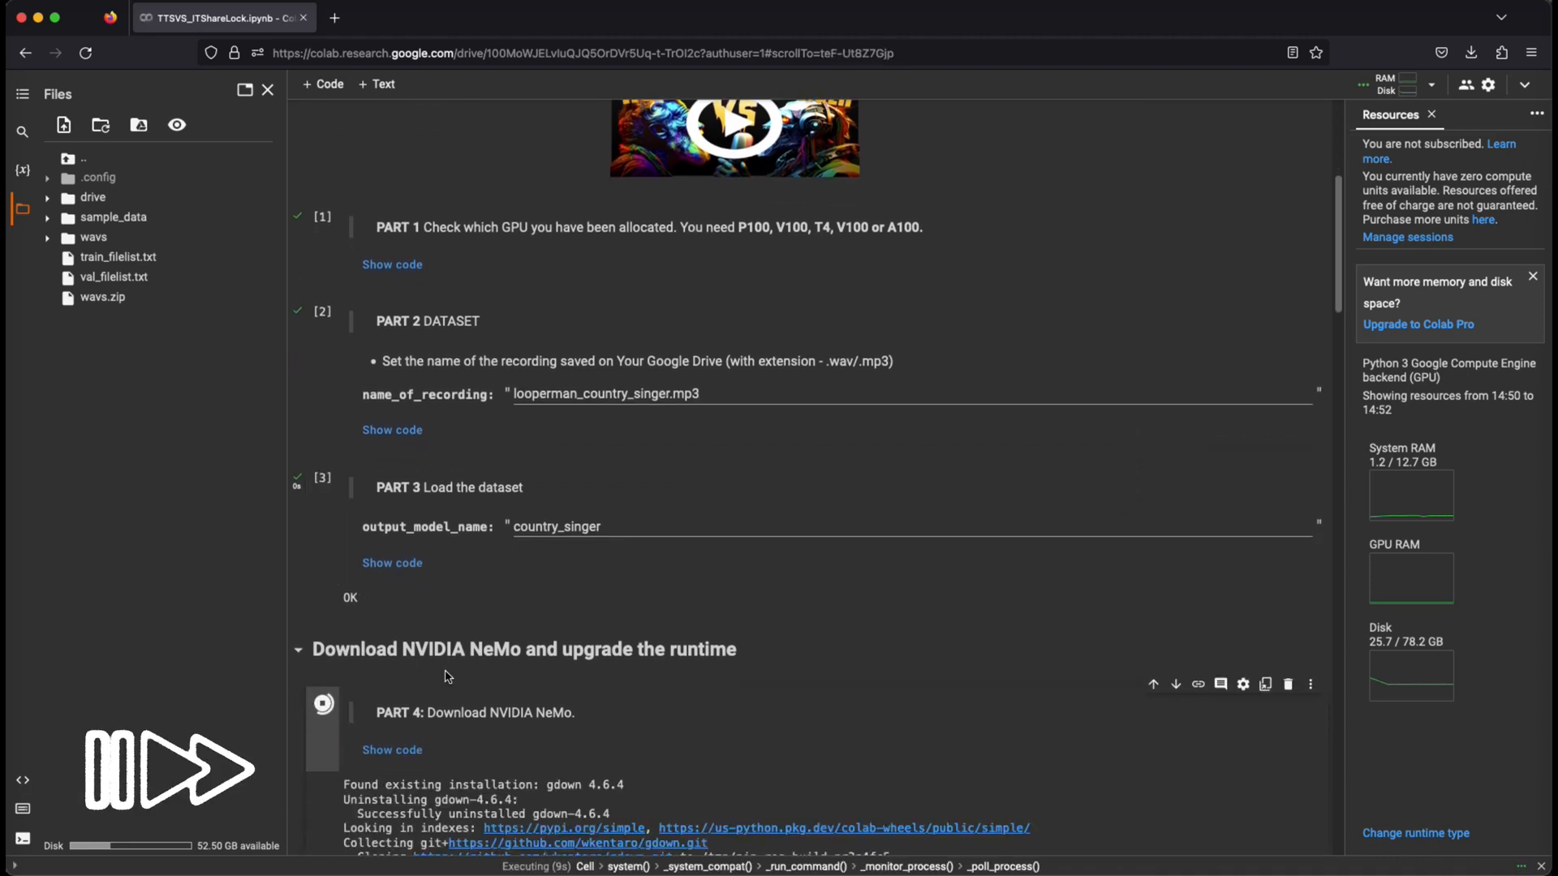
Run the Part 4 NeMo download and Upgrade runtime cells, then open the Runtime menu
scroll("down", 3)
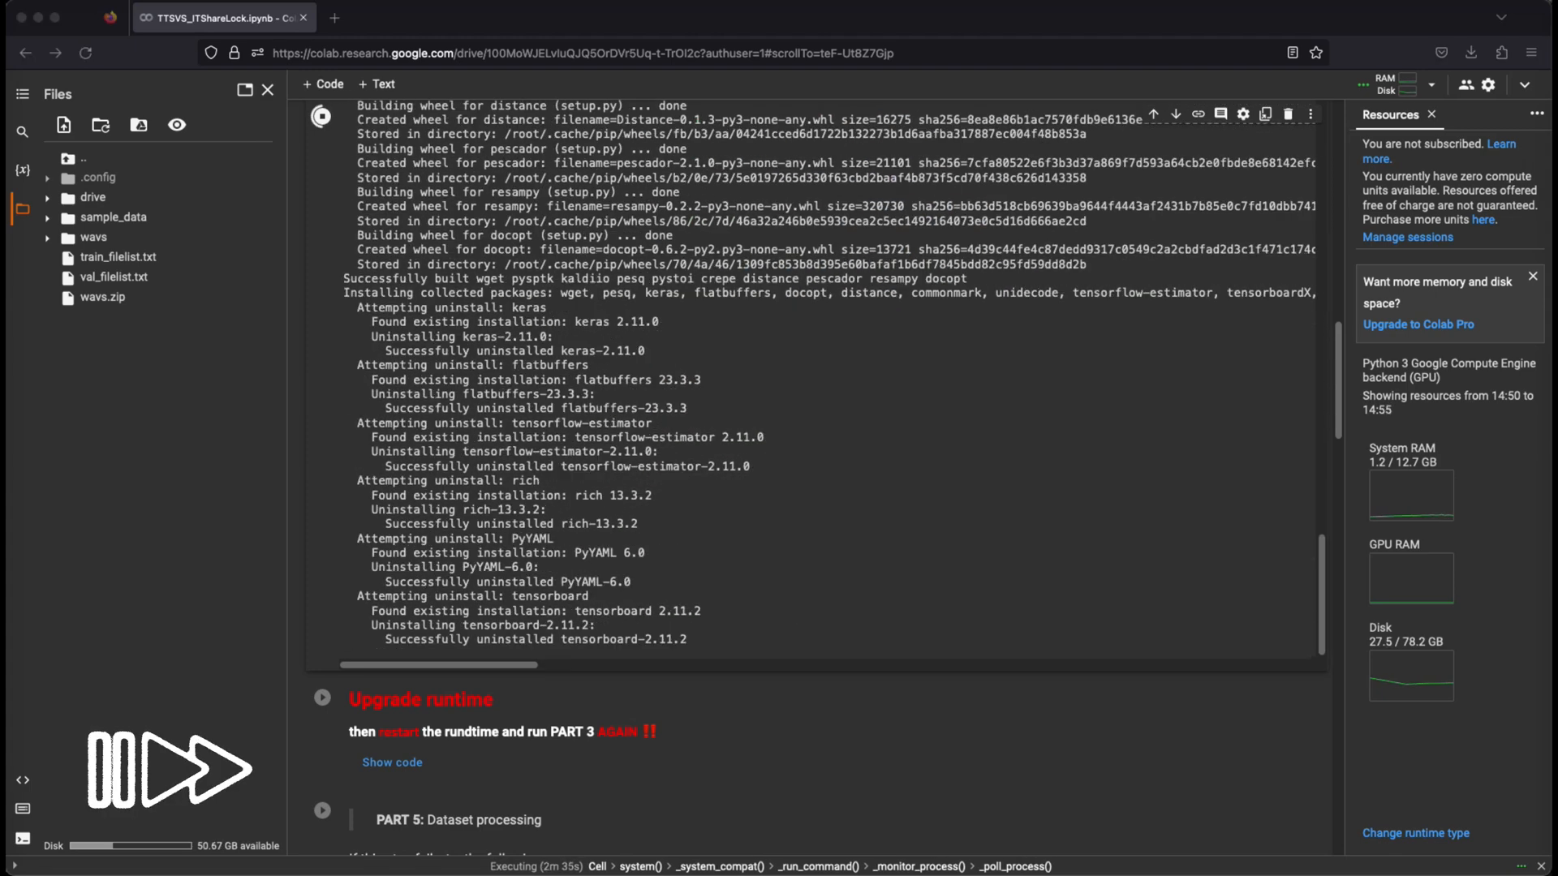
scroll("down", 3)
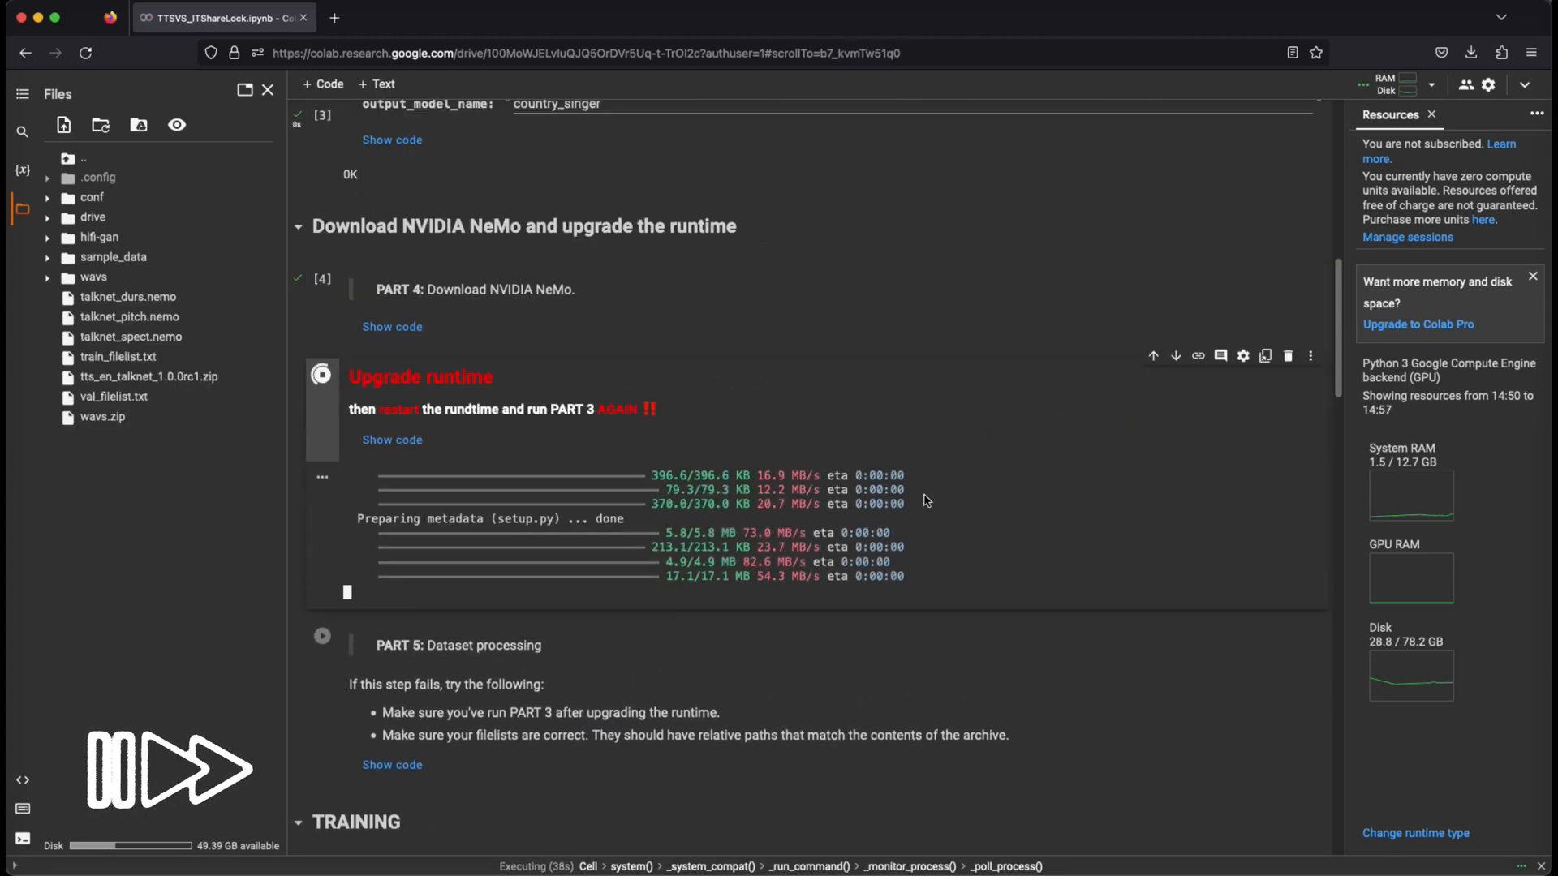
left_click(322, 376)
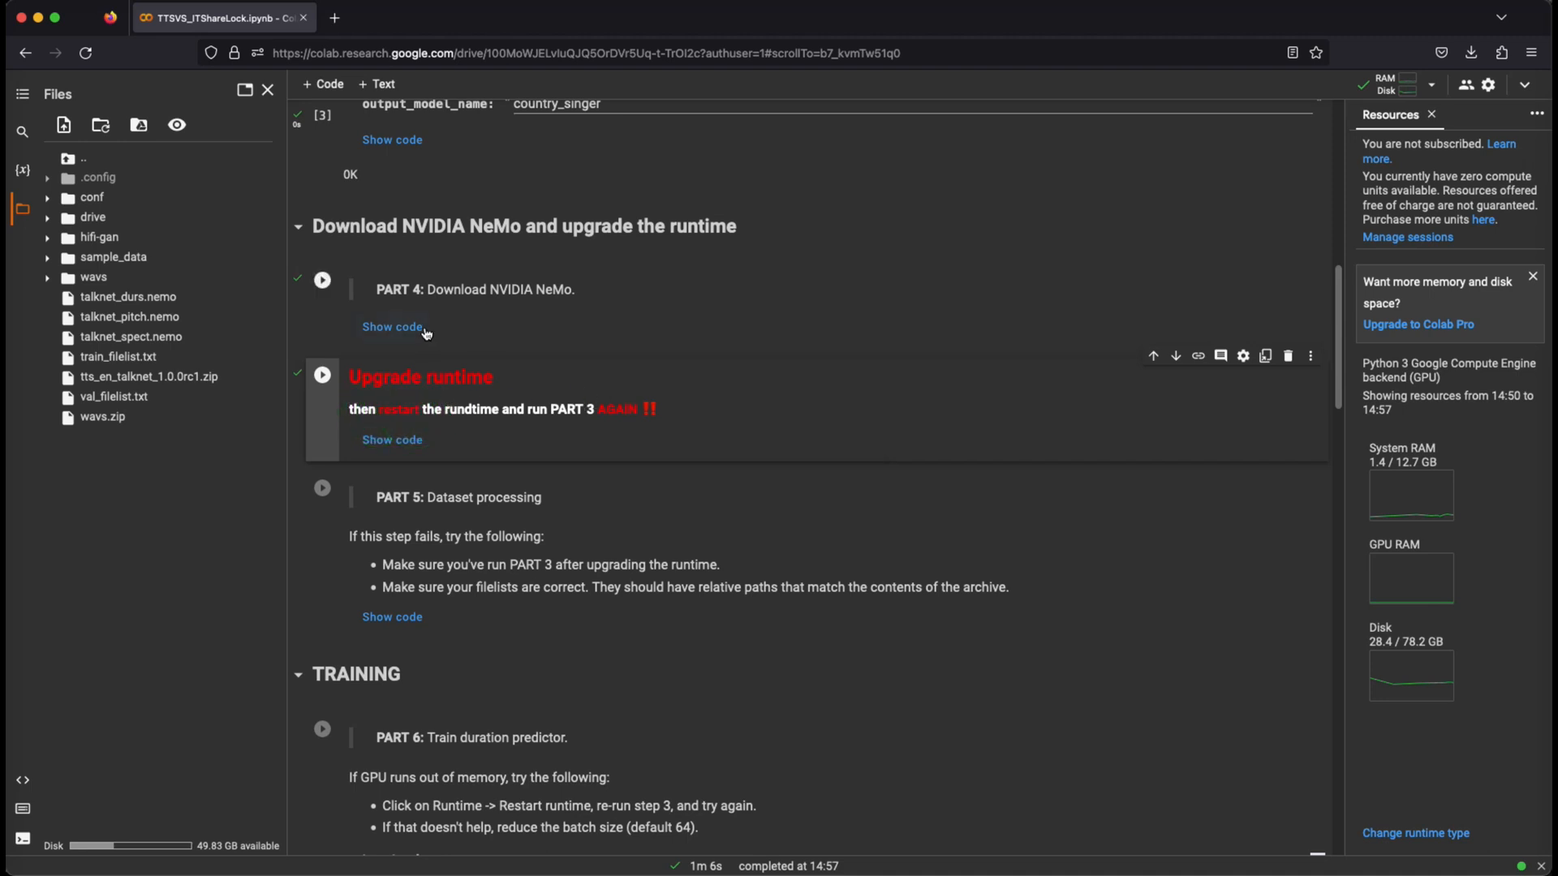
left_click(322, 280)
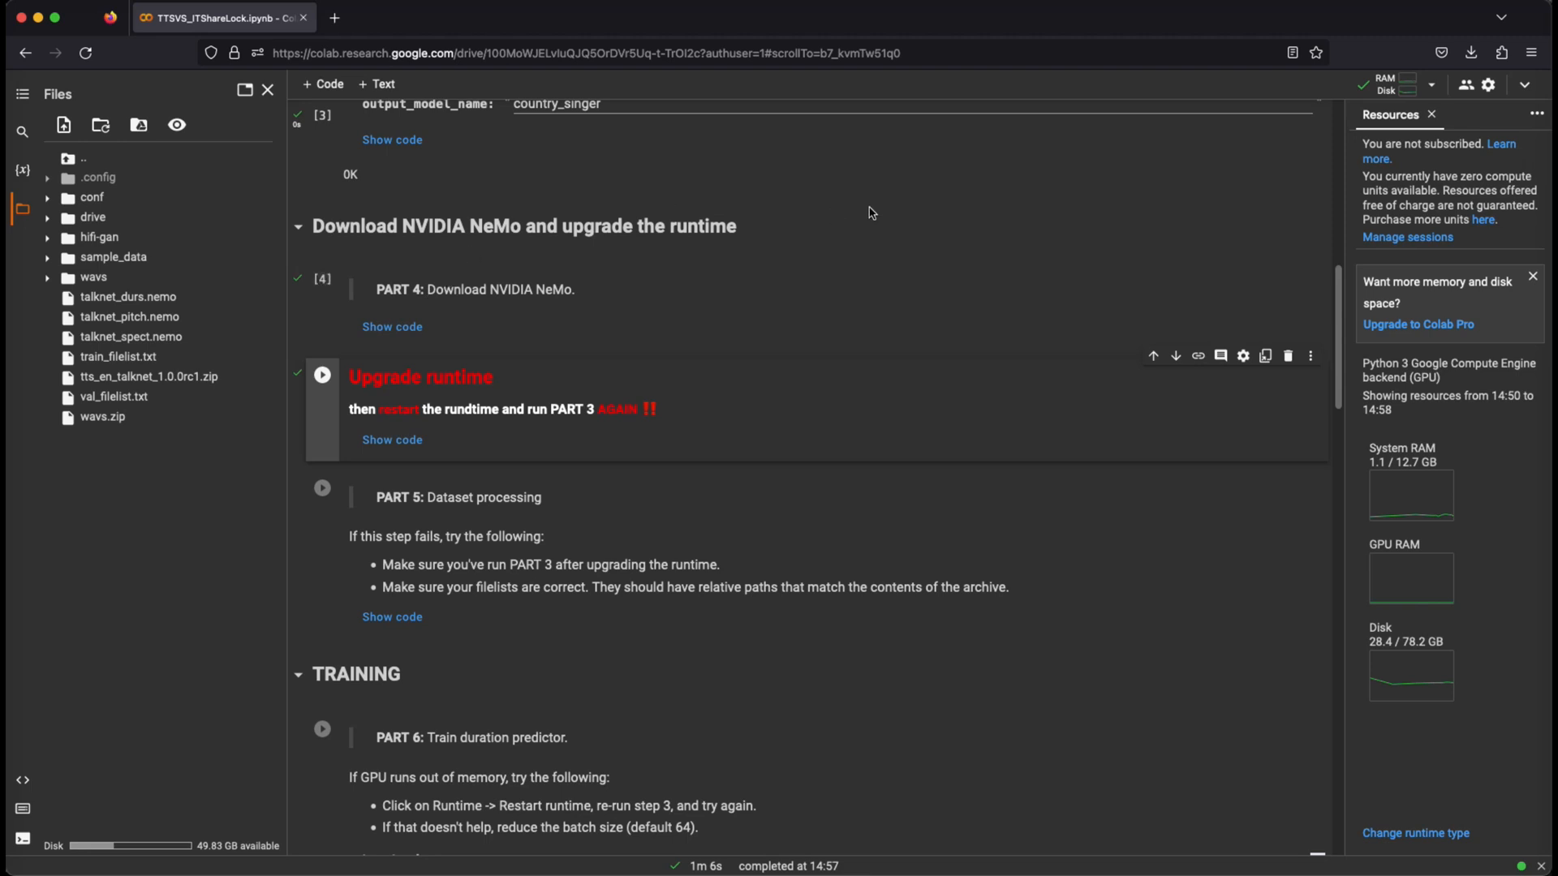
left_click(225, 109)
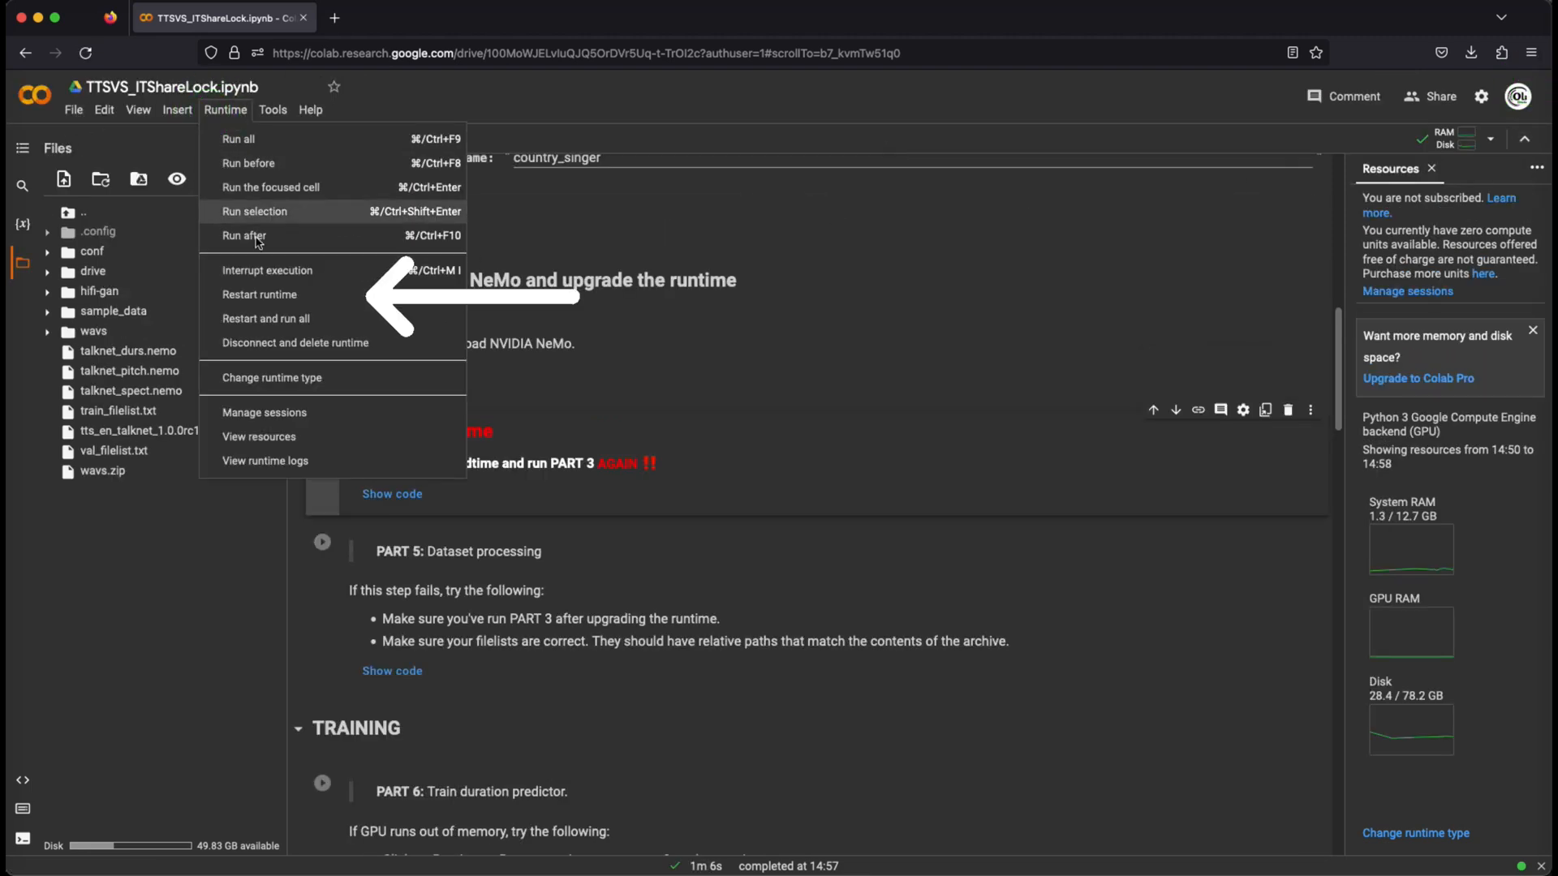
mouse_move(260, 293)
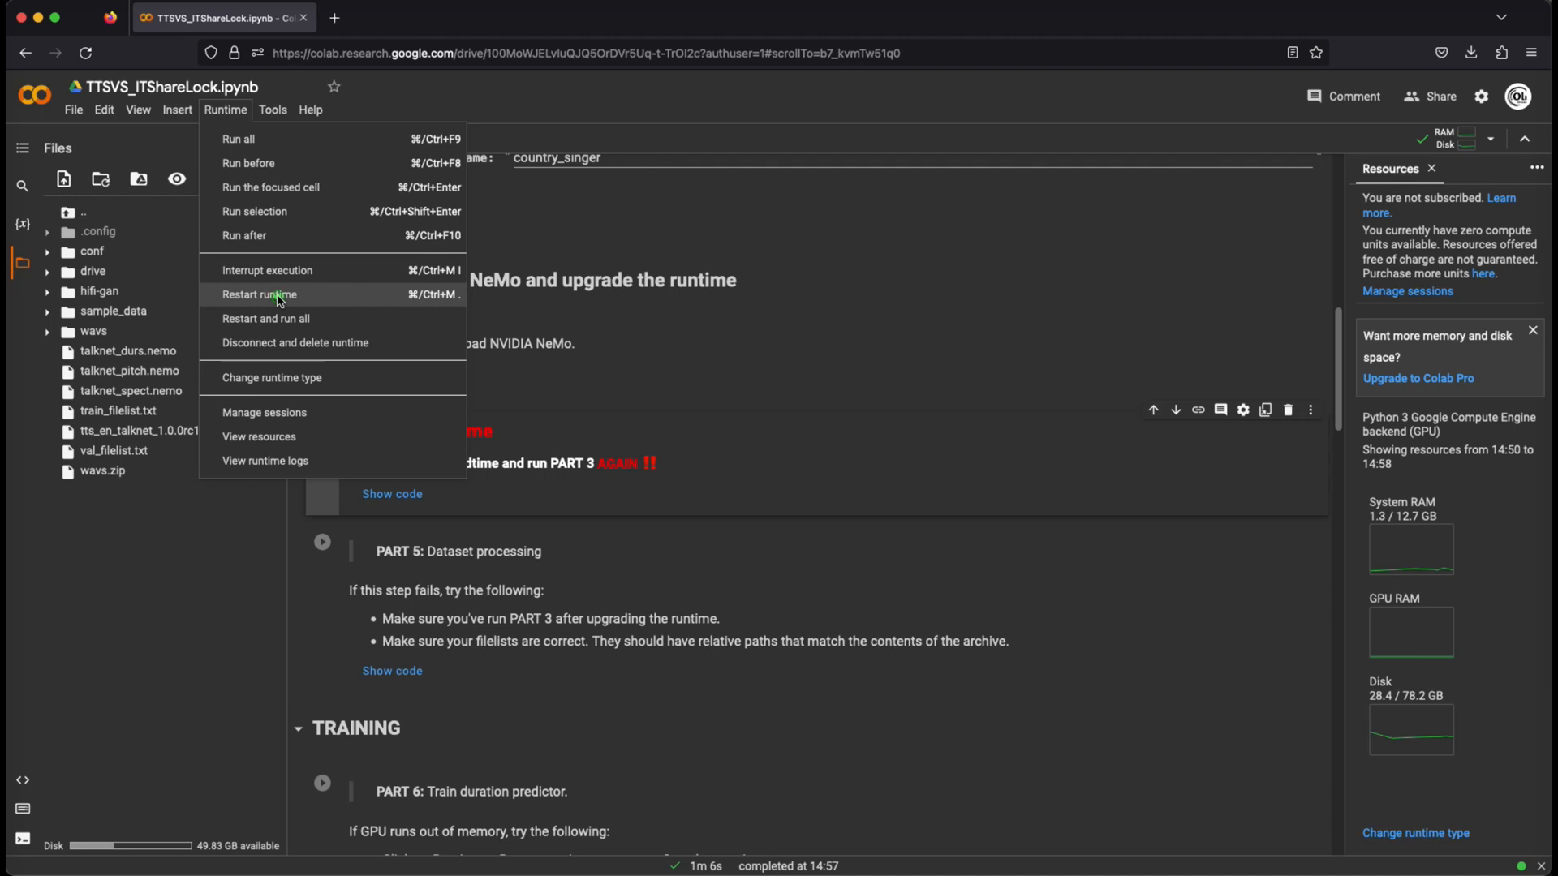
Restart the Colab runtime and rerun the Part 3 cell for country_singer
left_click(258, 294)
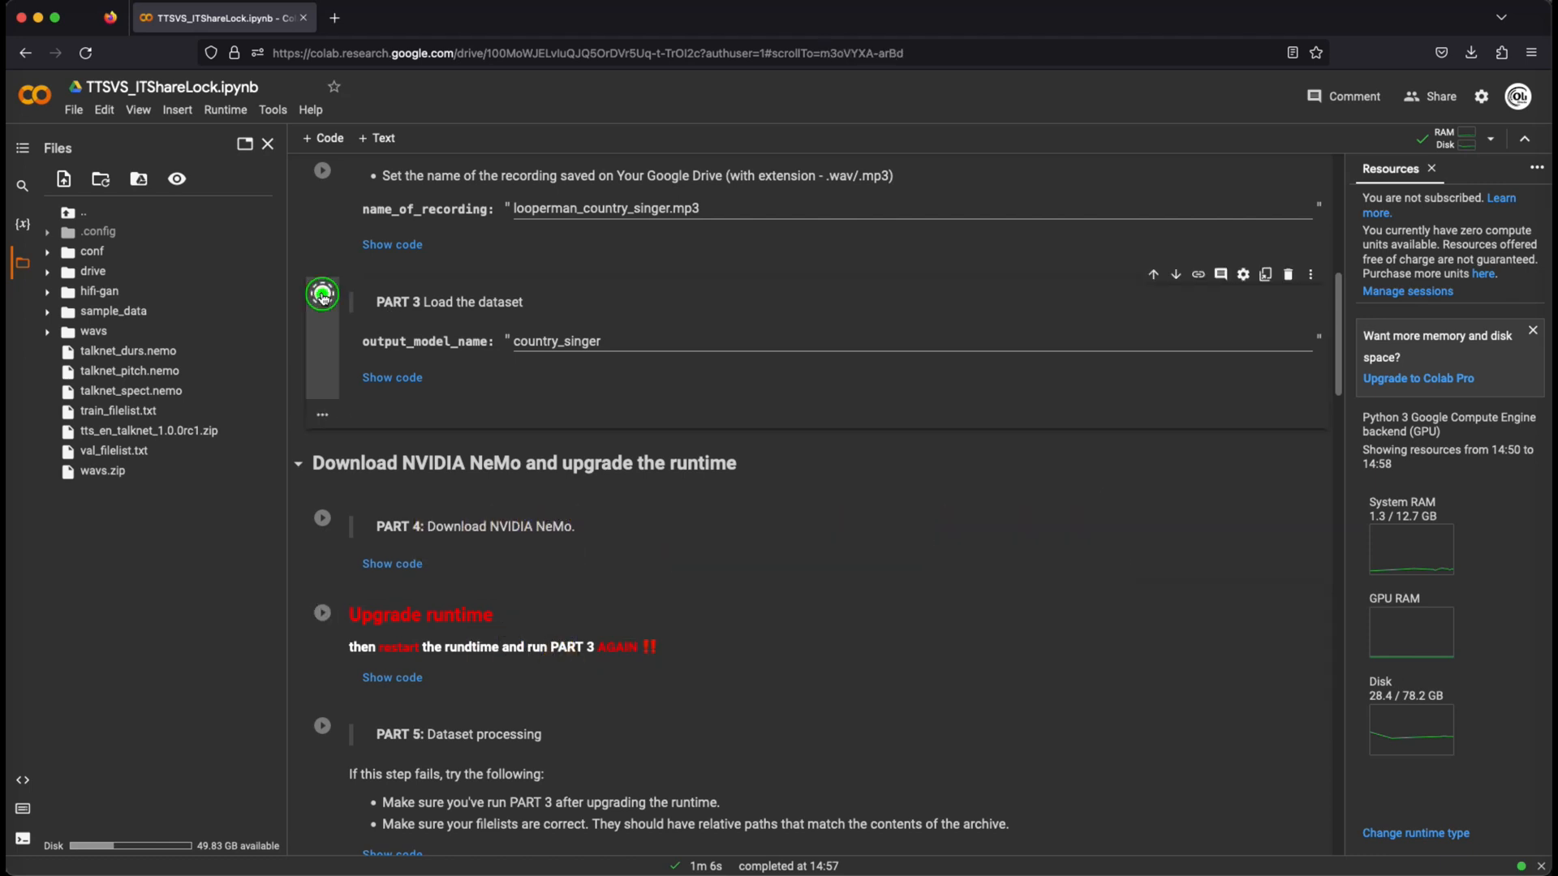
left_click(322, 294)
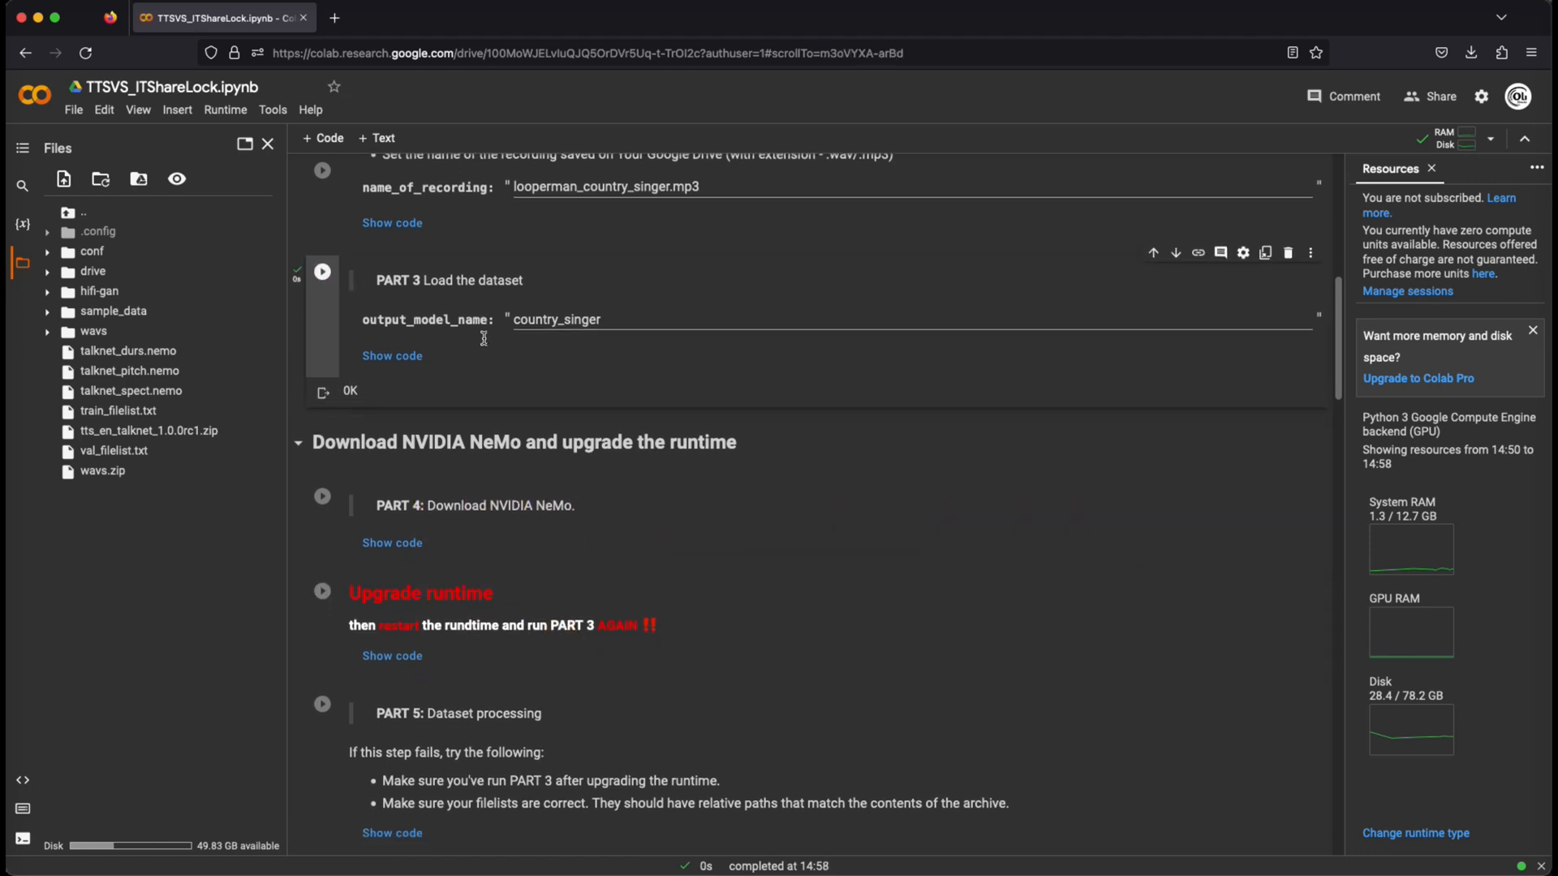
scroll("down", 3)
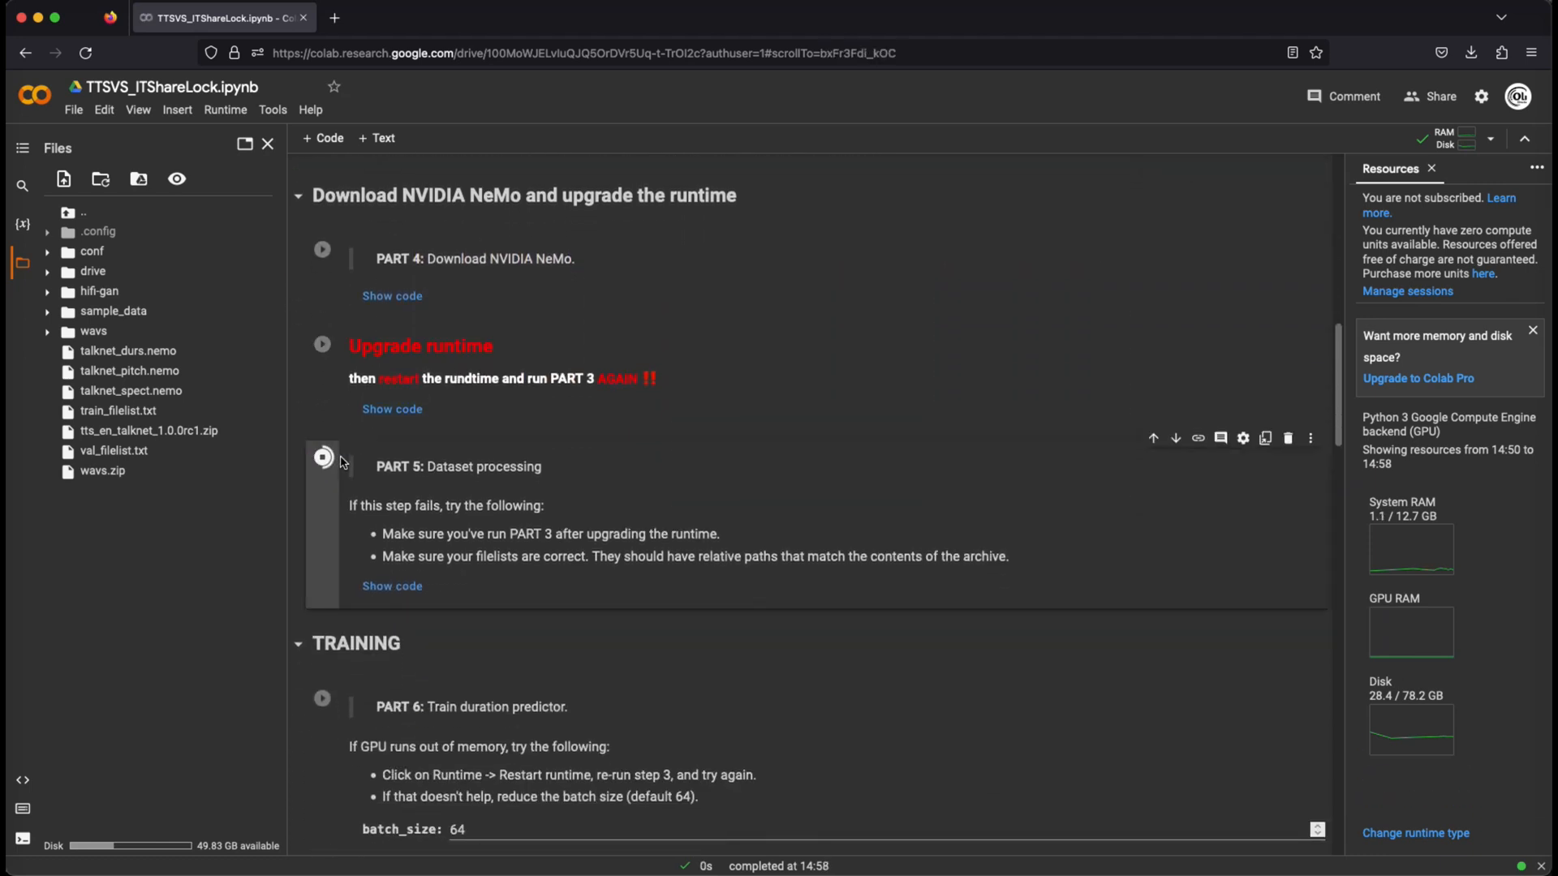
Run Part 5 and the training cells through Part 8, until Part 9 spectrogram generation starts
left_click(322, 456)
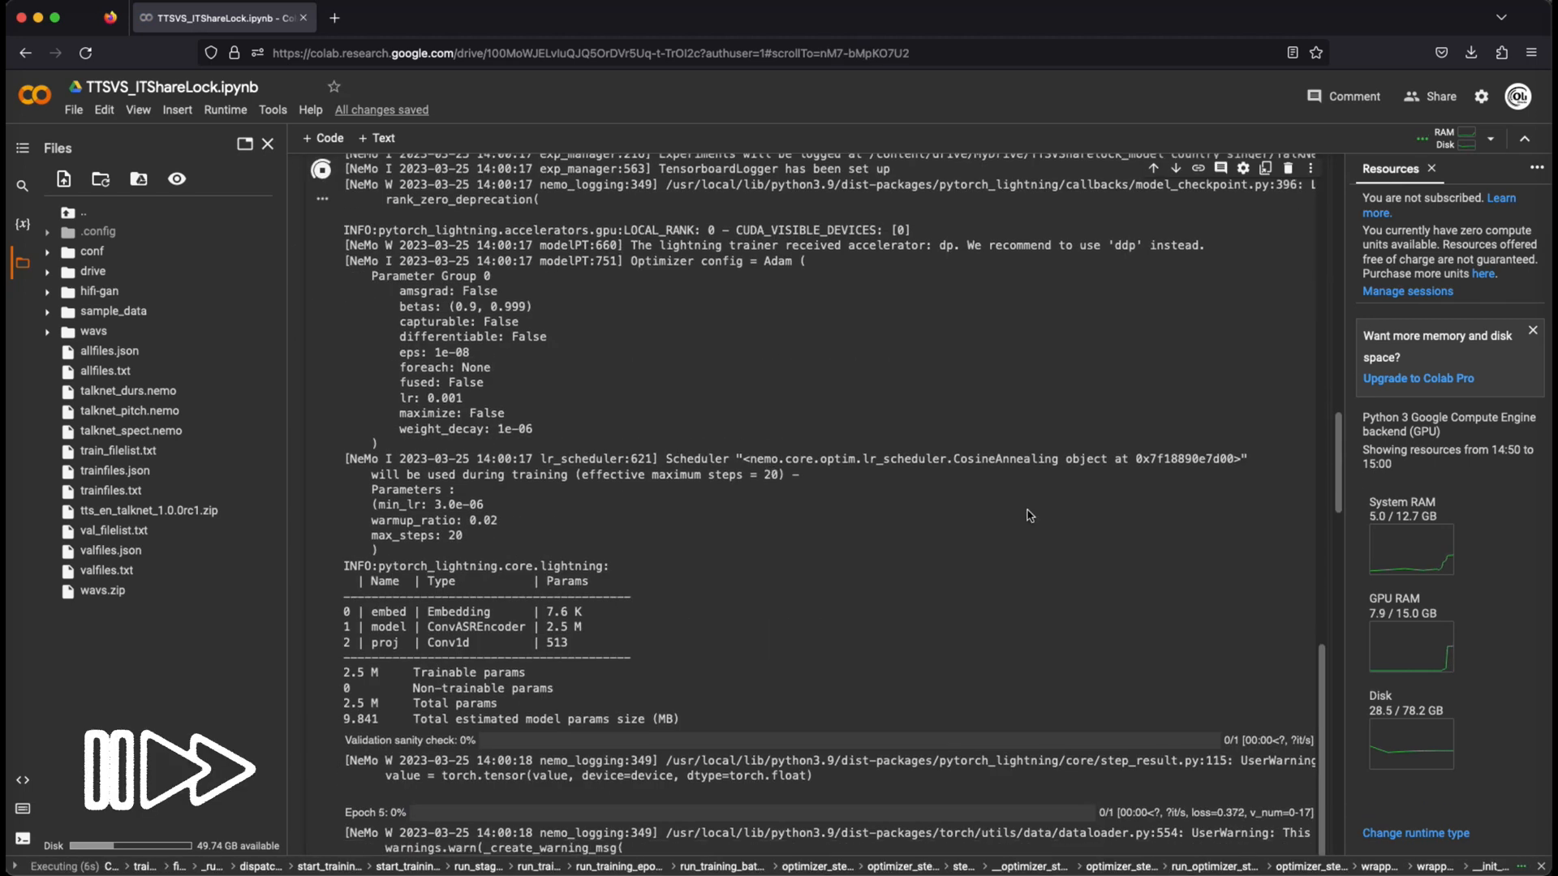
scroll("down", 3)
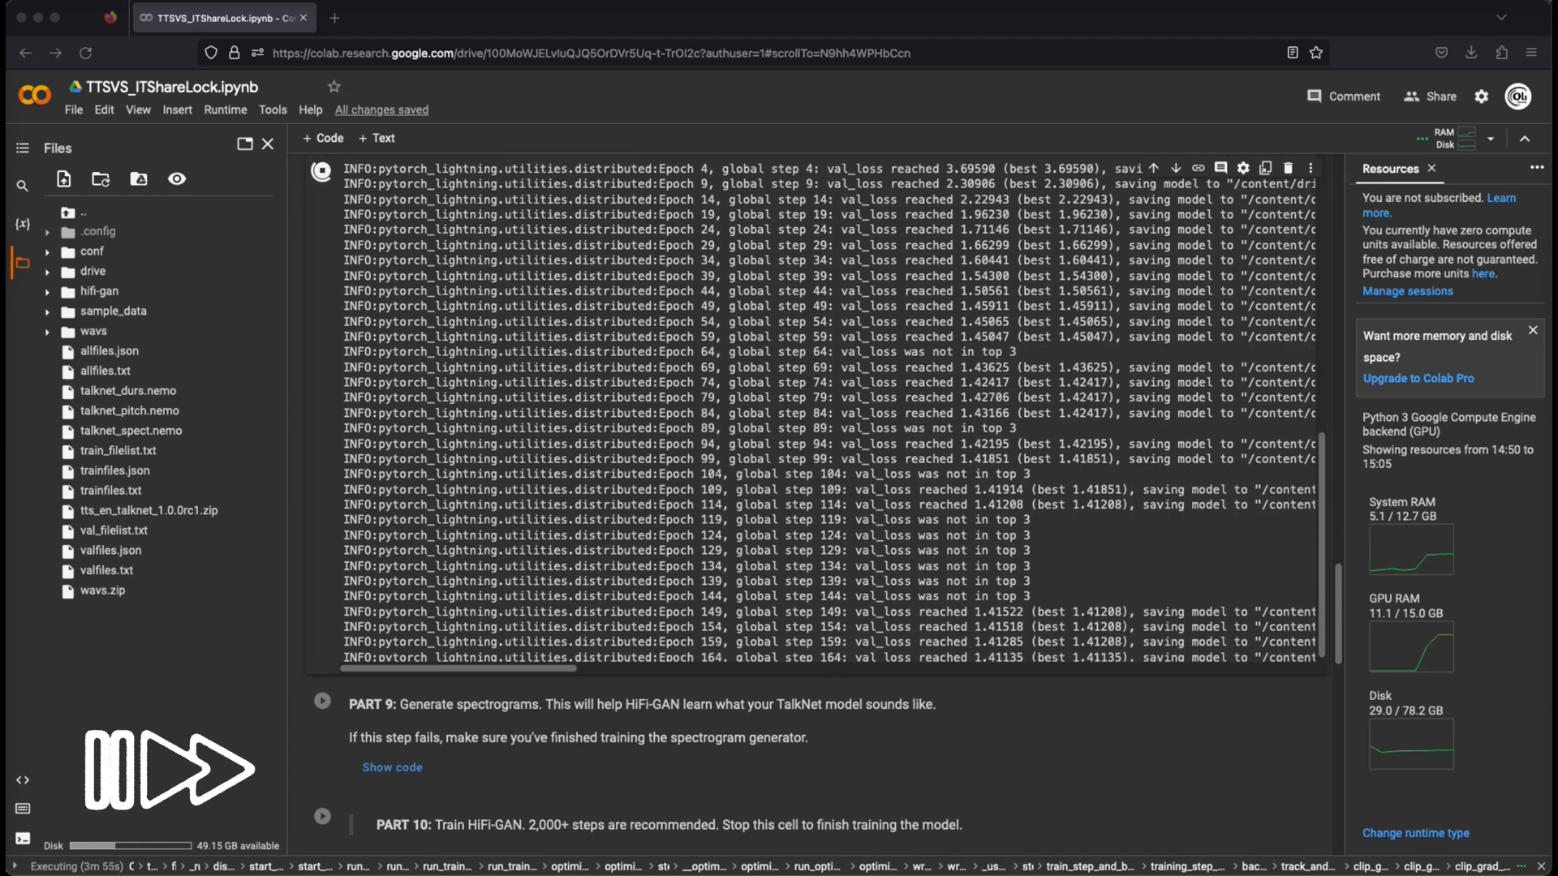
scroll("up", 3)
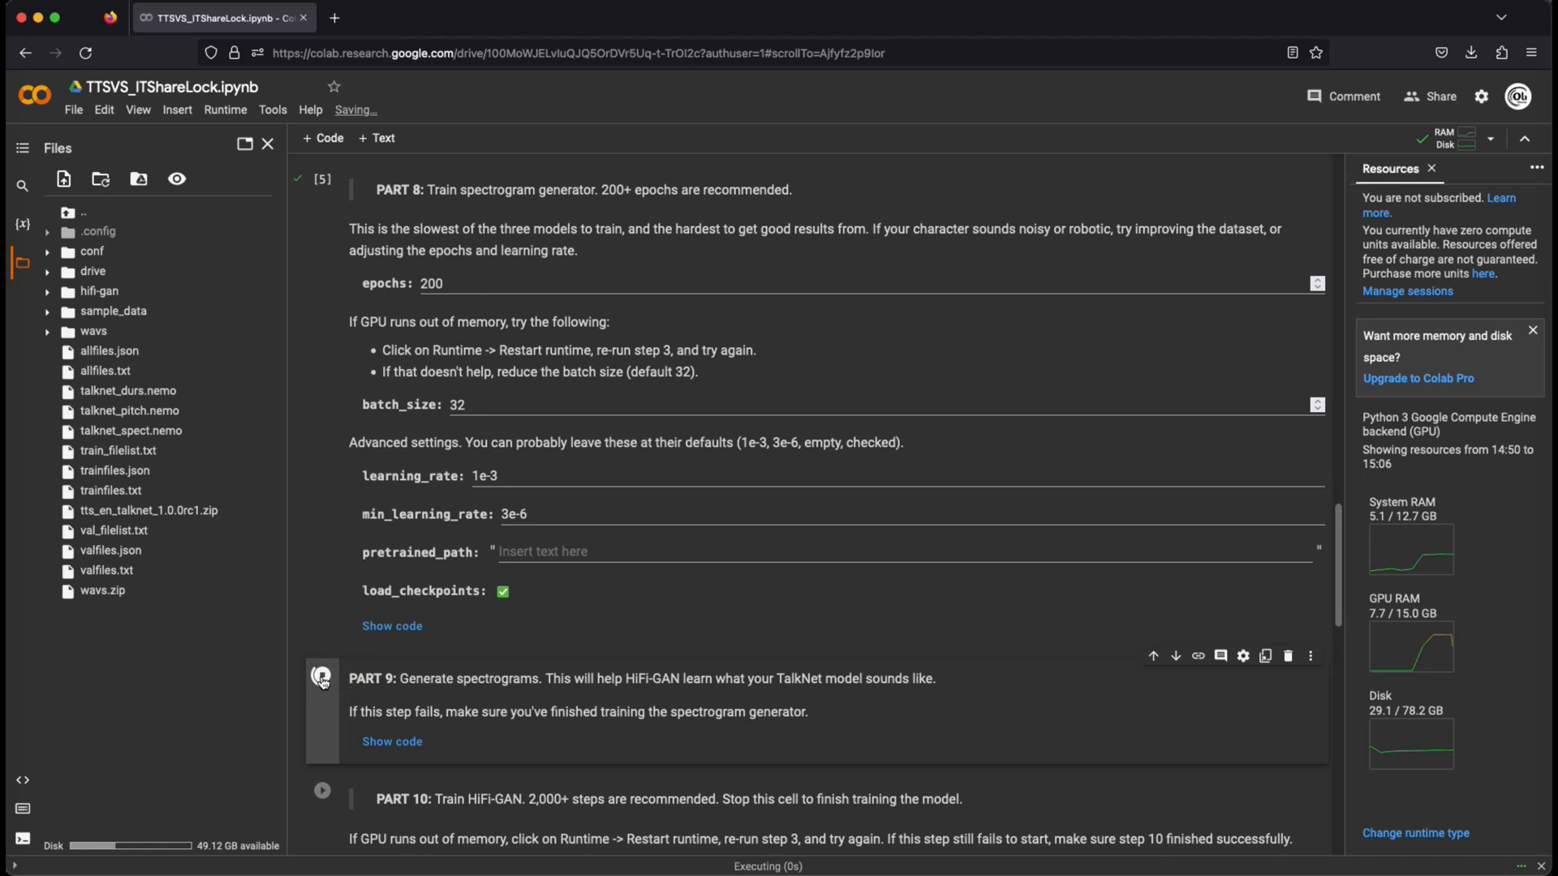
Enter country_singer as the character name and train HiFi-GAN, stopping around epoch 2015
scroll("down", 3)
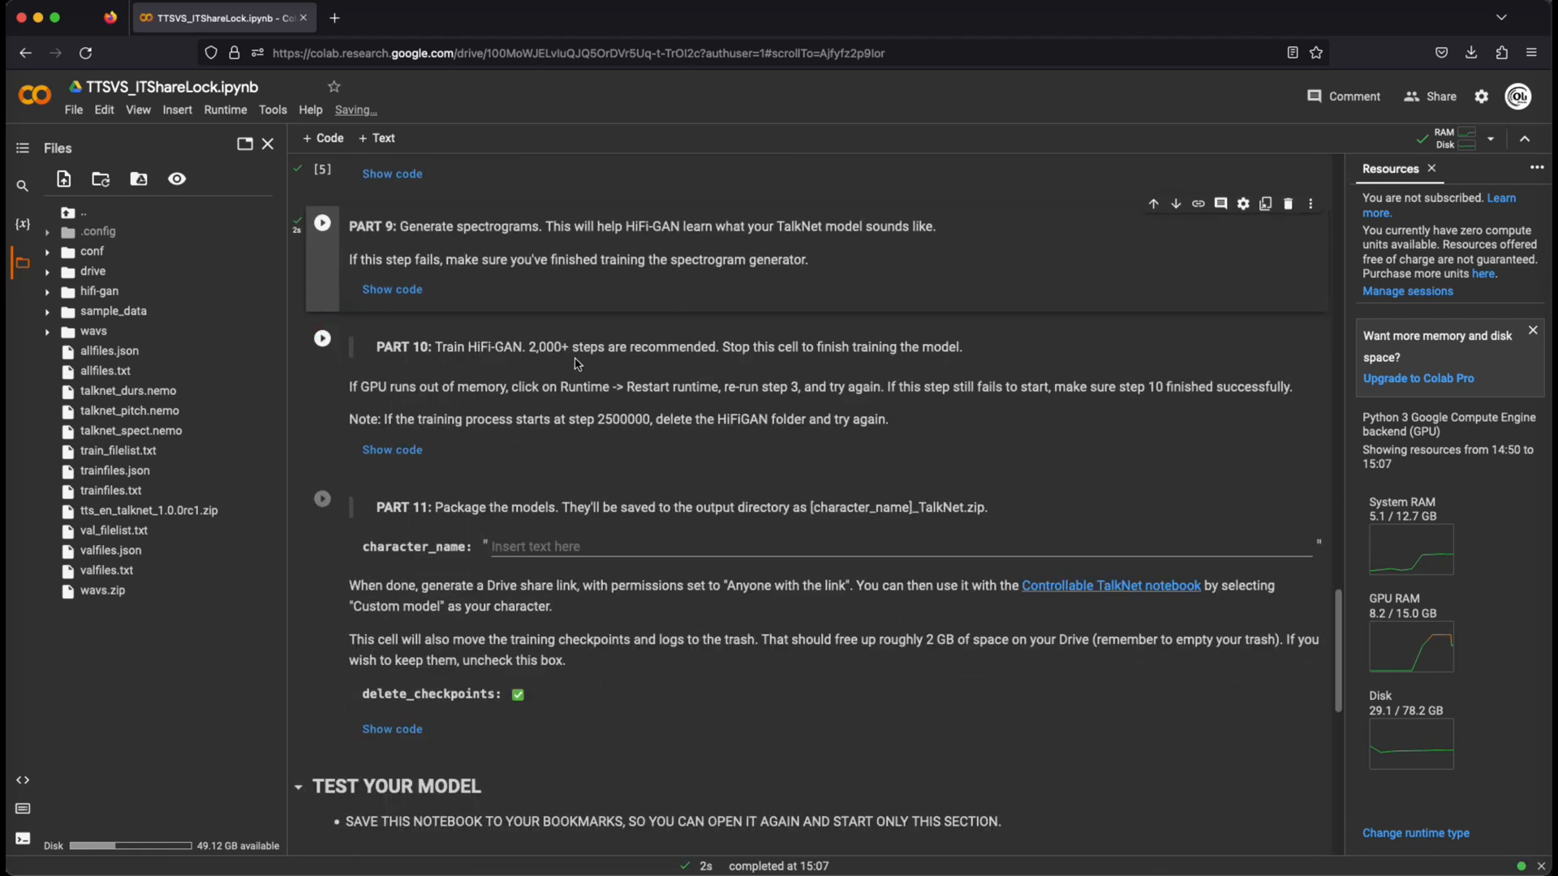
type("country_singer")
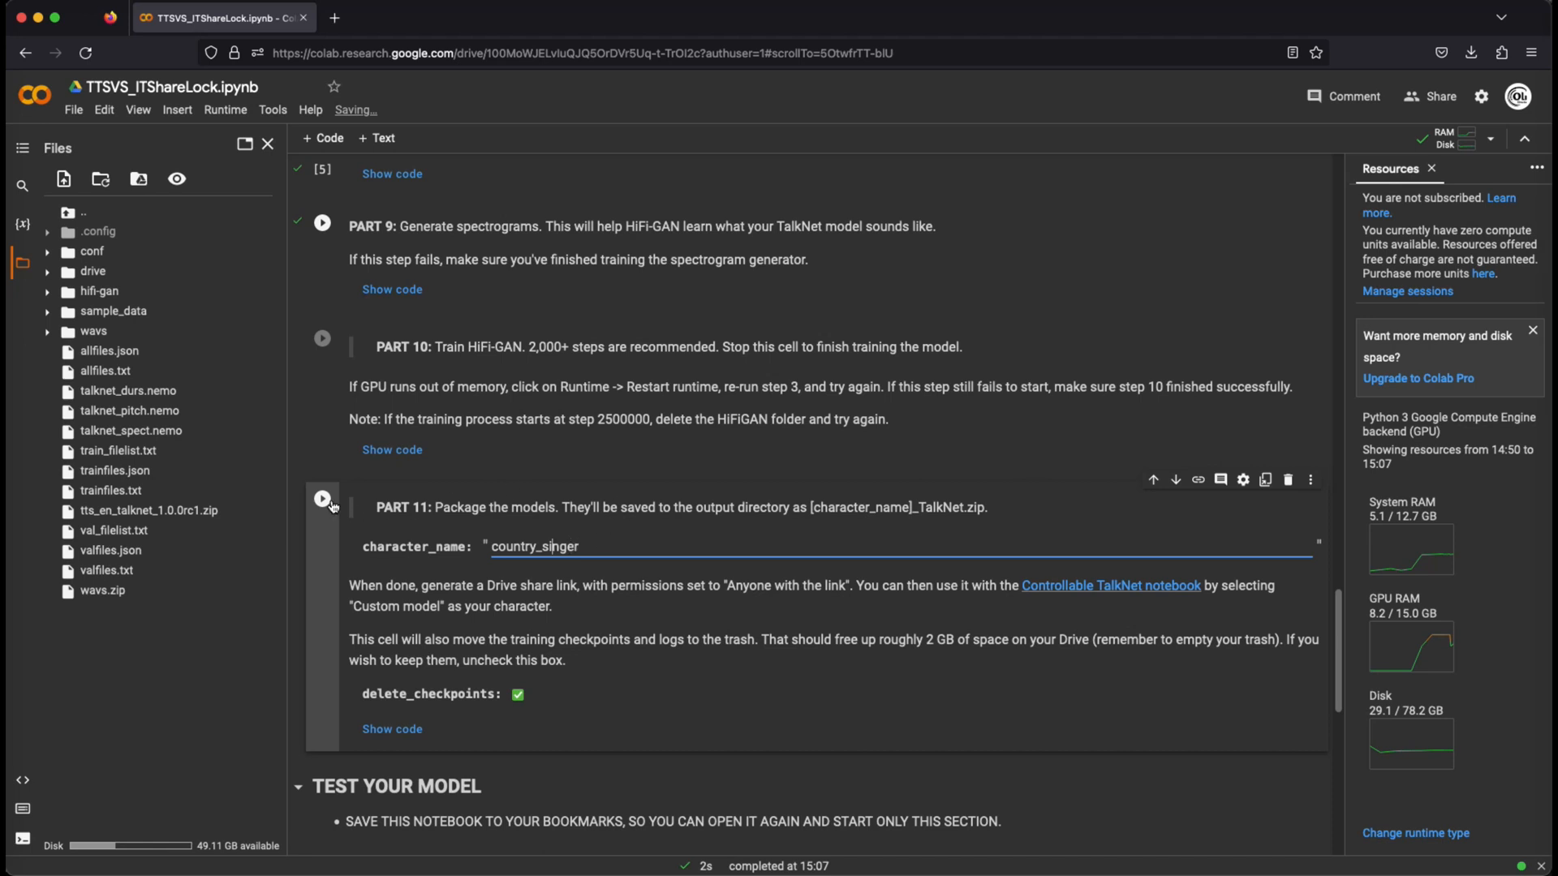
left_click(322, 498)
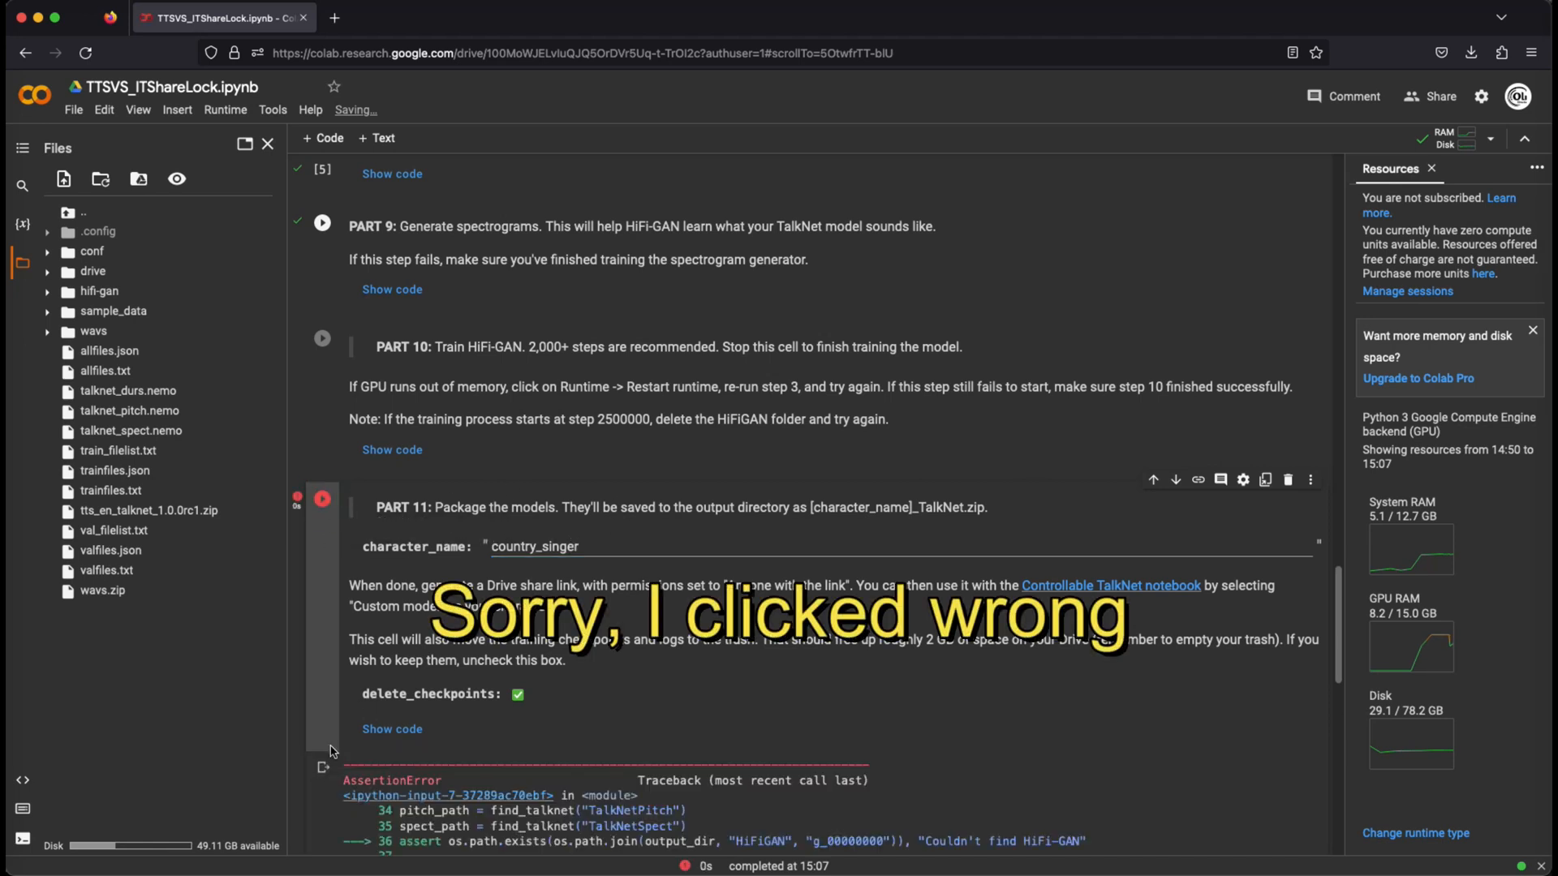
left_click(321, 337)
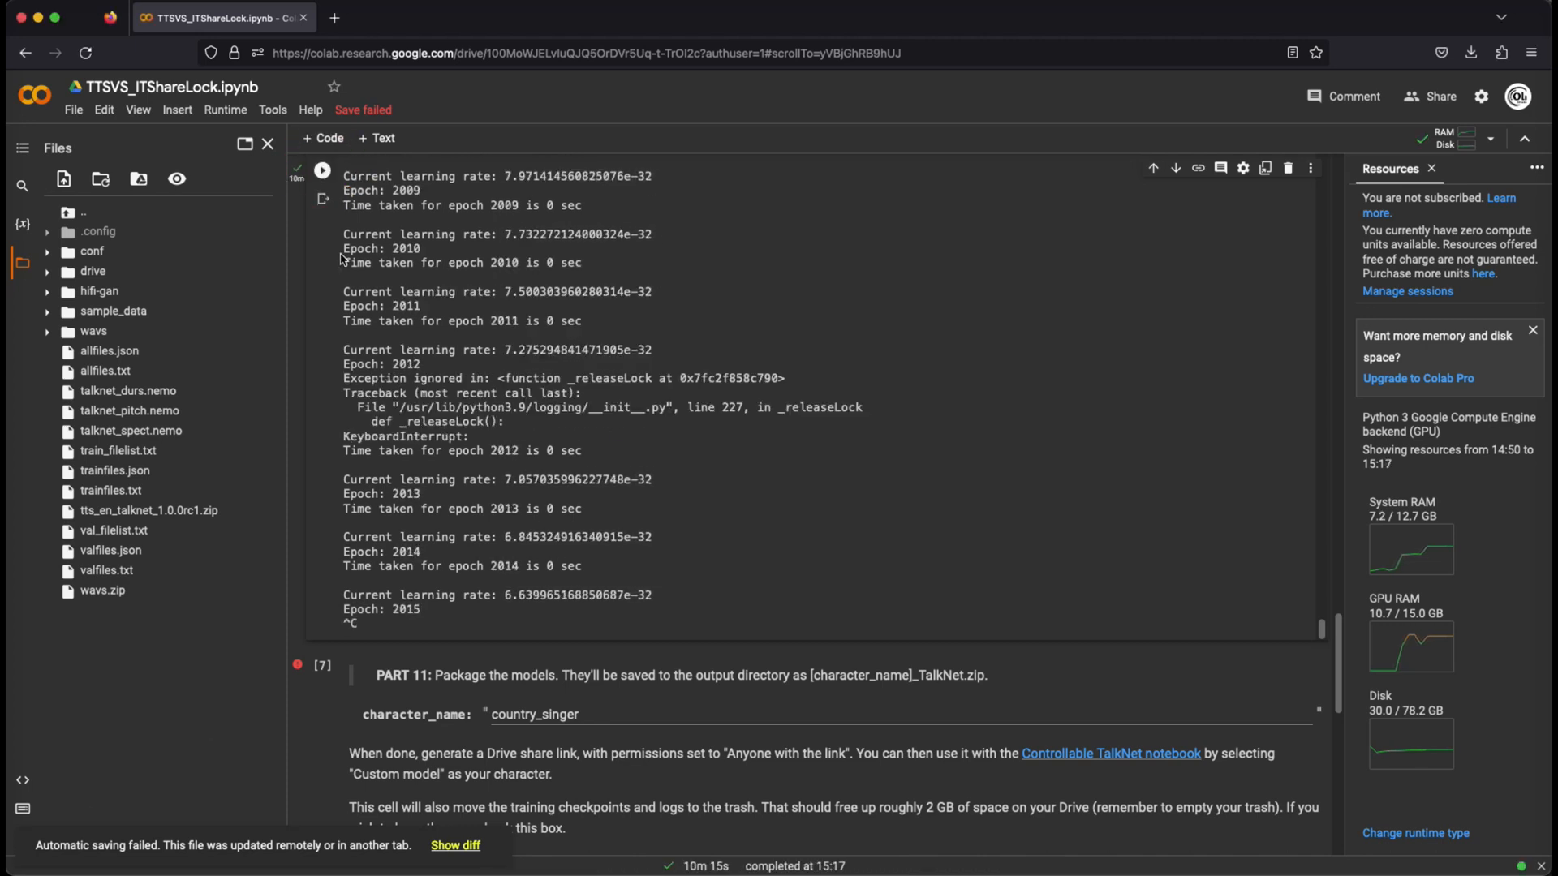
Package the trained model as country_singer_TalkNet.zip on Drive
scroll("down", 3)
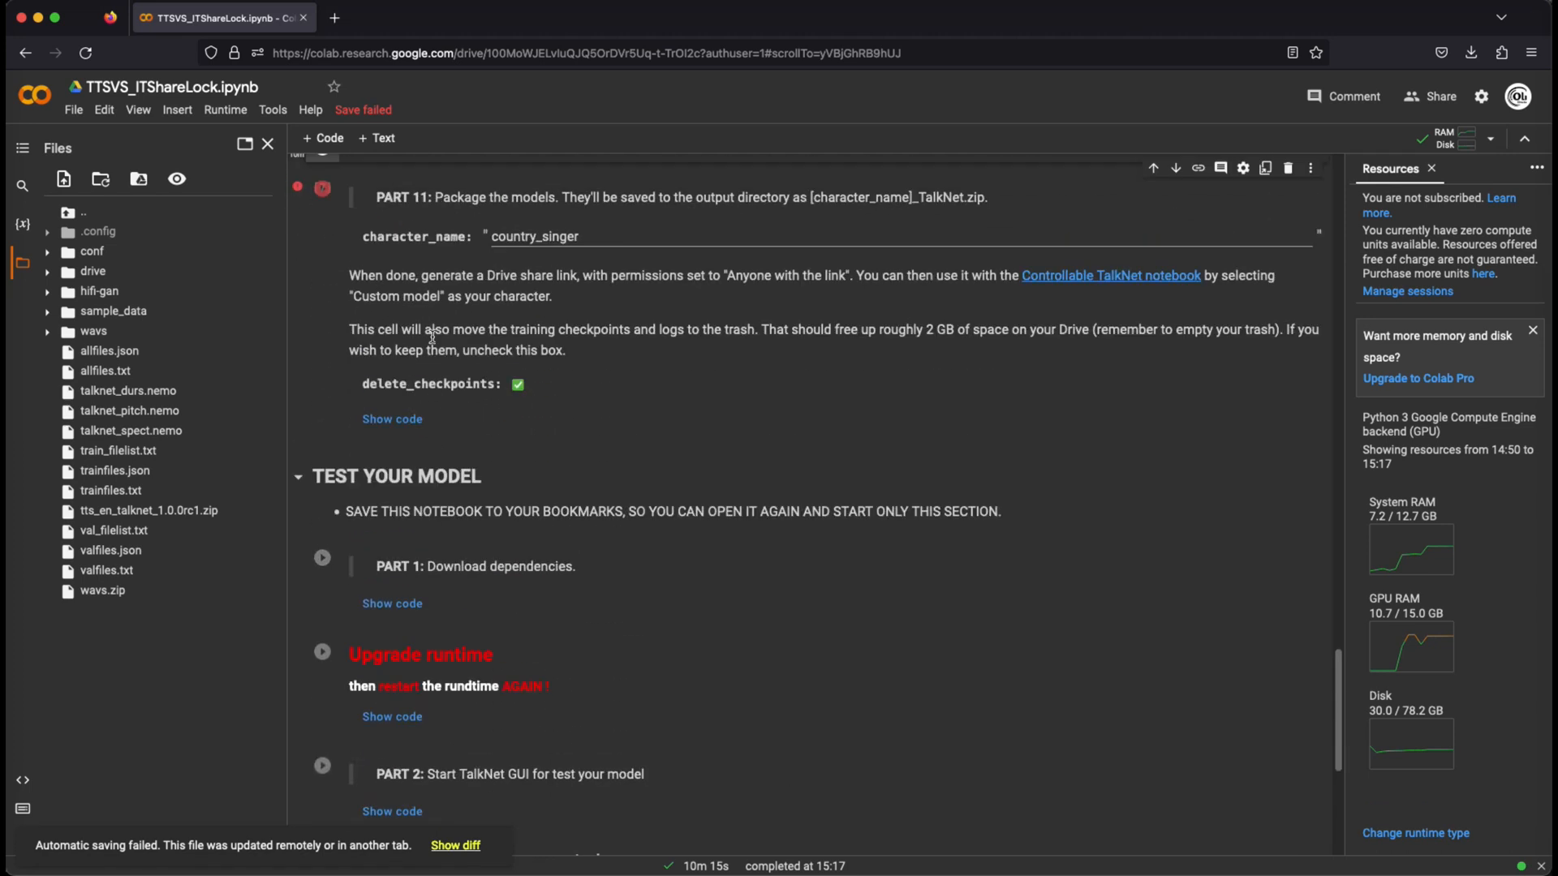
scroll("up", 3)
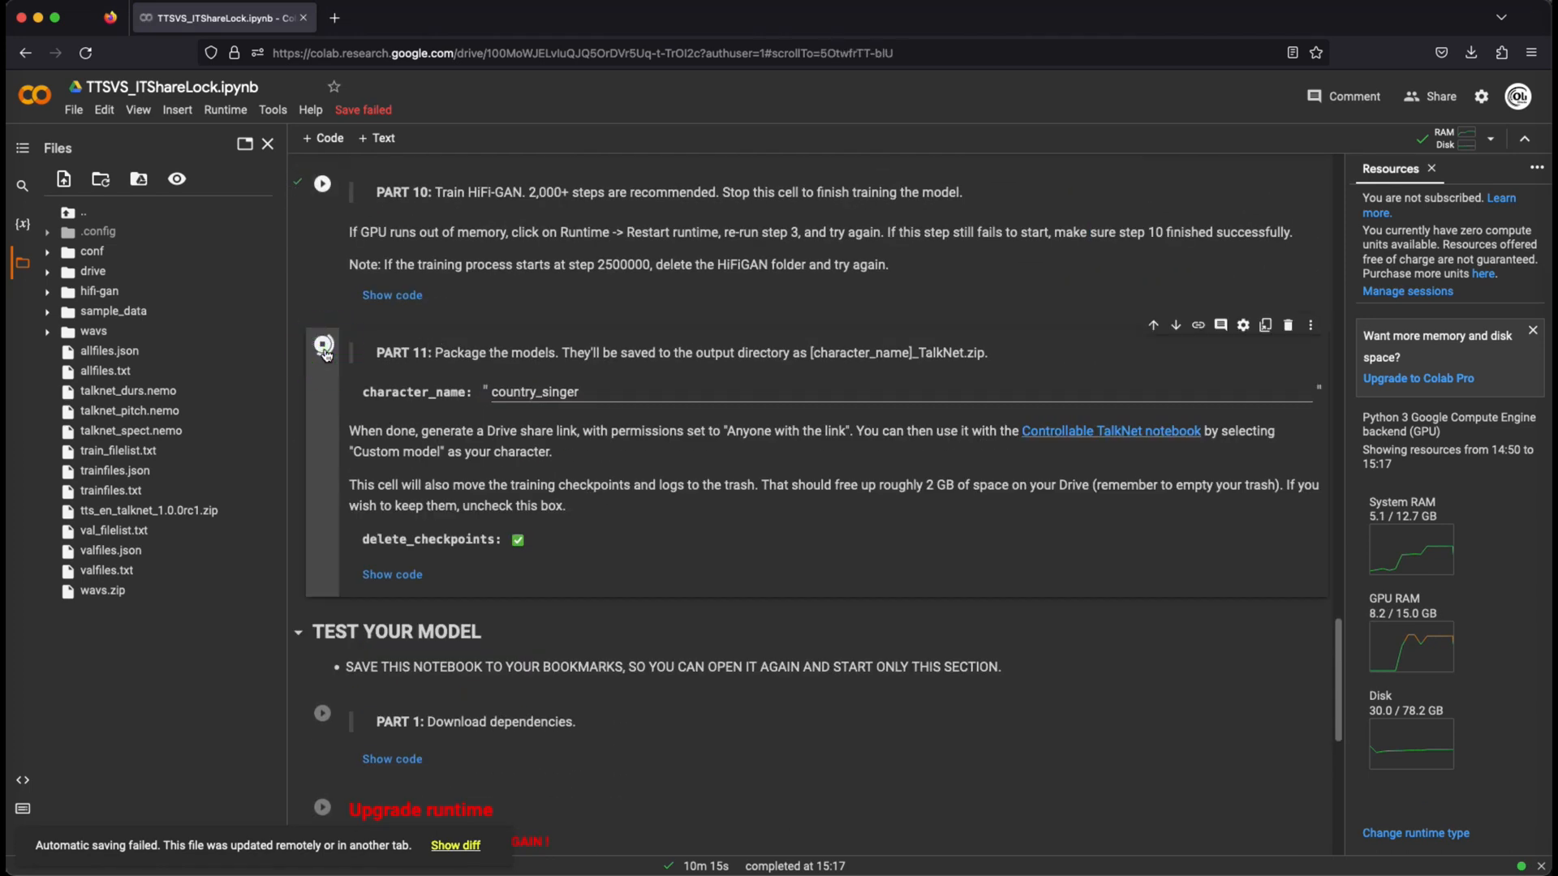
left_click(322, 344)
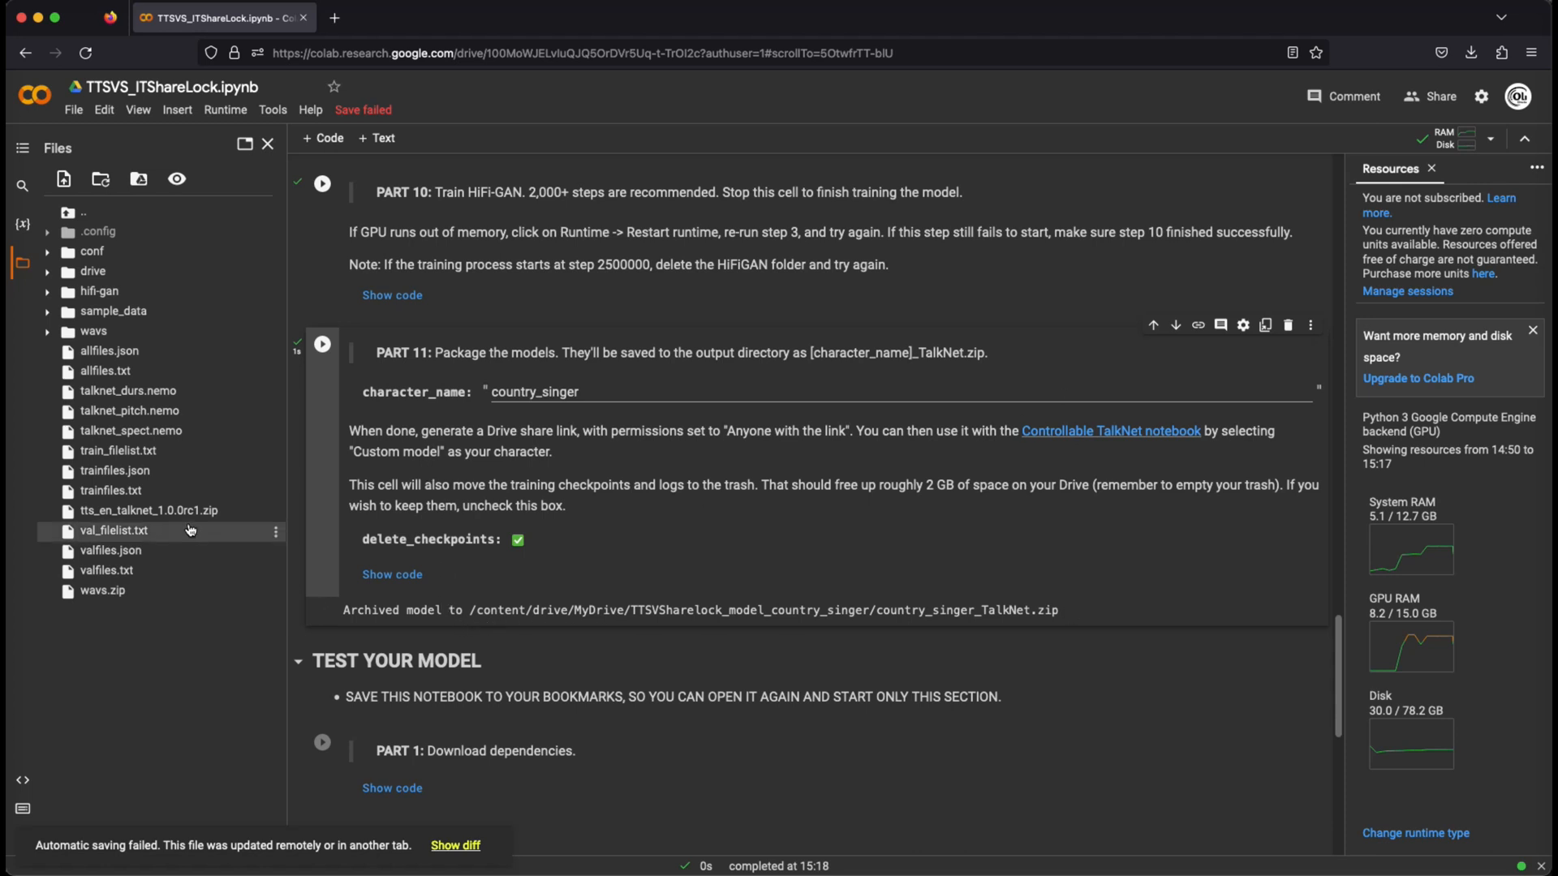
Start the Test Your Model Part 1 dependency download
scroll("down", 3)
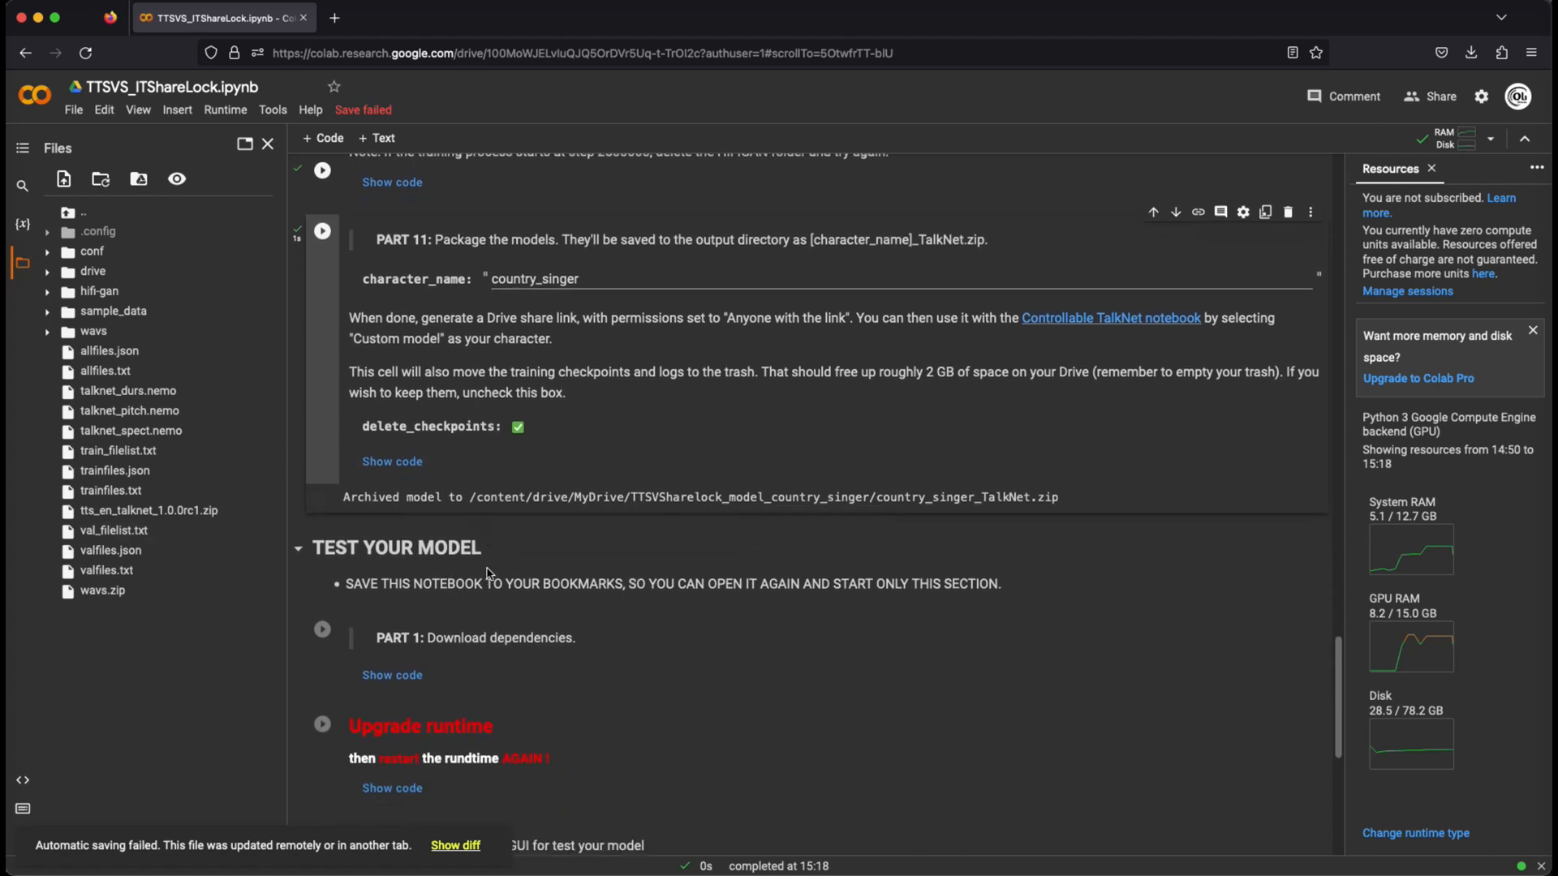
scroll("down", 3)
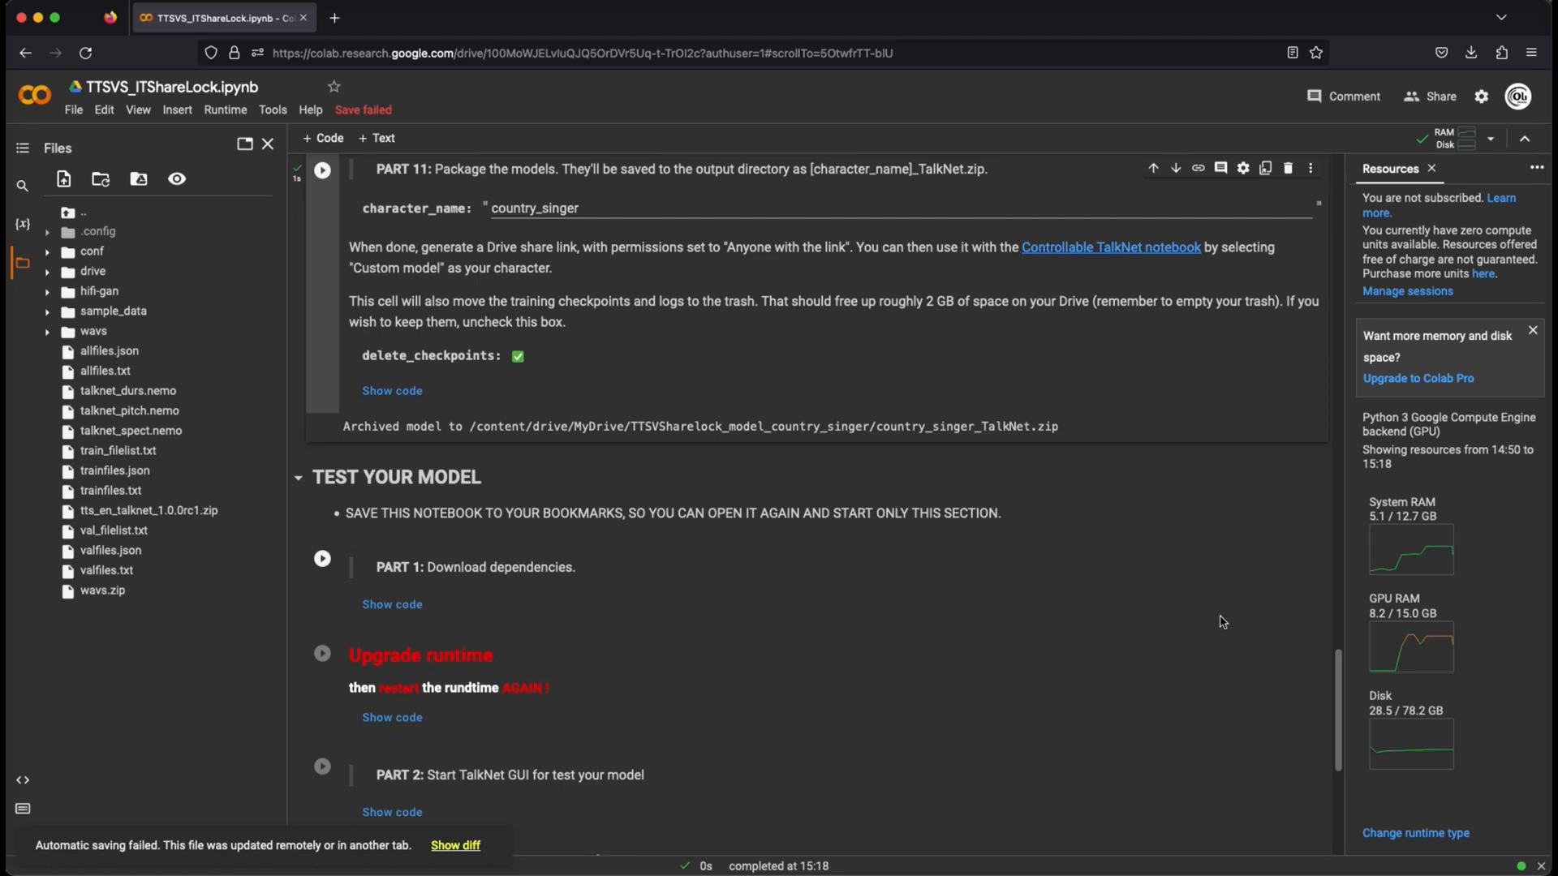
left_click(322, 559)
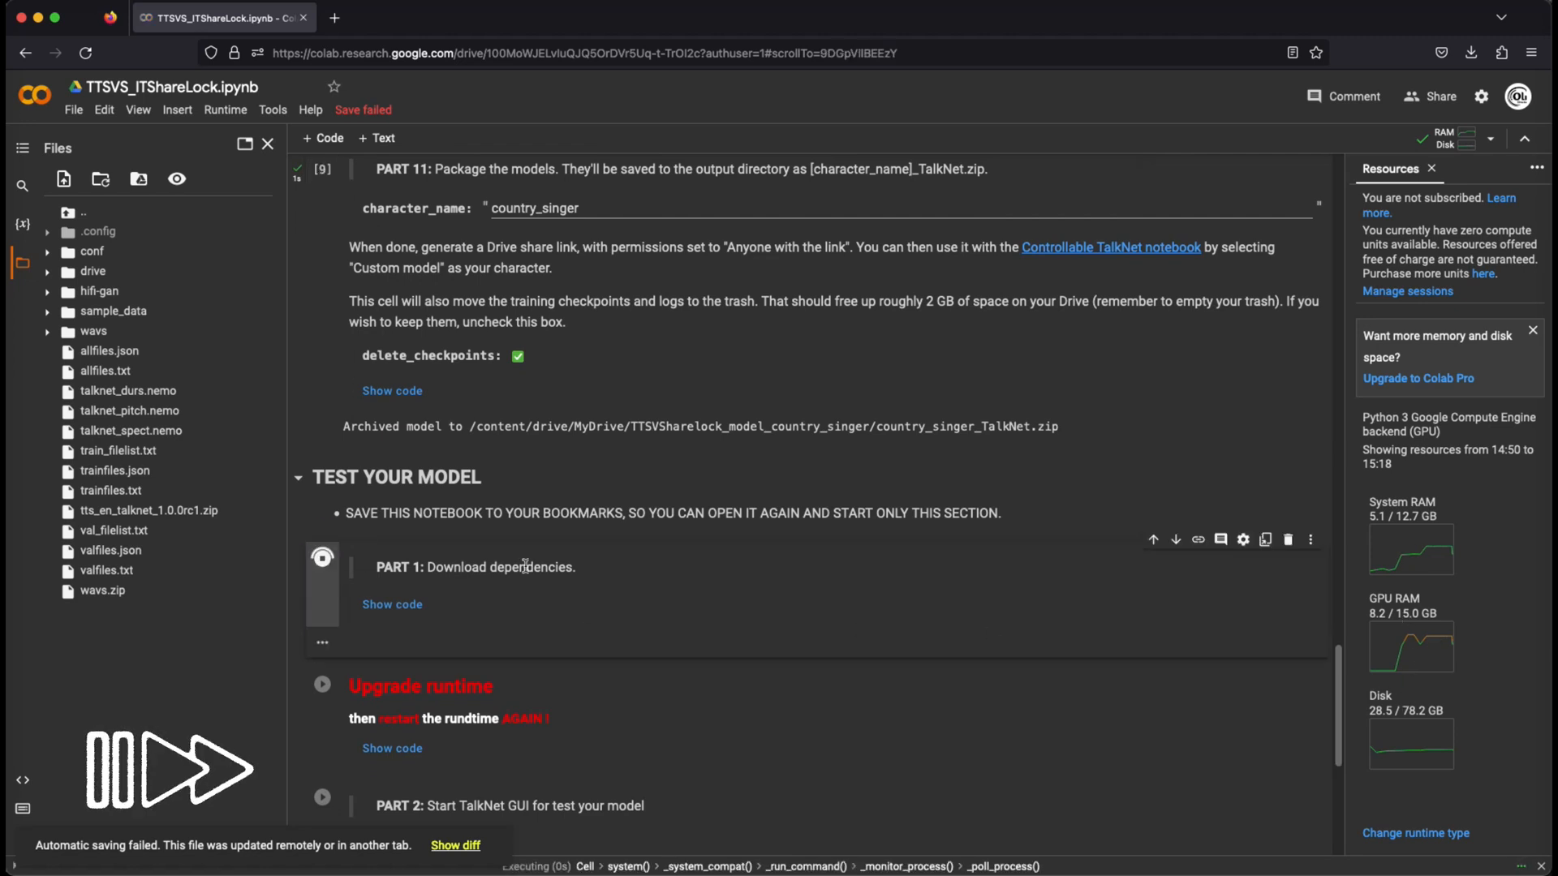
Upgrade and restart the runtime, then start the Part 2 Controllable TalkNet GUI
left_click(322, 559)
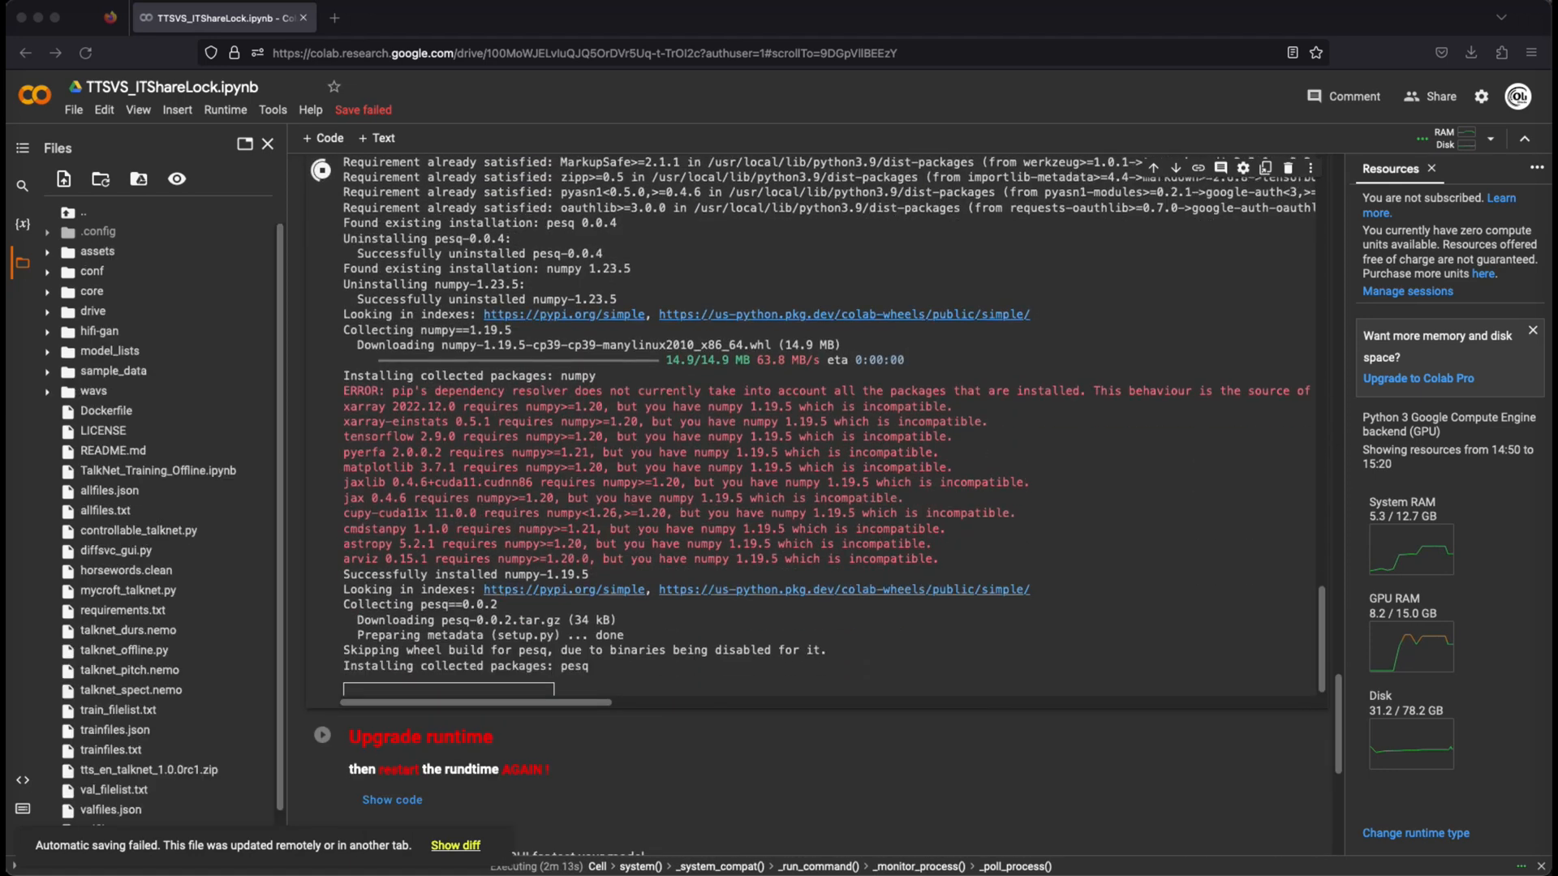
scroll("down", 3)
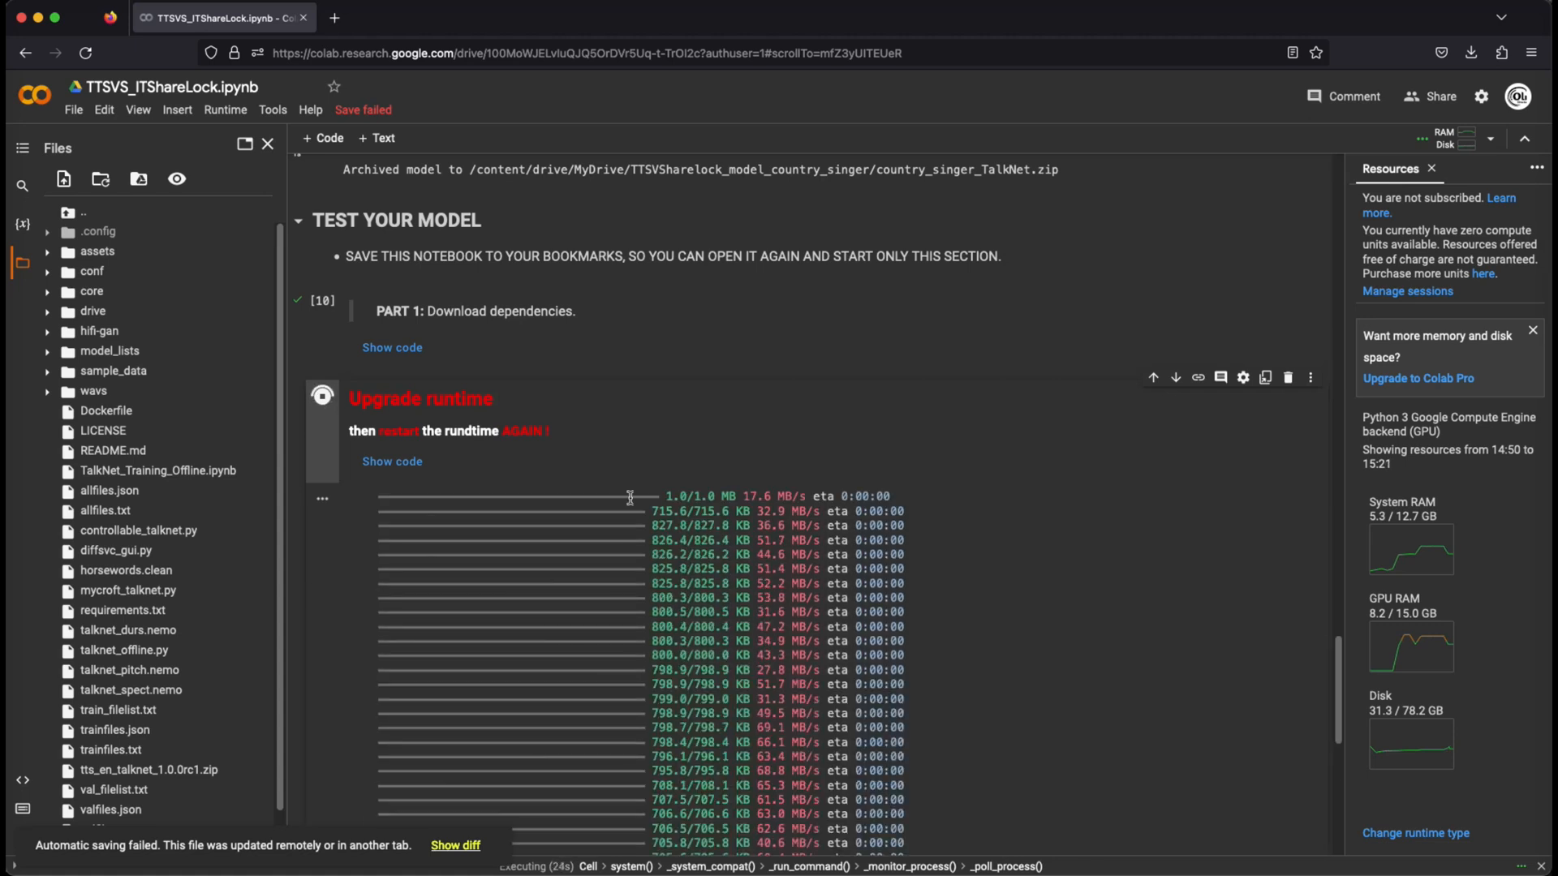
left_click(225, 109)
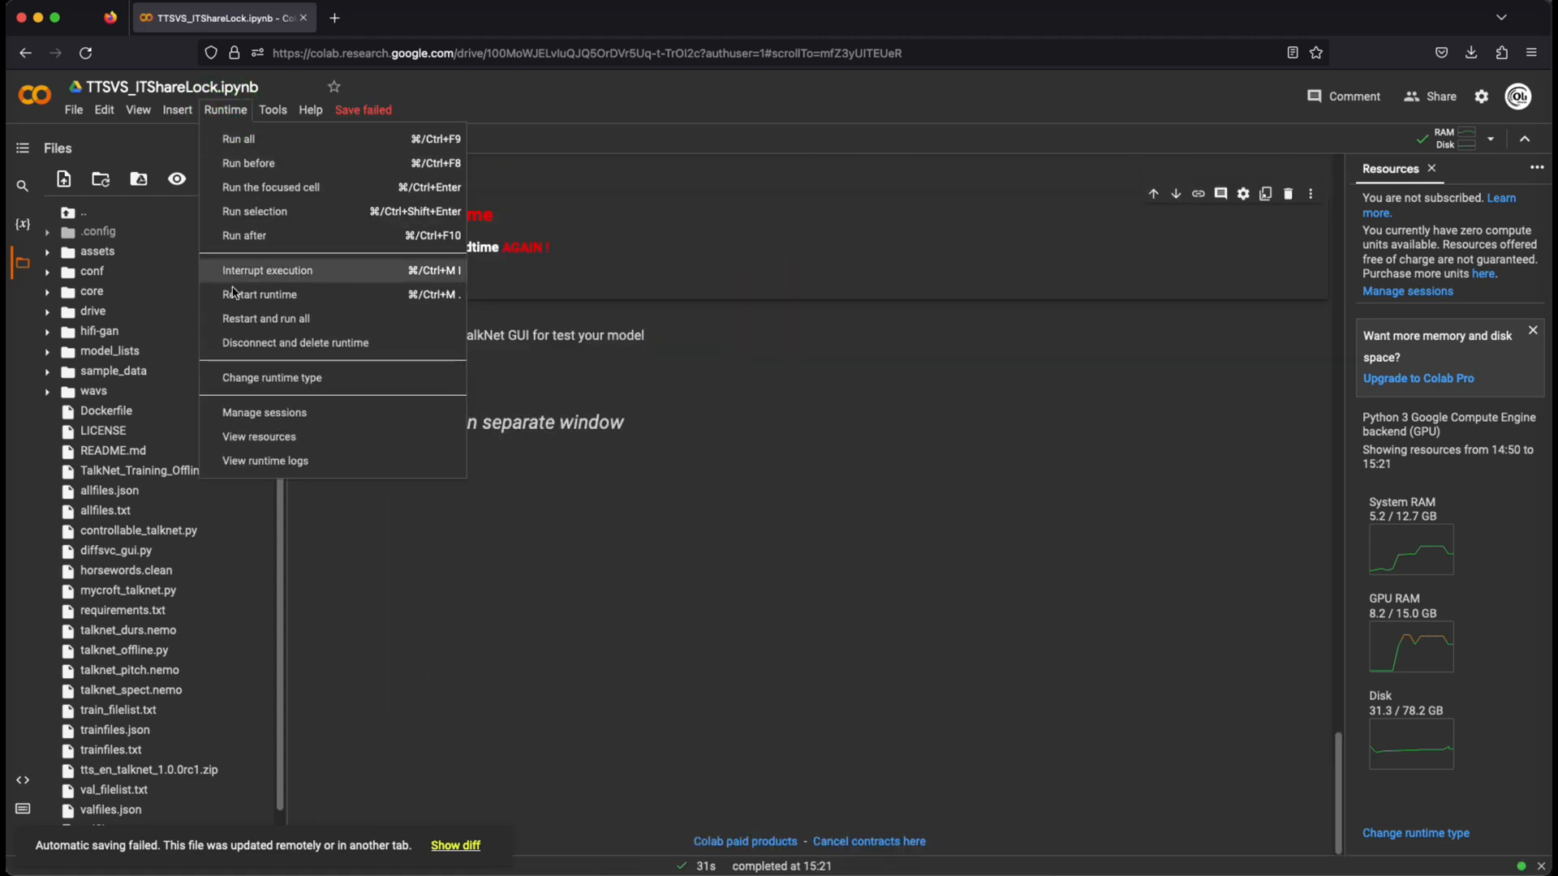
left_click(261, 294)
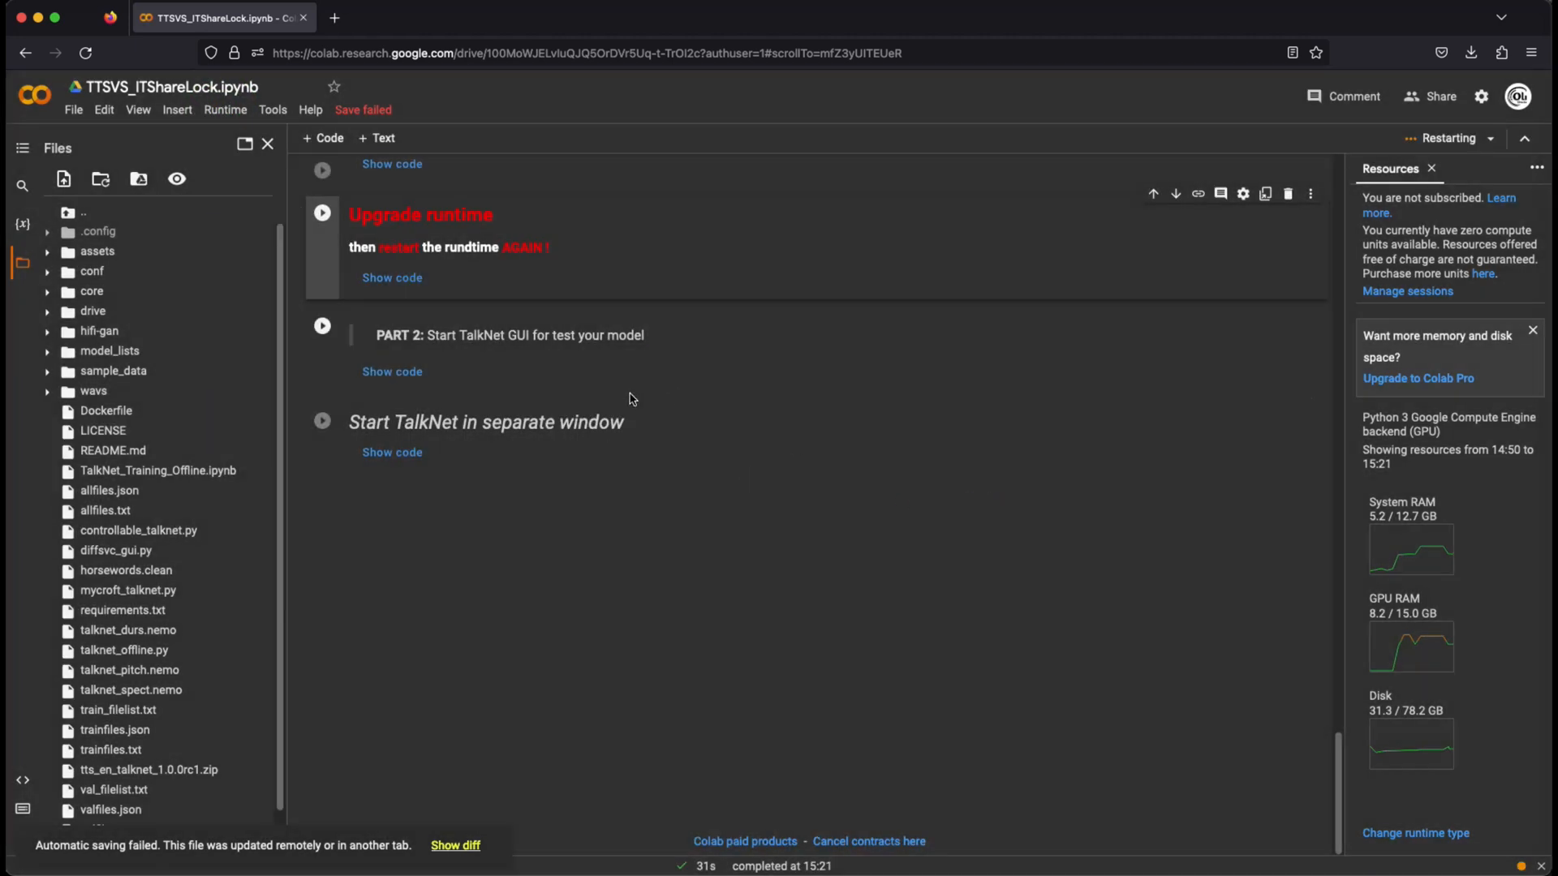
mouse_move(784, 298)
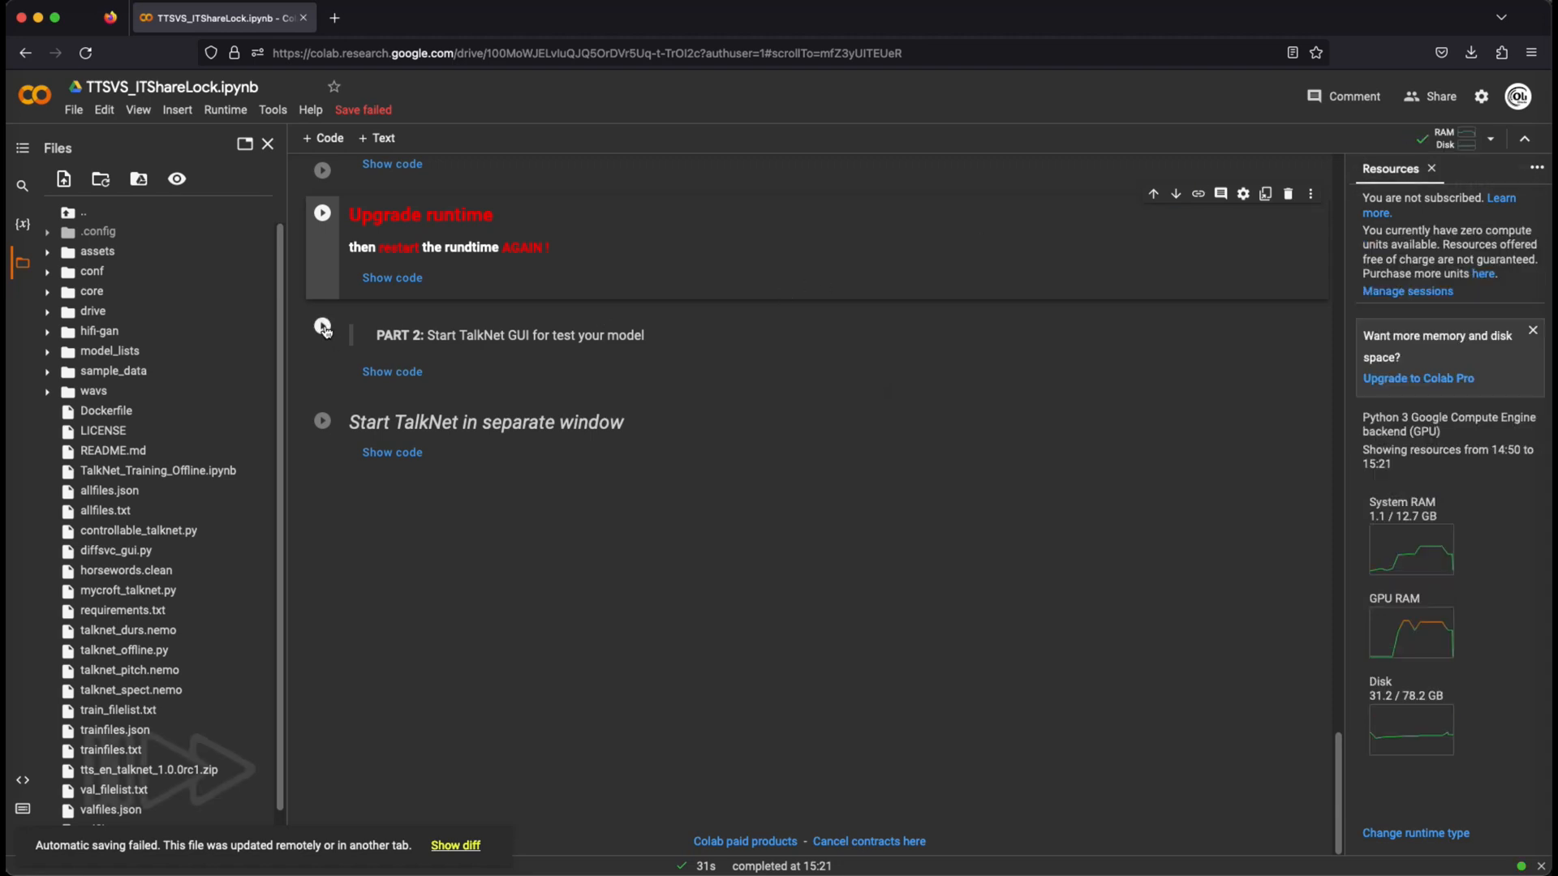
left_click(322, 324)
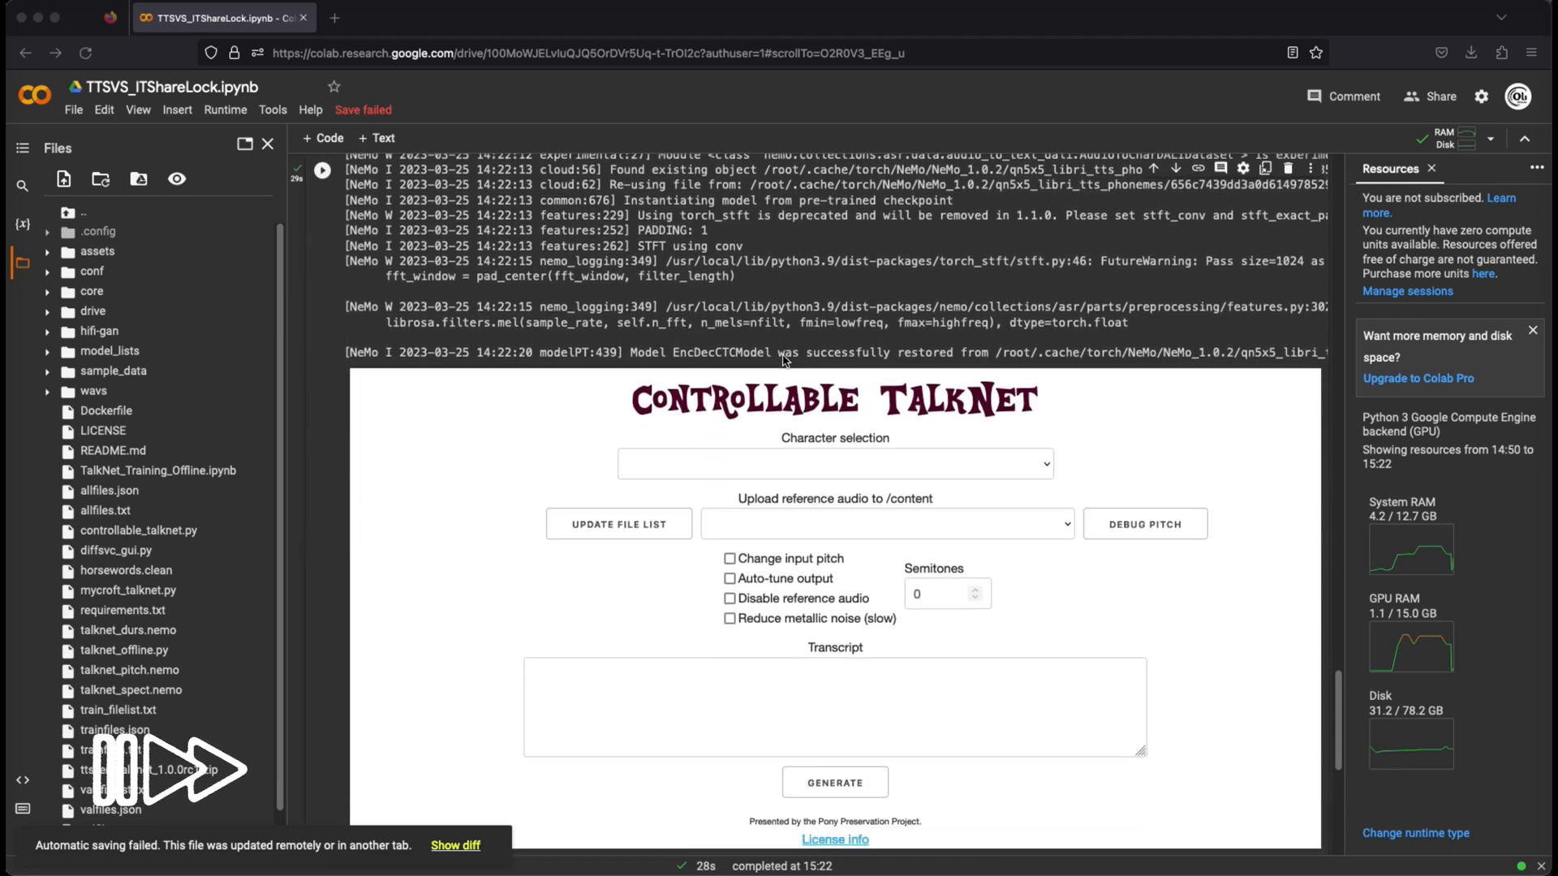
Choose Custom model from the TalkNet Character selection list
left_click(835, 465)
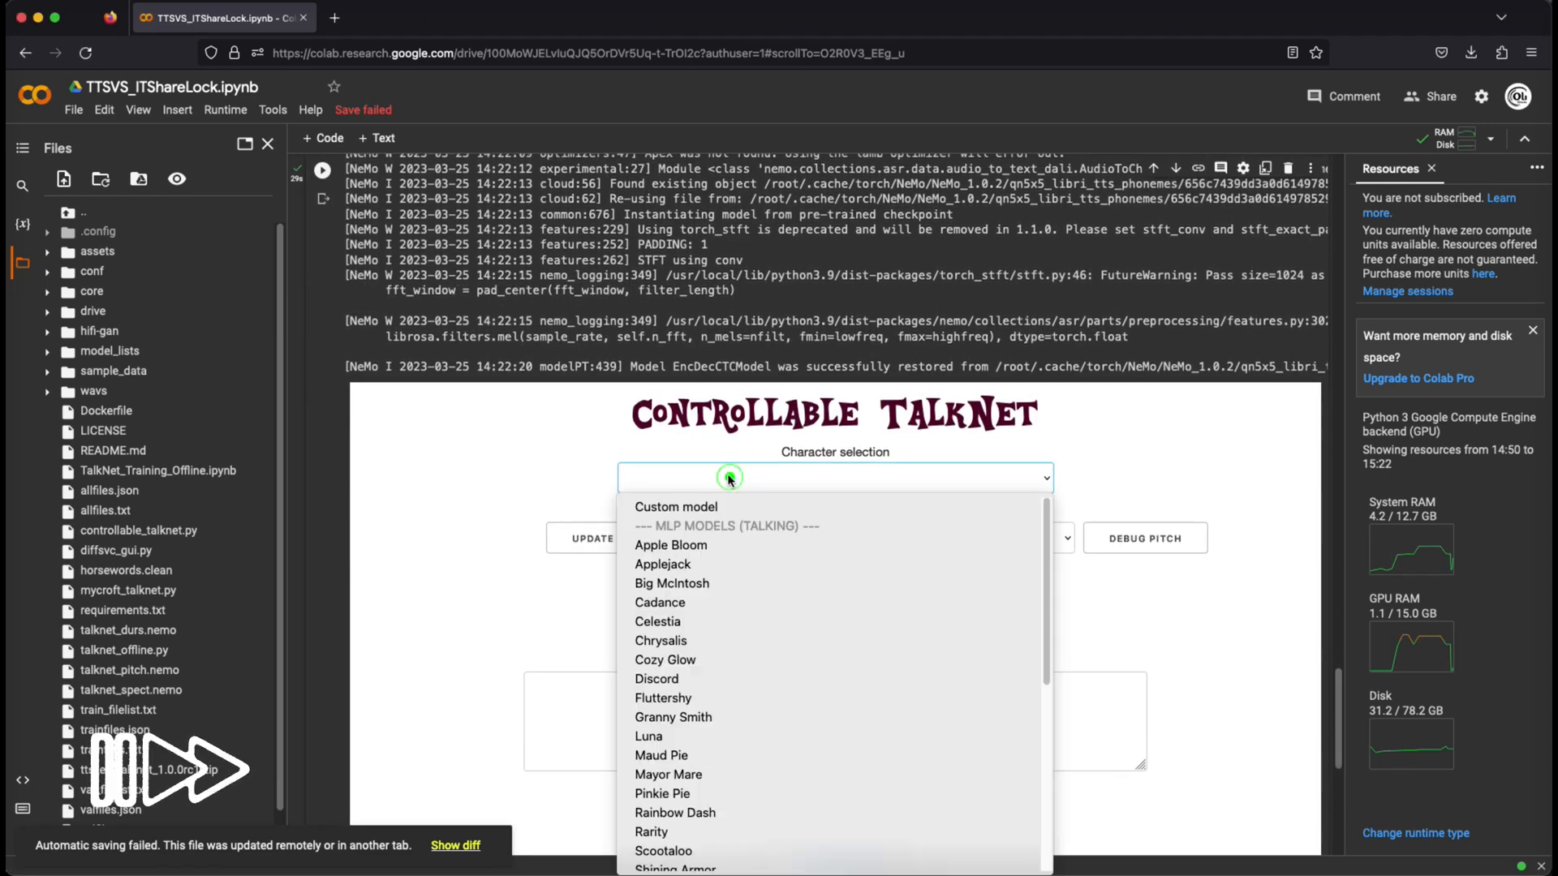
mouse_move(695, 506)
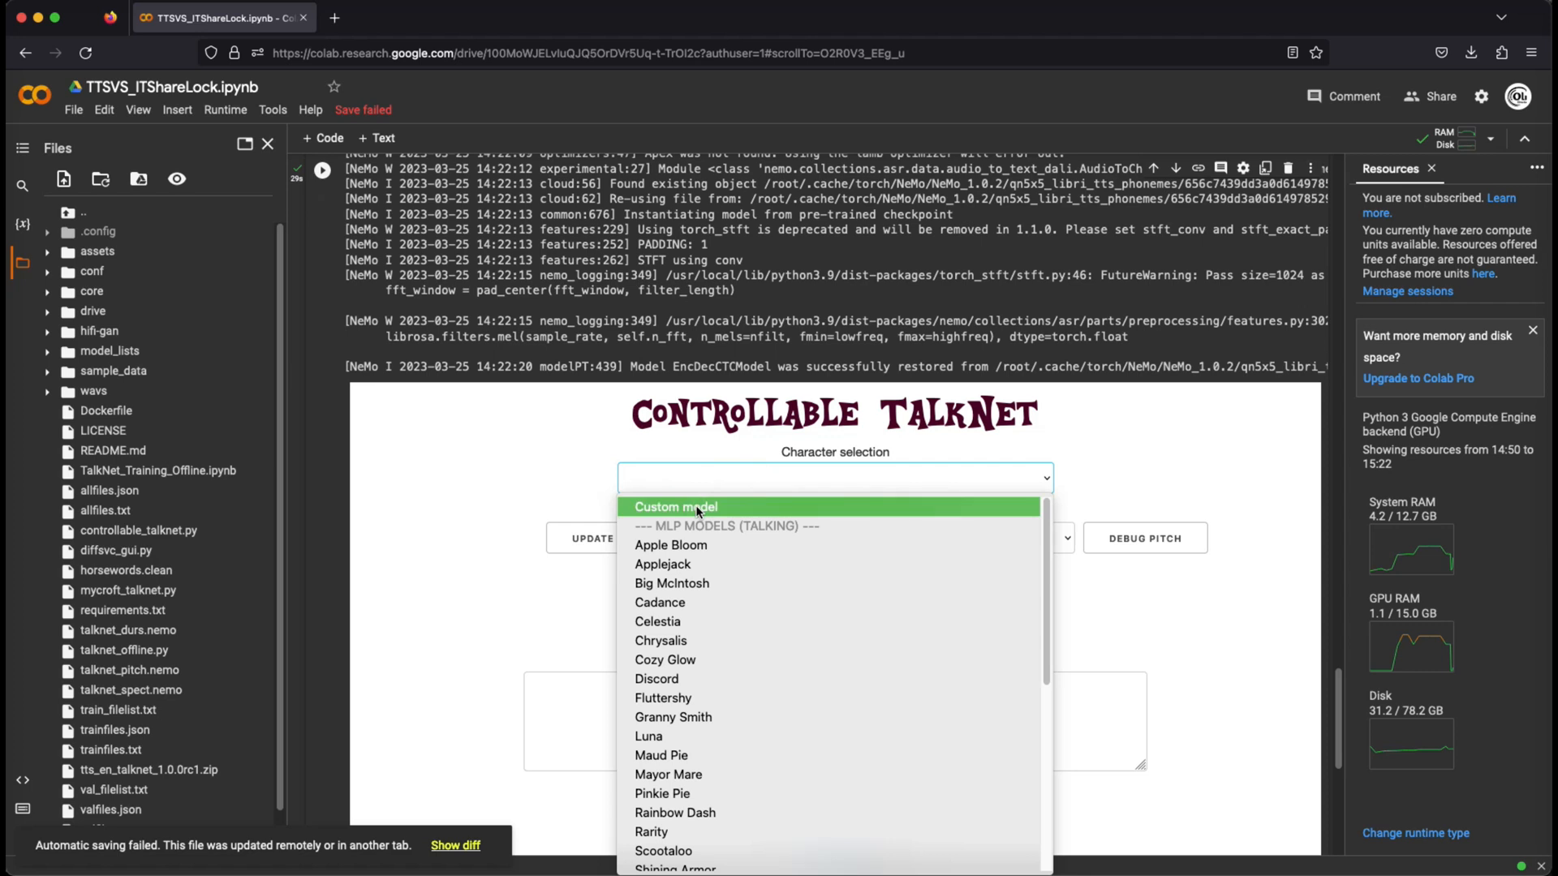
left_click(675, 506)
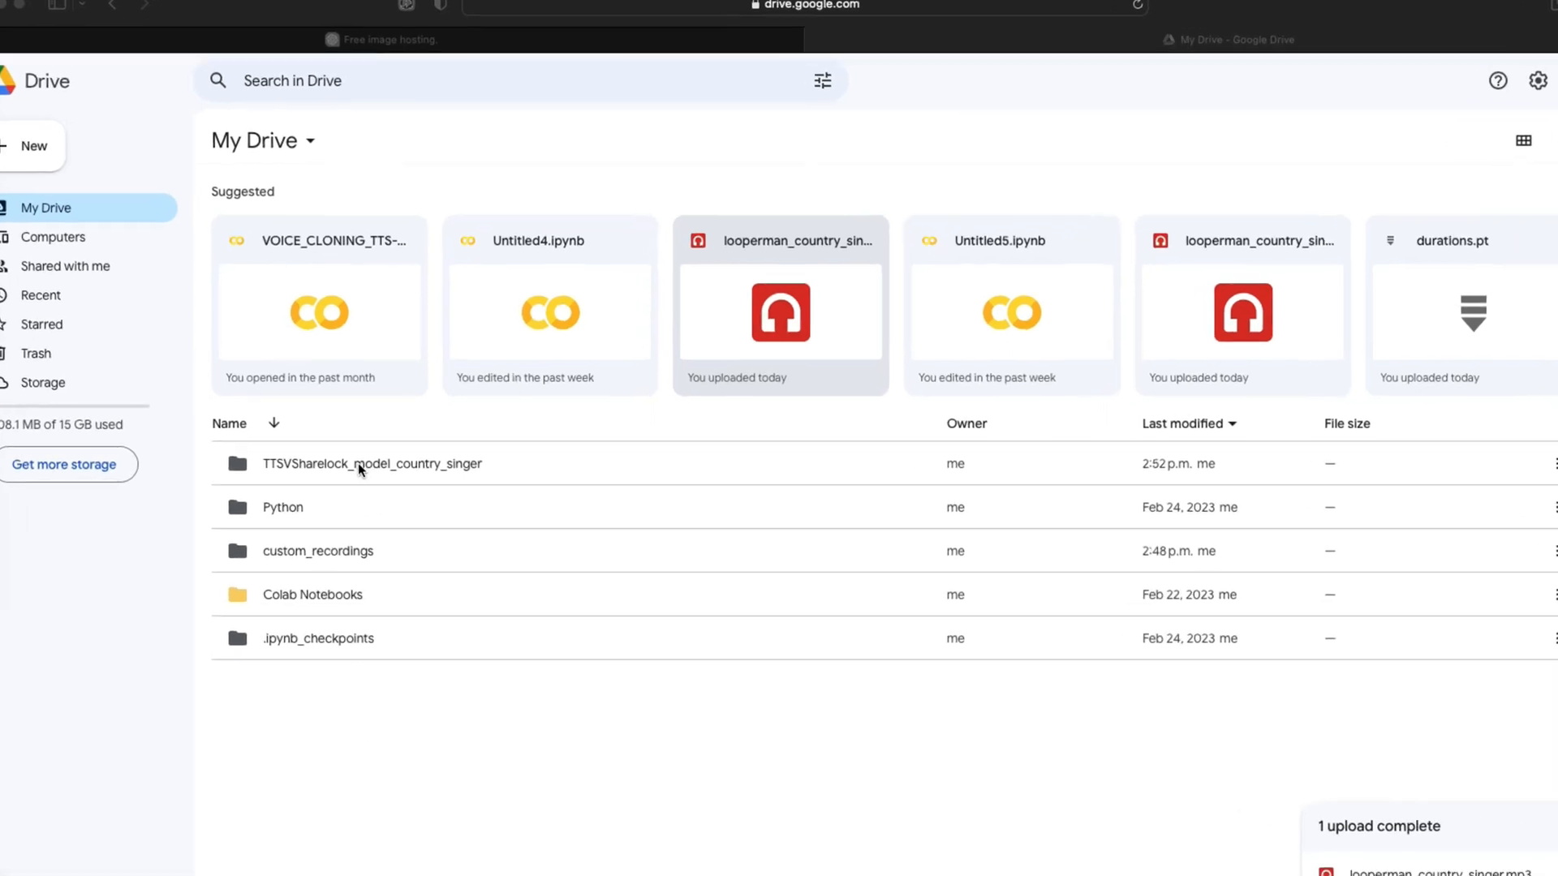
Open the TTSVSharelock_model_country_singer folder and bring up sharing options for country_singer_TalkNet.zip
double_click(372, 464)
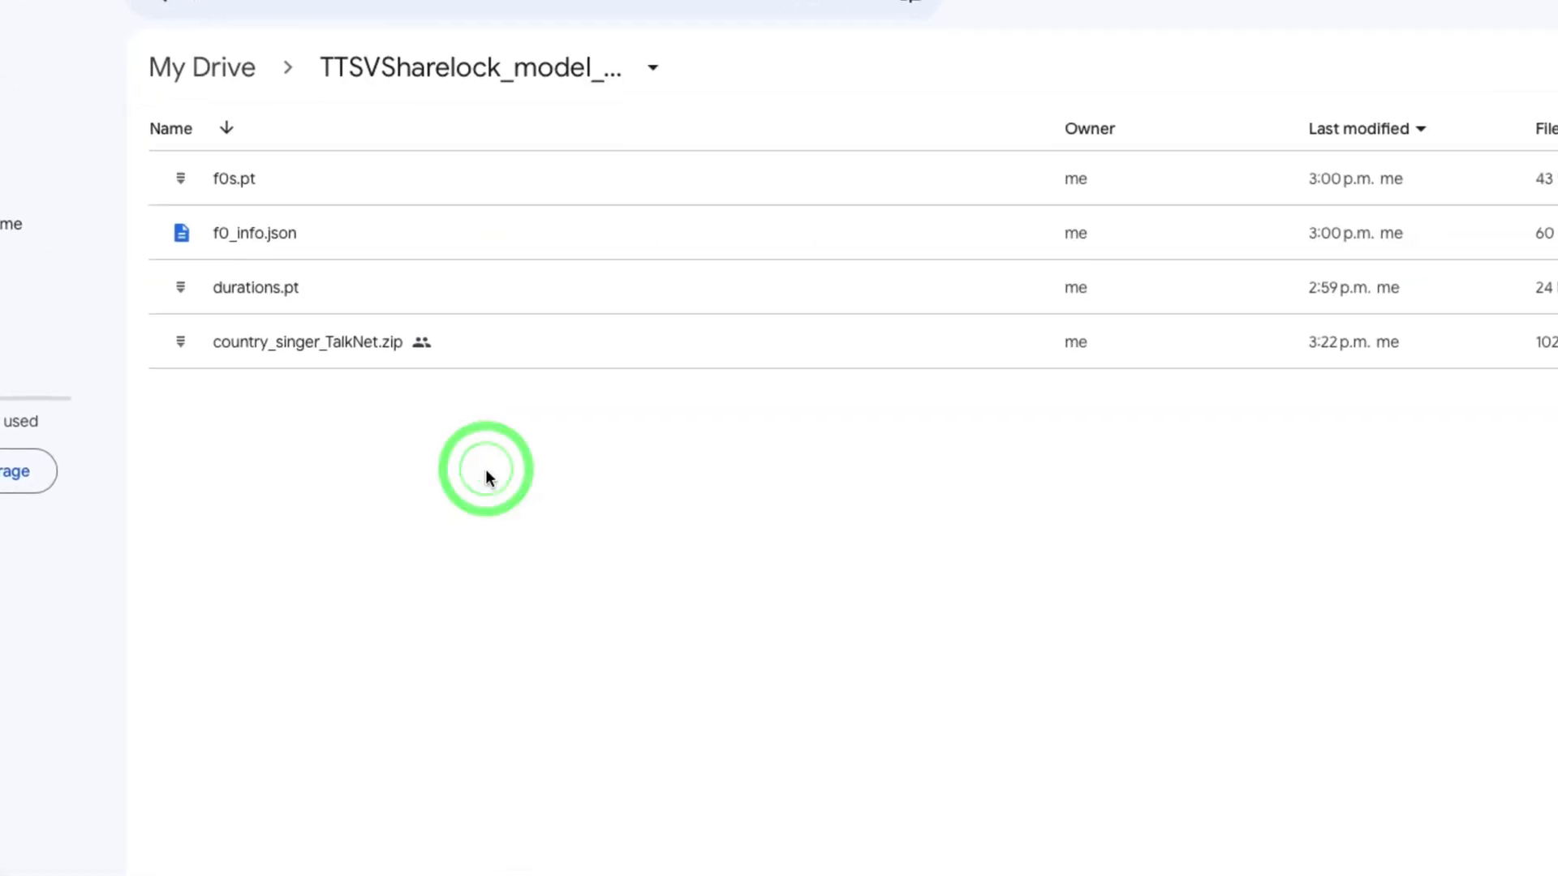
mouse_move(487, 340)
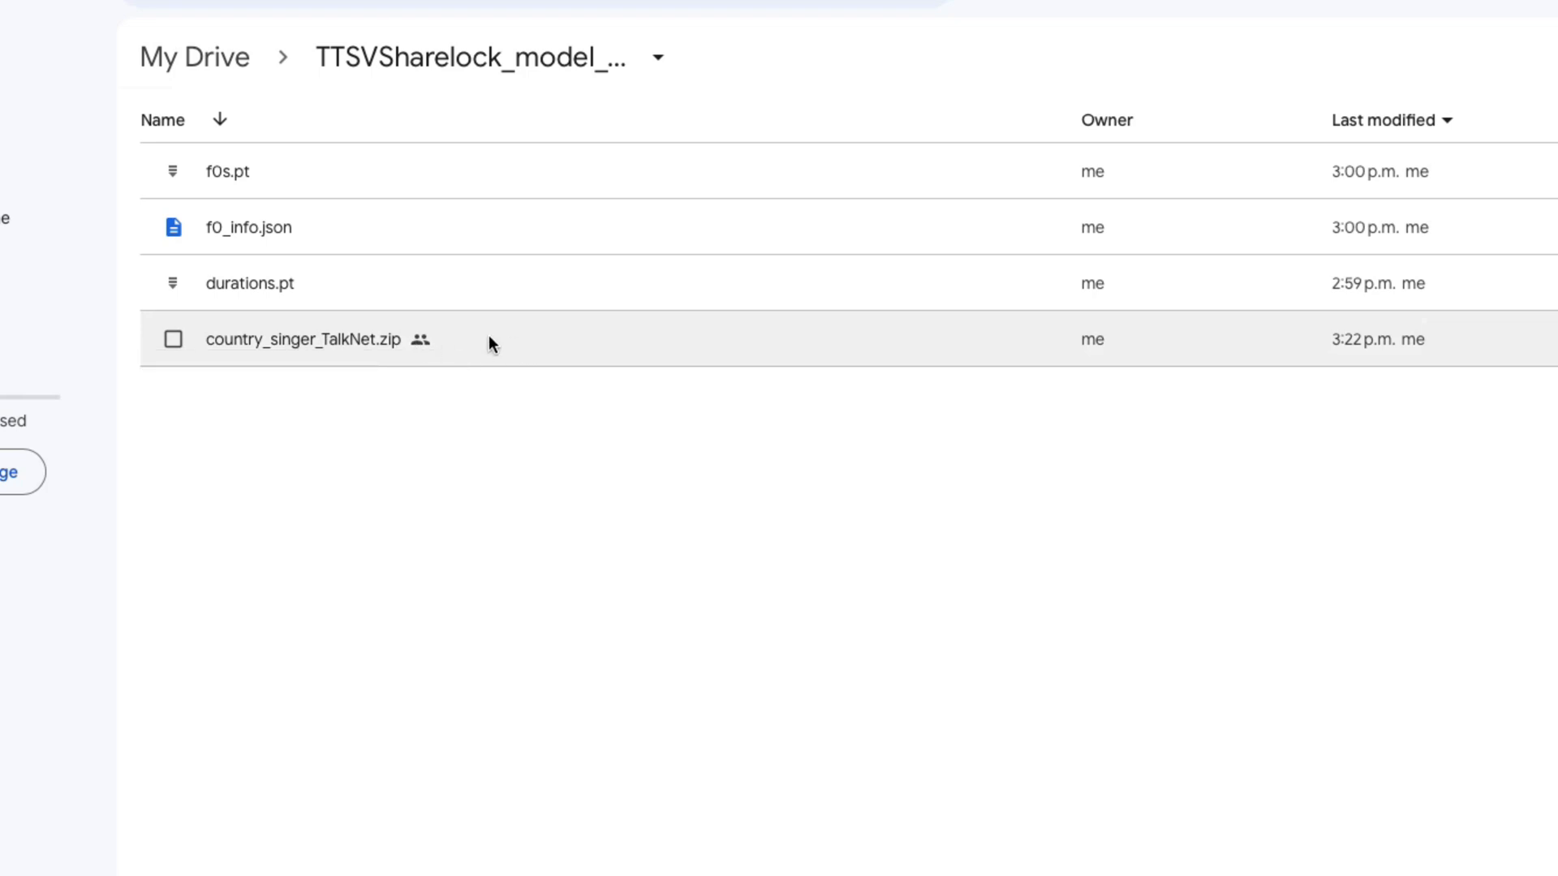
right_click(310, 339)
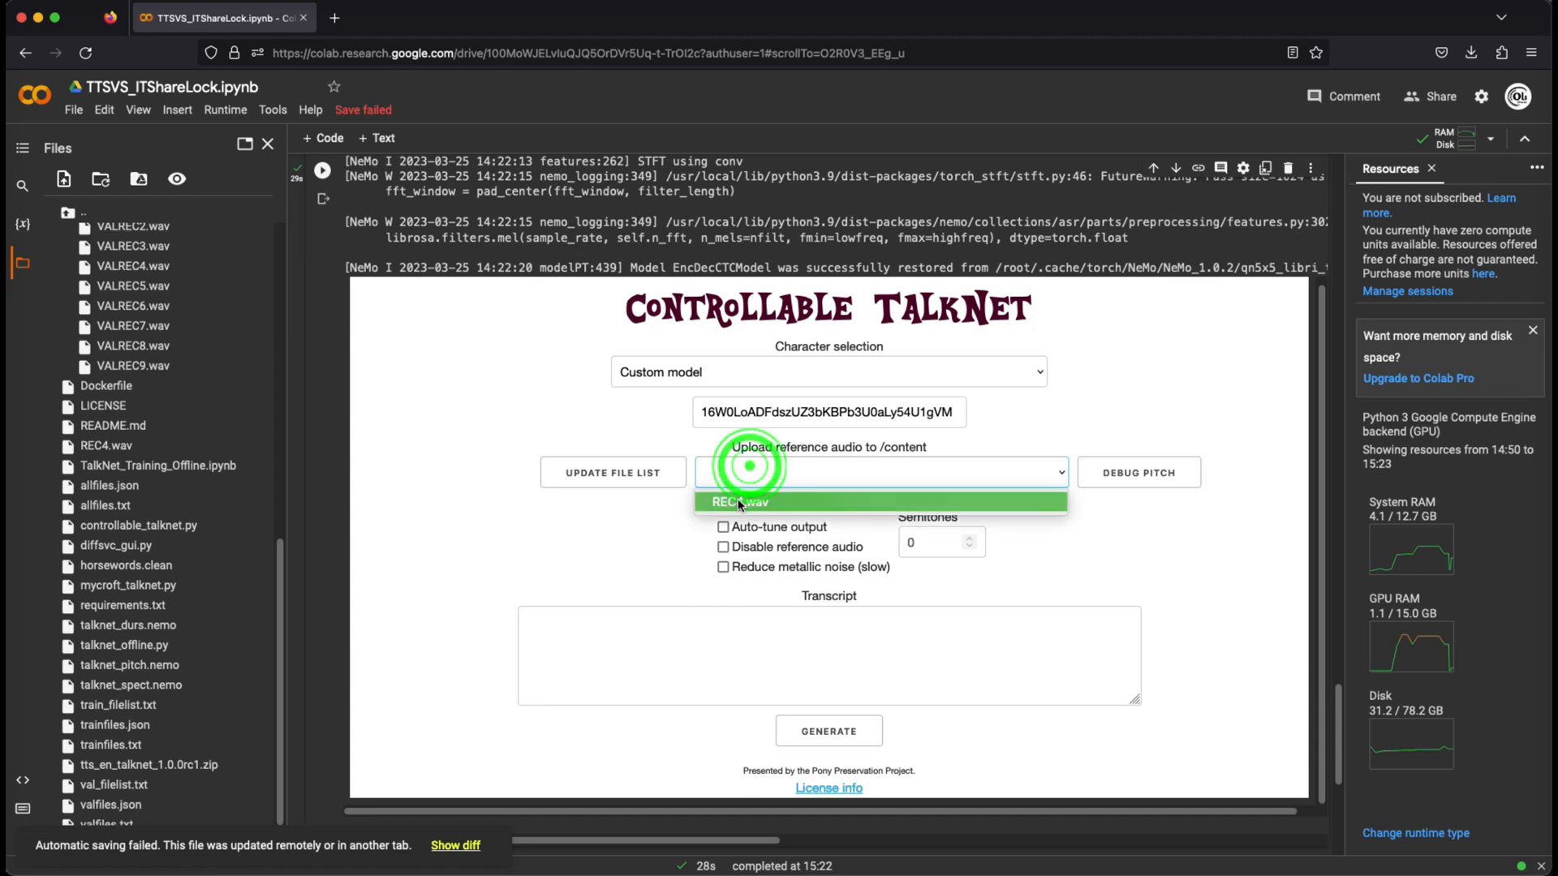
Use REC4.wav as reference, sing 'I'm trying to drown my sorrow...tomorrow', and play the result
left_click(740, 501)
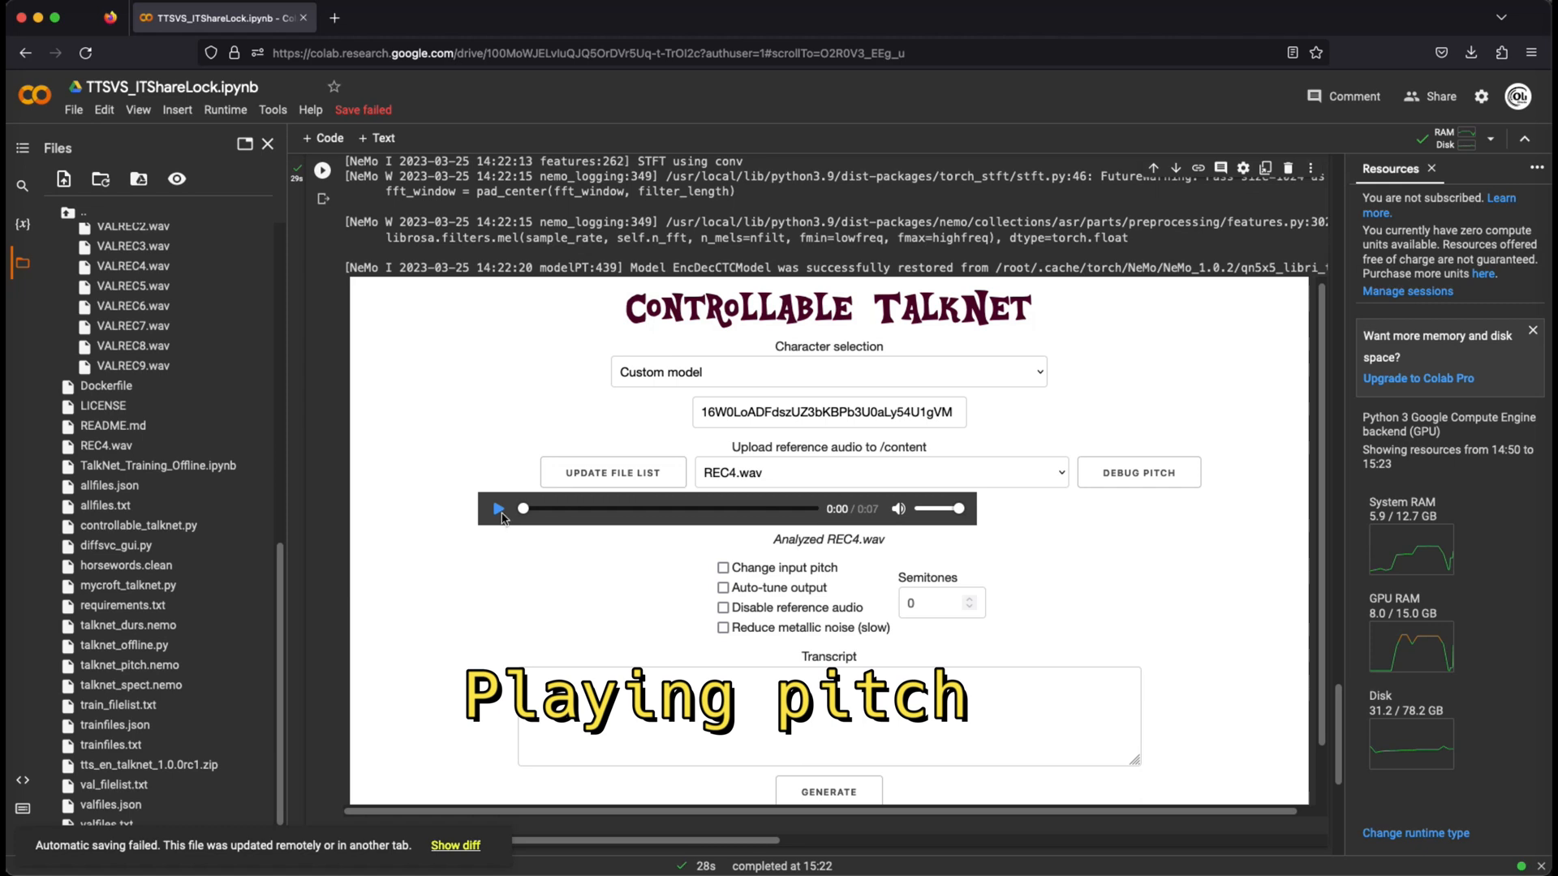
left_click(497, 509)
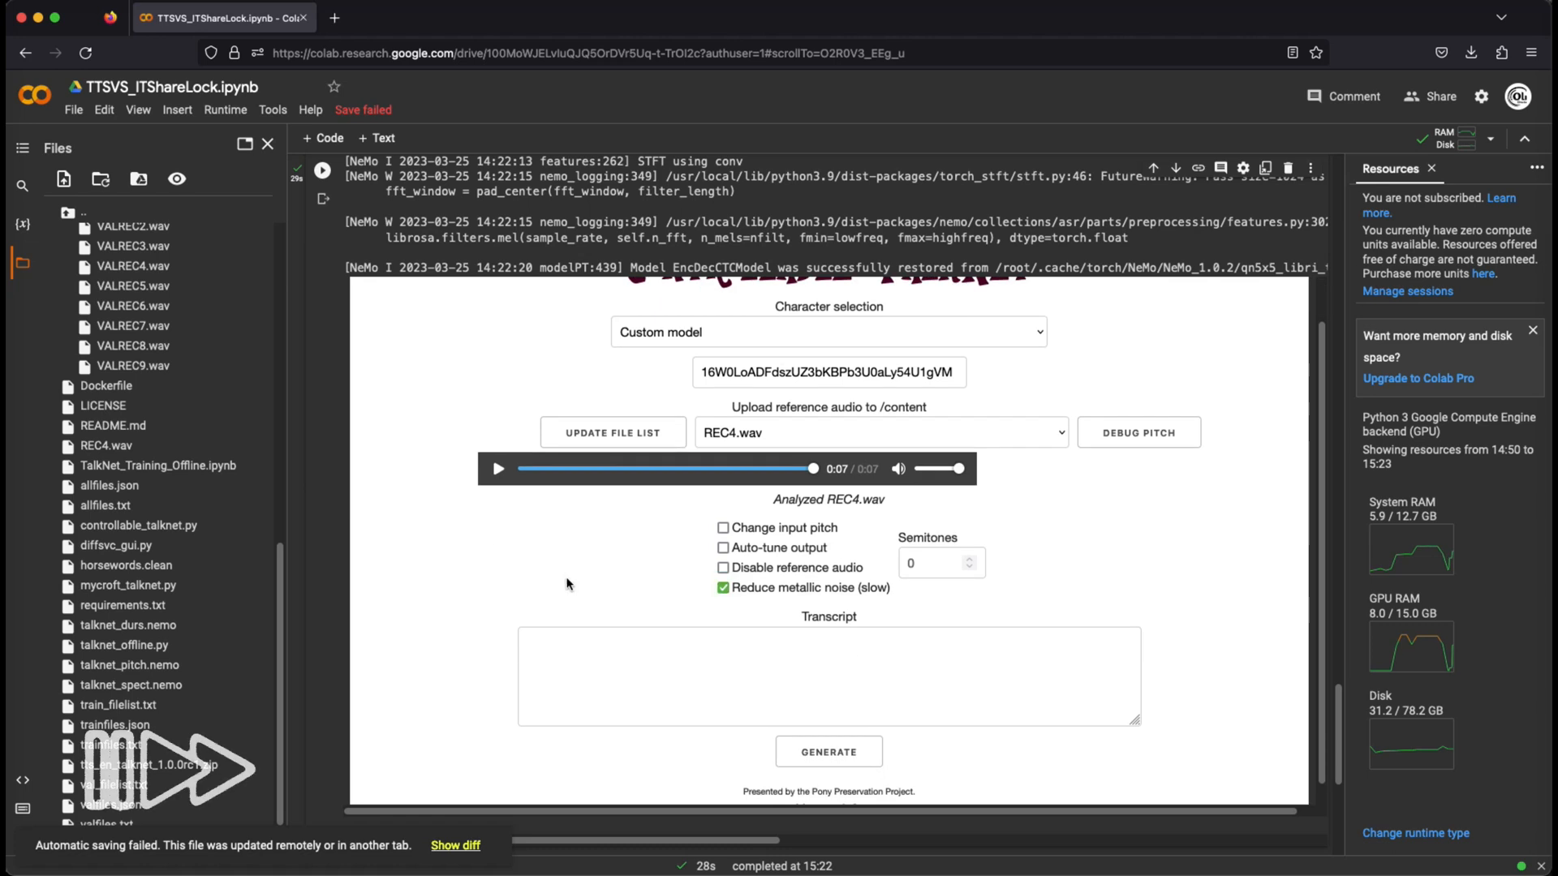
left_click(723, 676)
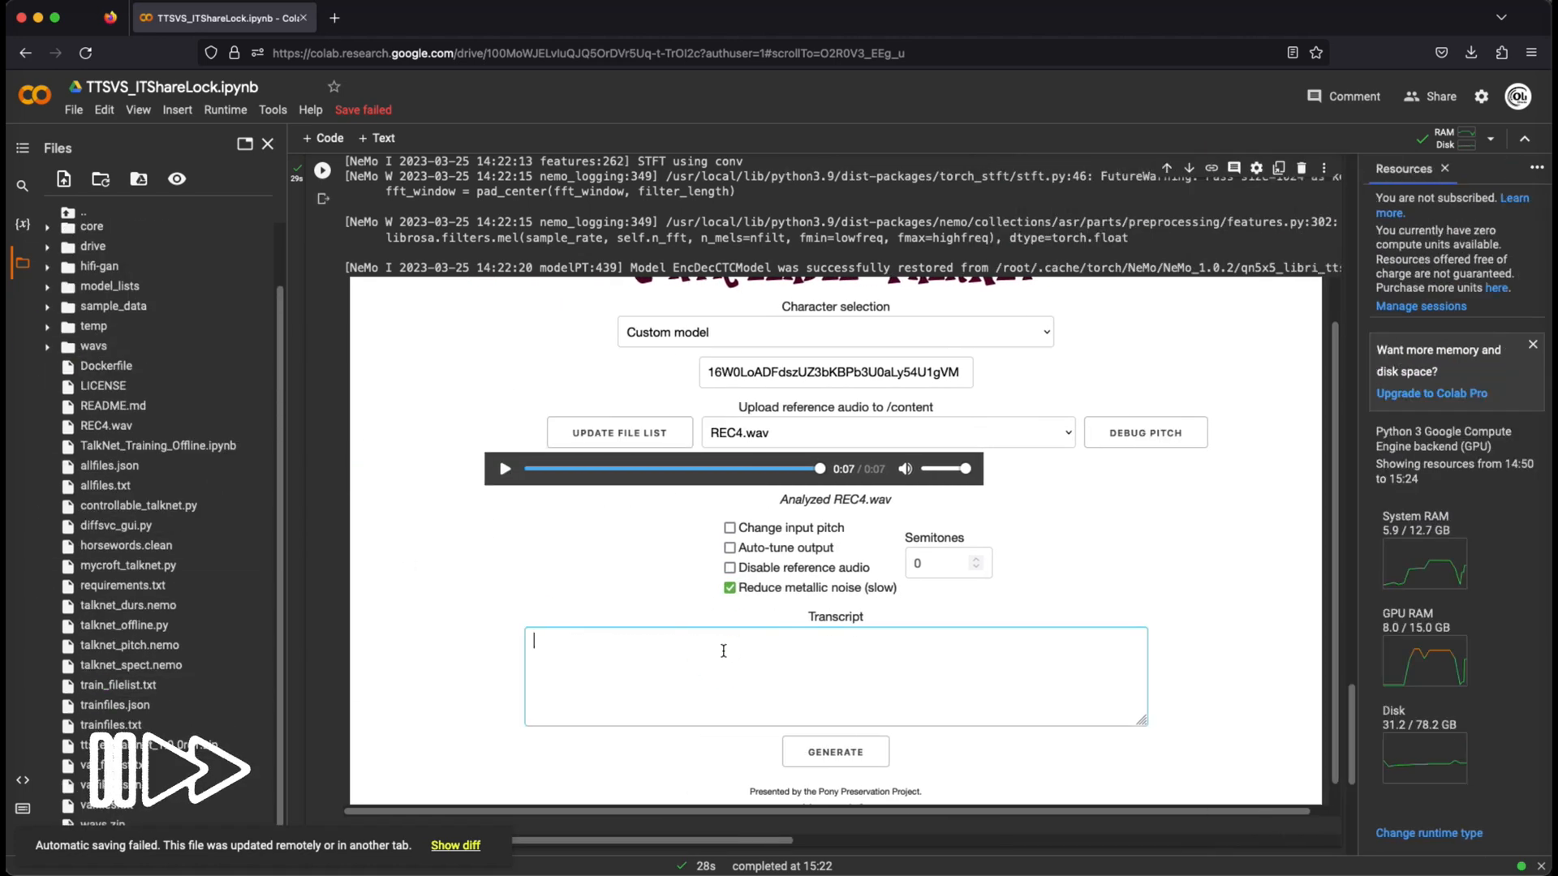
type("I'm trying to drown my sorrow I never think about tomorrow")
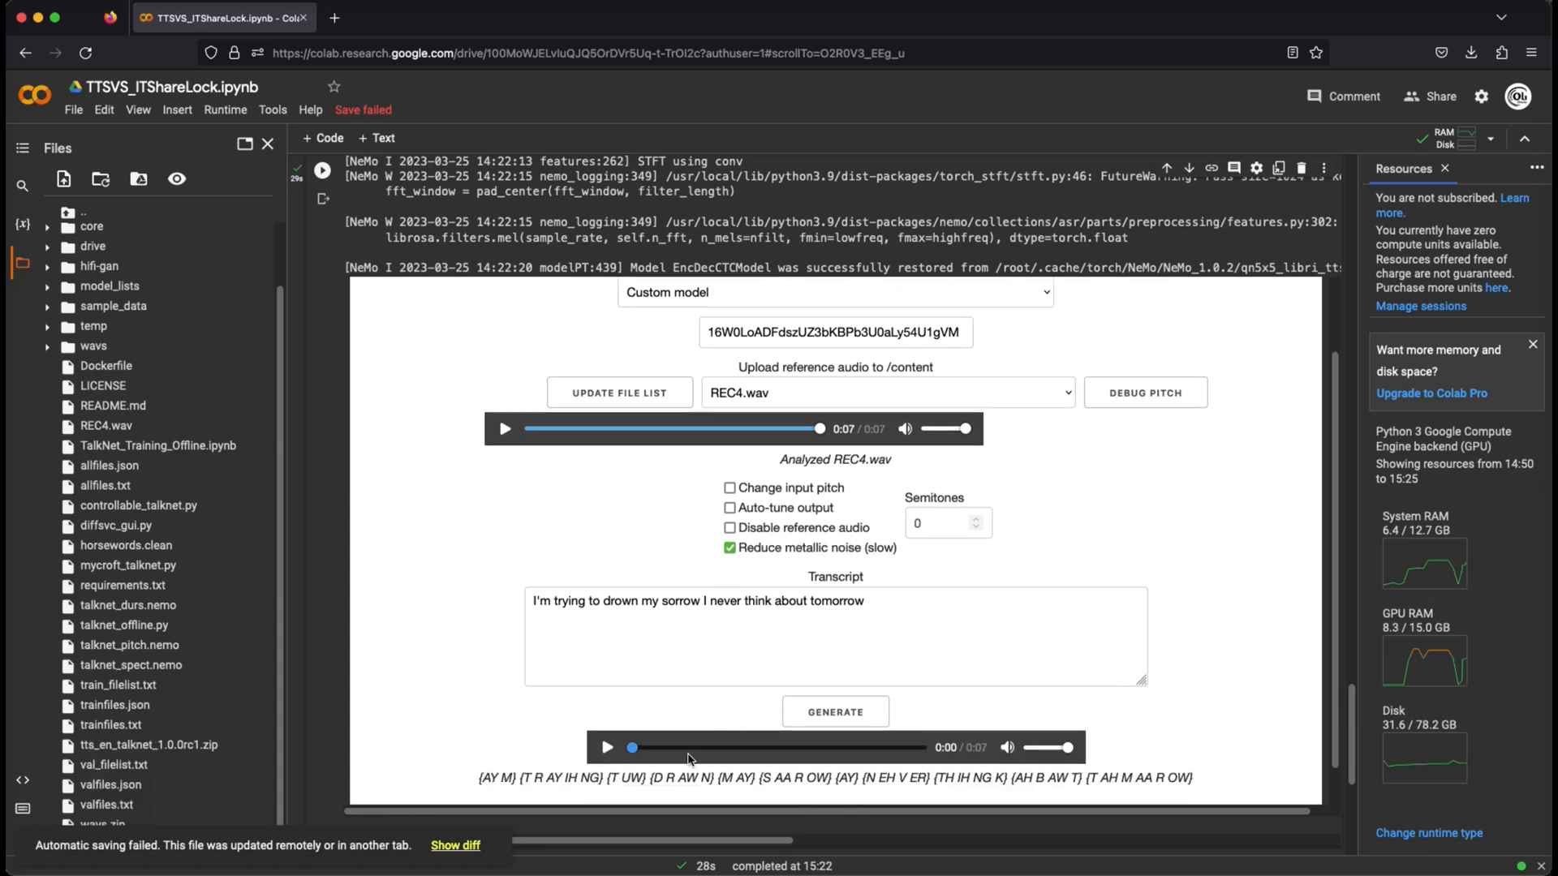
left_click(606, 747)
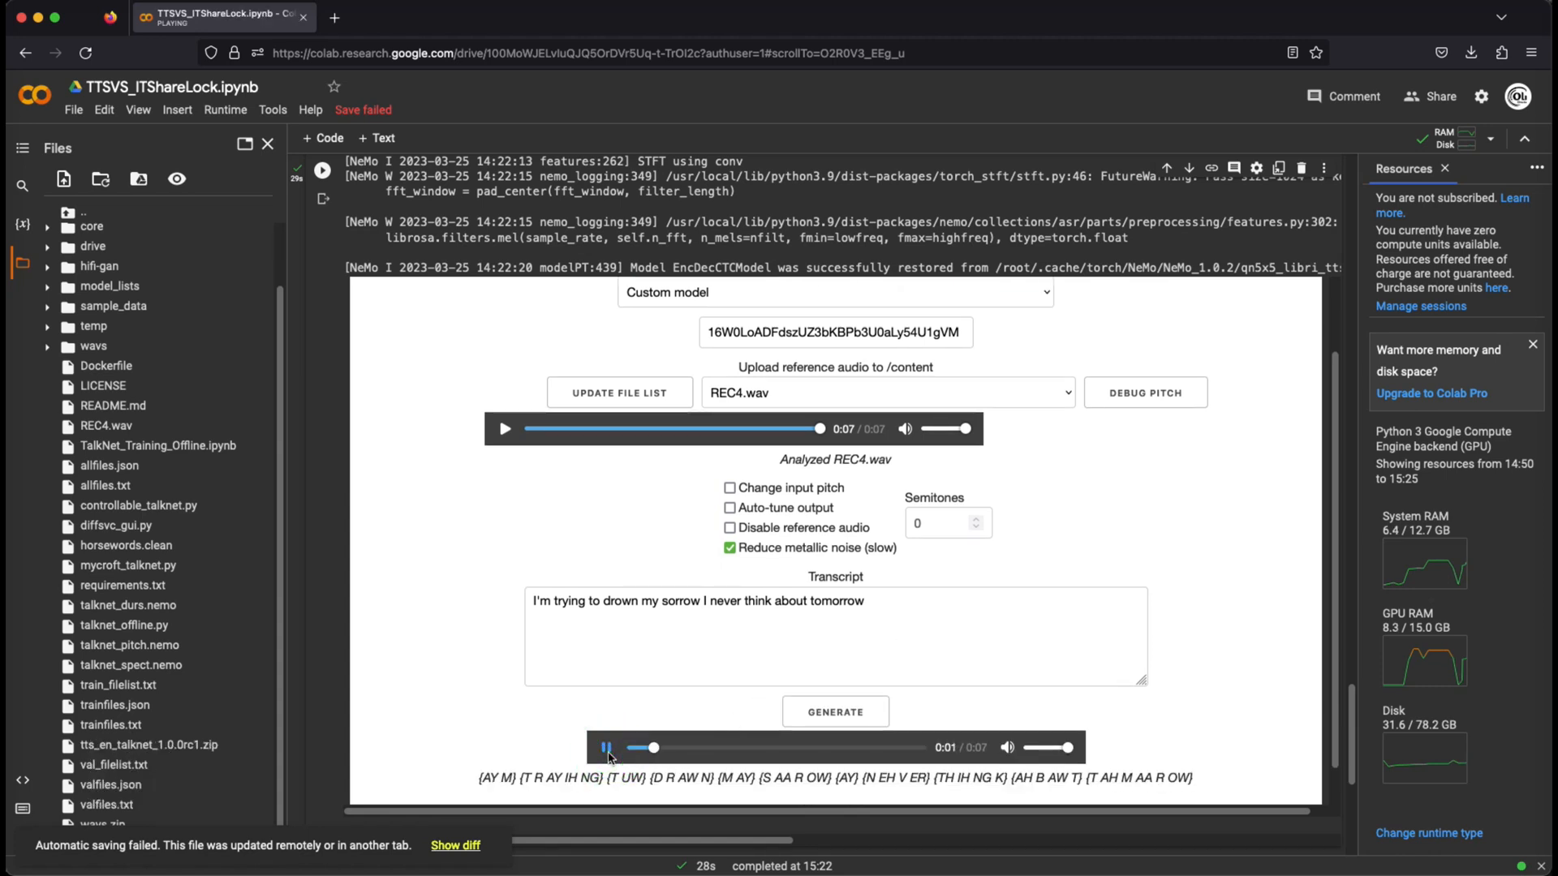